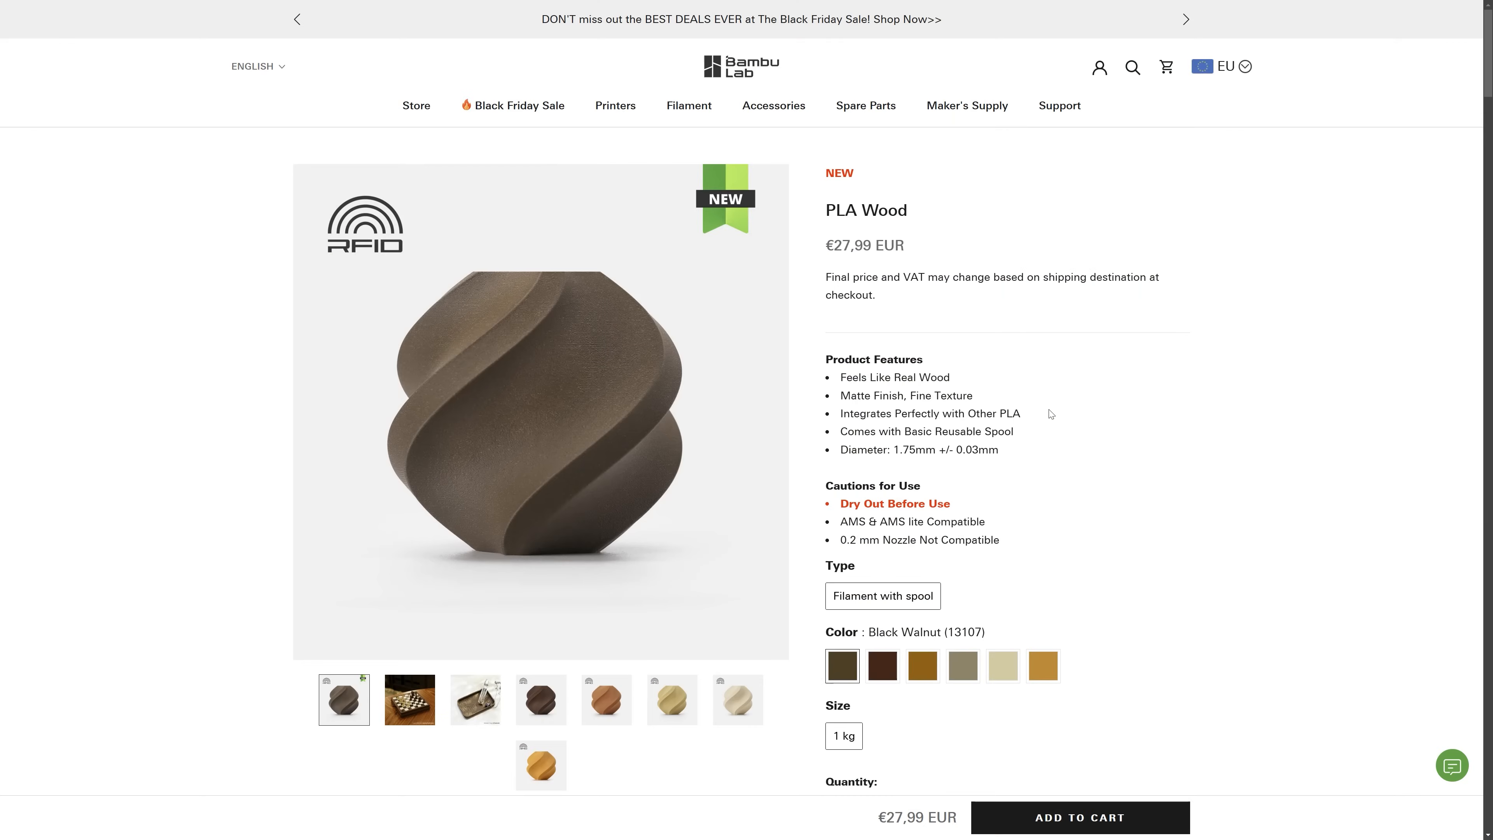
Scroll the AMOLEN Wood PLA description, then search Bing Images for 'pla + wood powder'.
{"action": "scroll", "scroll_direction": "down", "scroll_amount": 3}
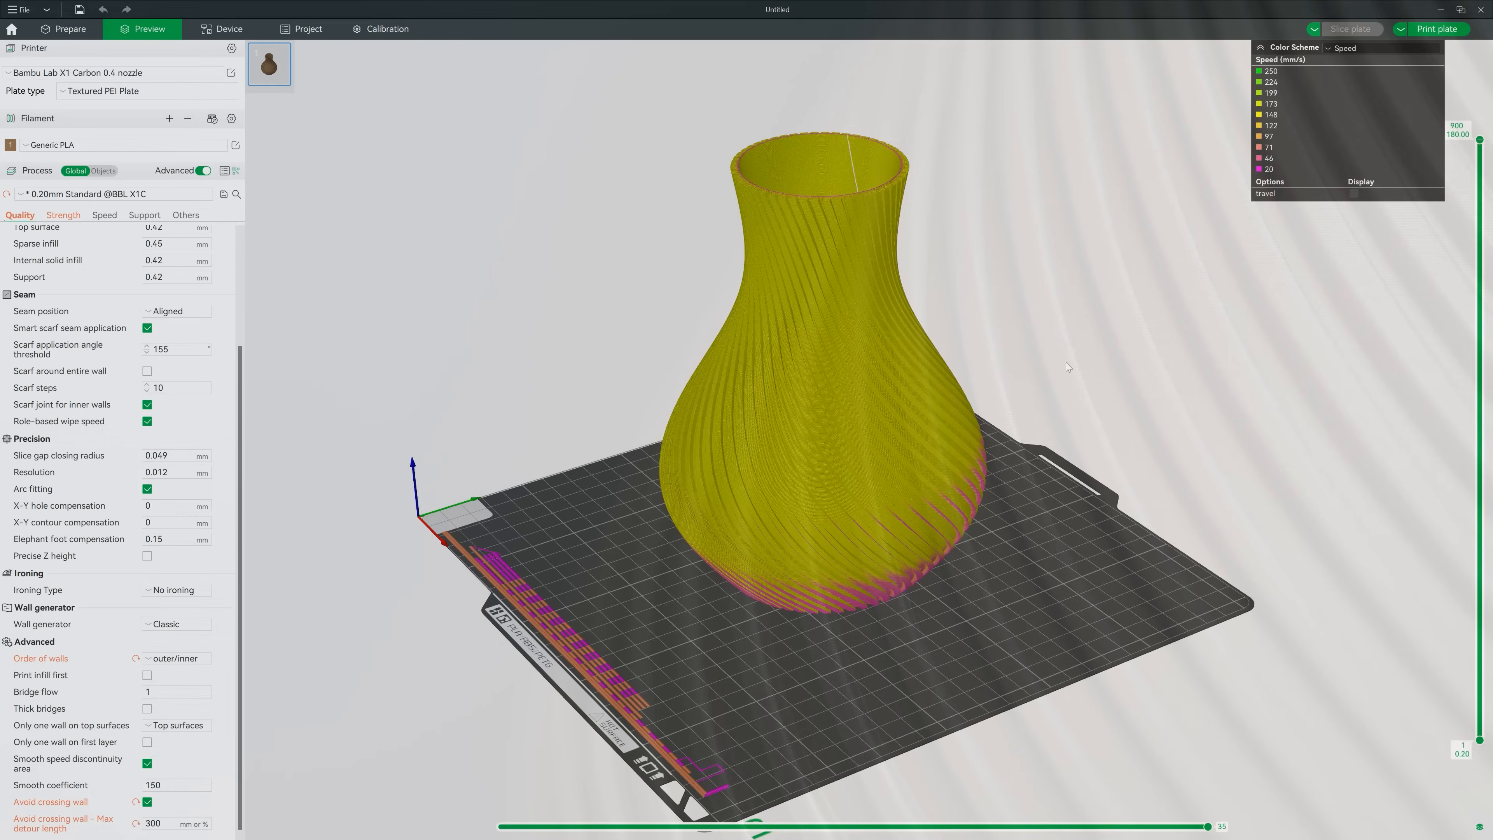
{"action": "left_click", "coordinate": [102, 215]}
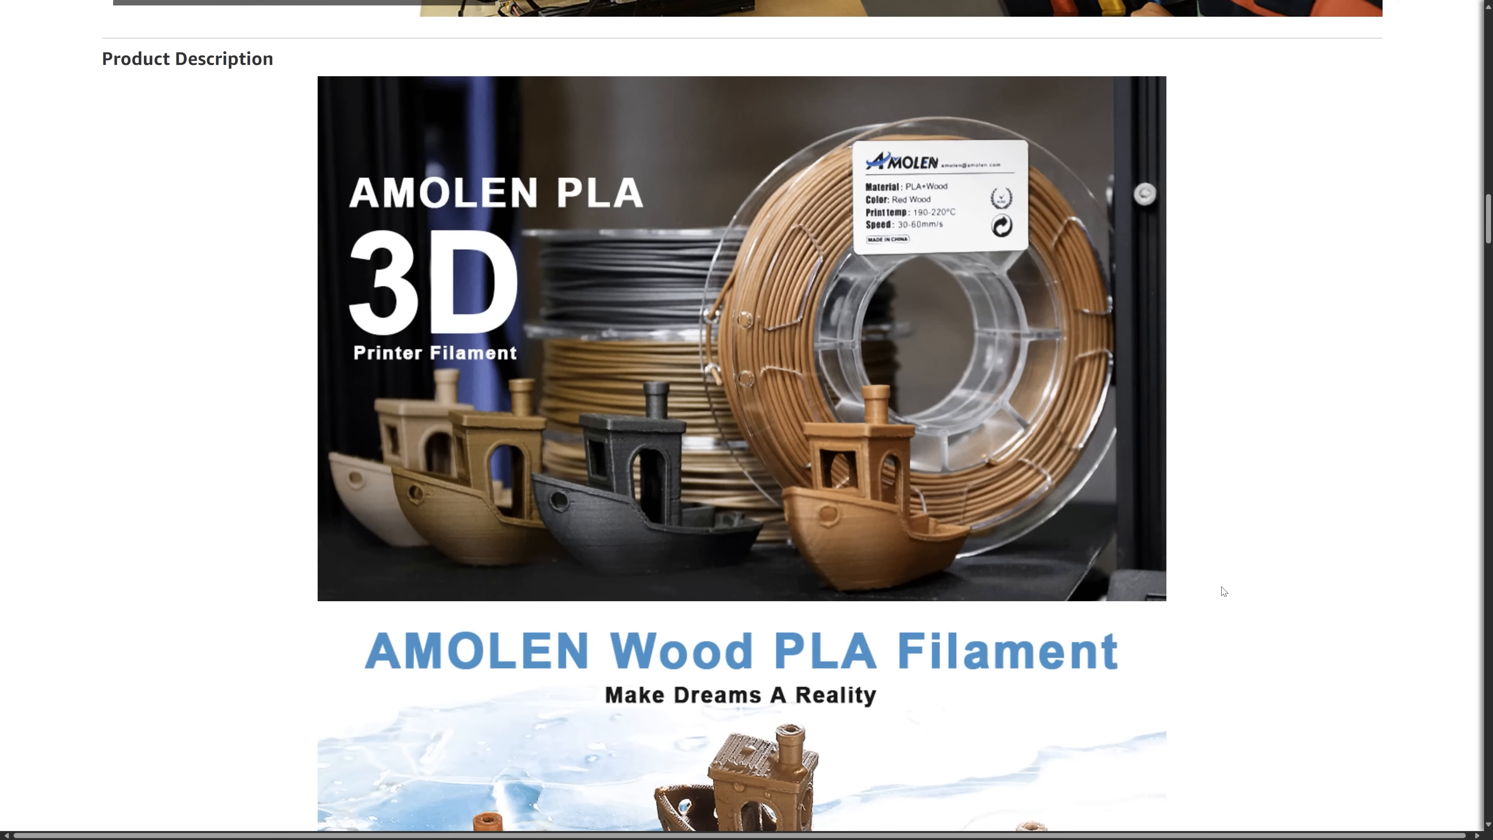
{"action": "scroll", "scroll_direction": "down", "scroll_amount": 3}
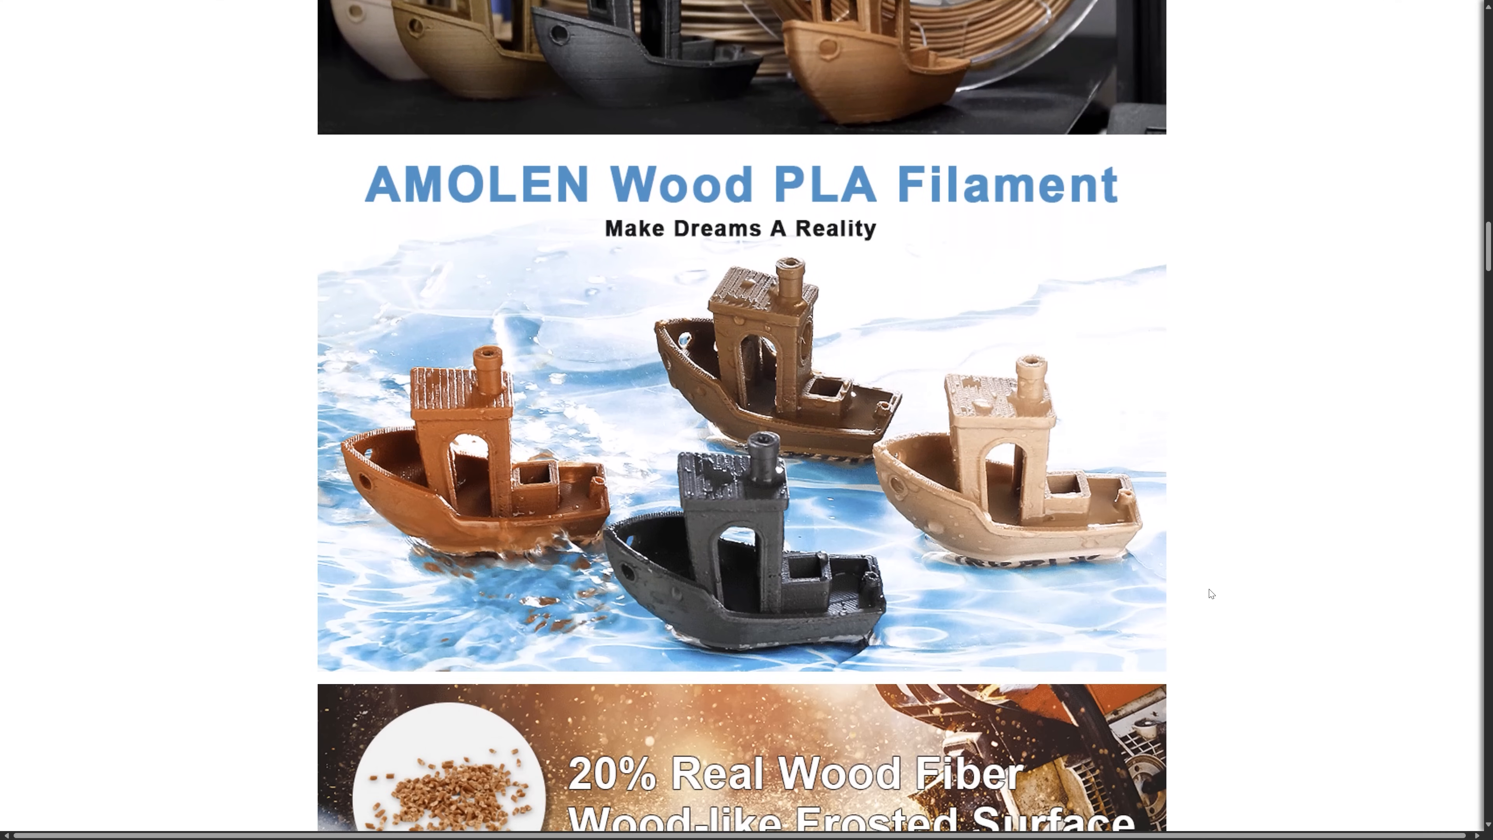
{"action": "scroll", "scroll_direction": "down", "scroll_amount": 3}
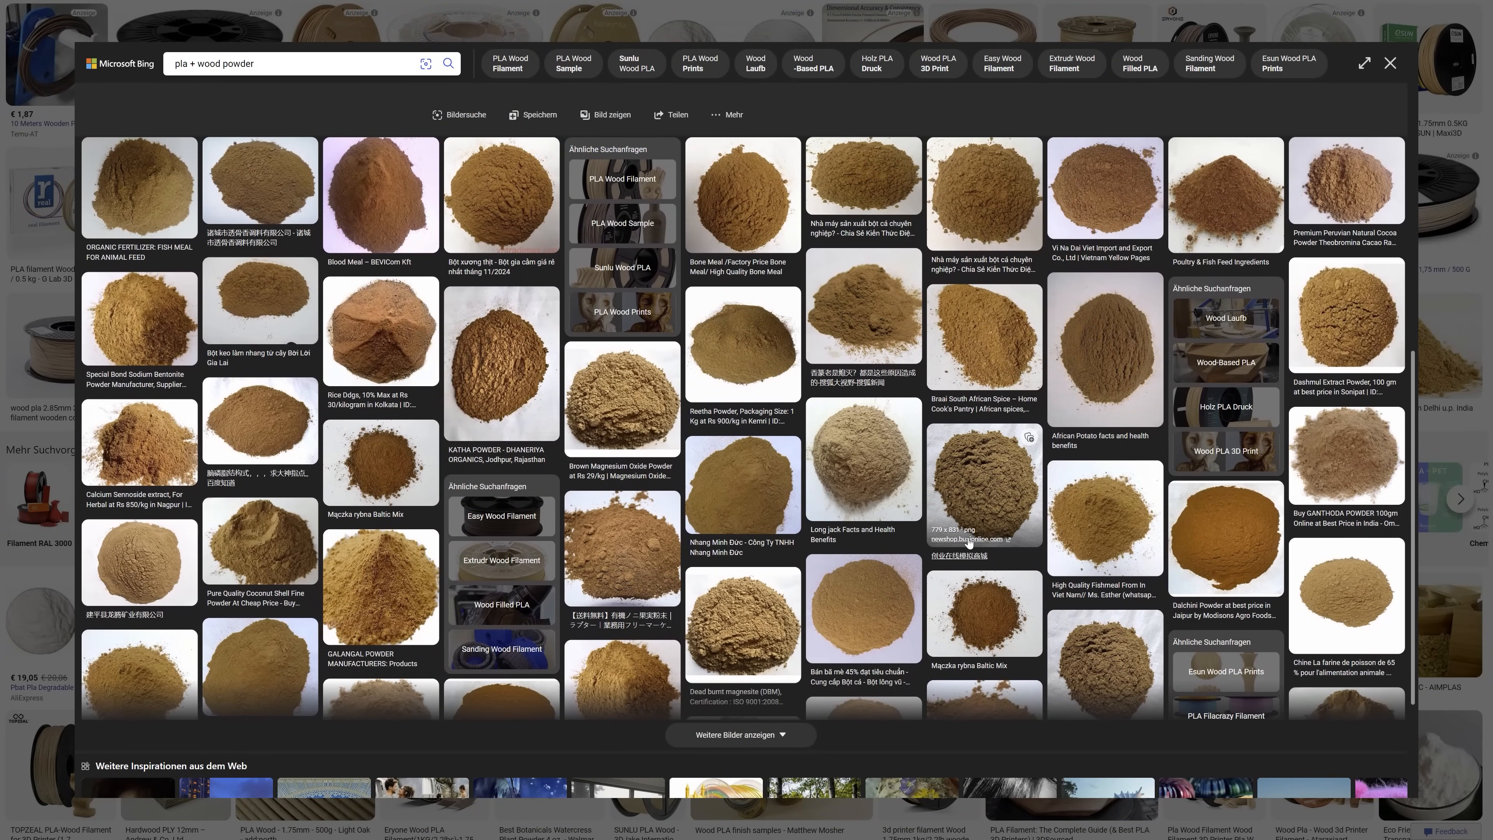
{"action": "mouse_move", "coordinate": [969, 540]}
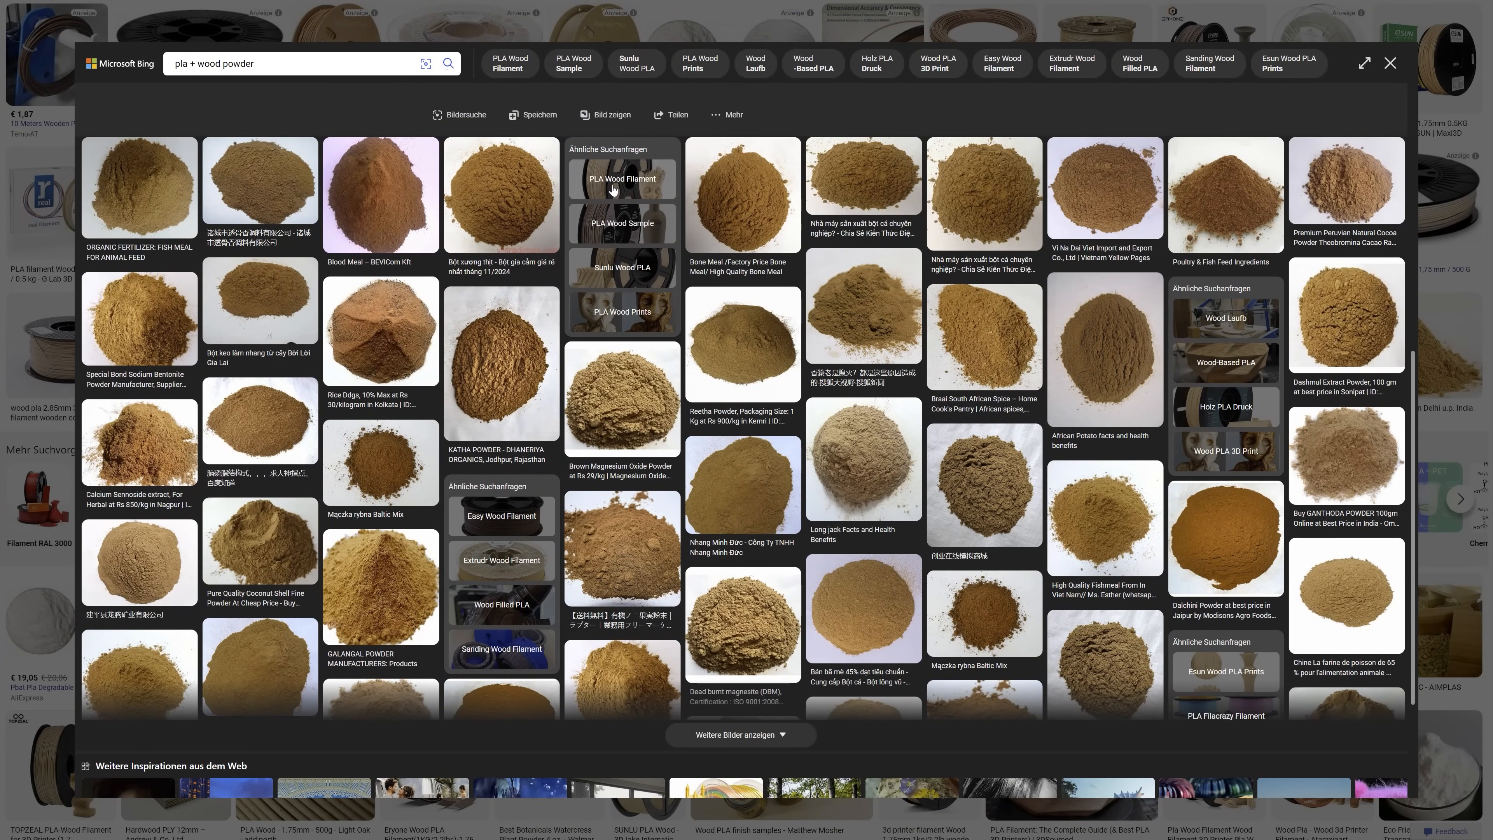
{"action": "mouse_move", "coordinate": [620, 400]}
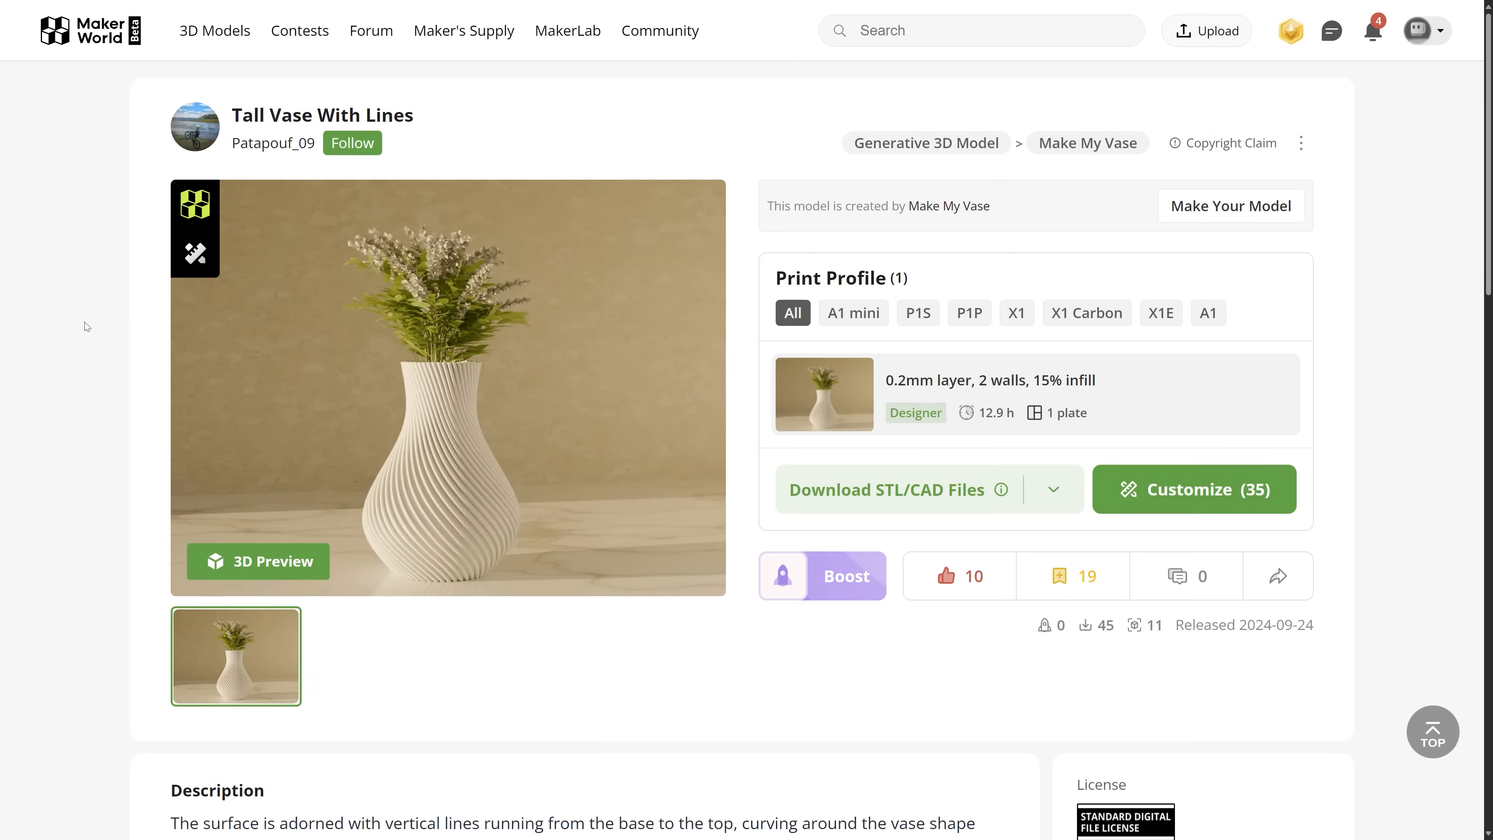
{"action": "mouse_move", "coordinate": [109, 294]}
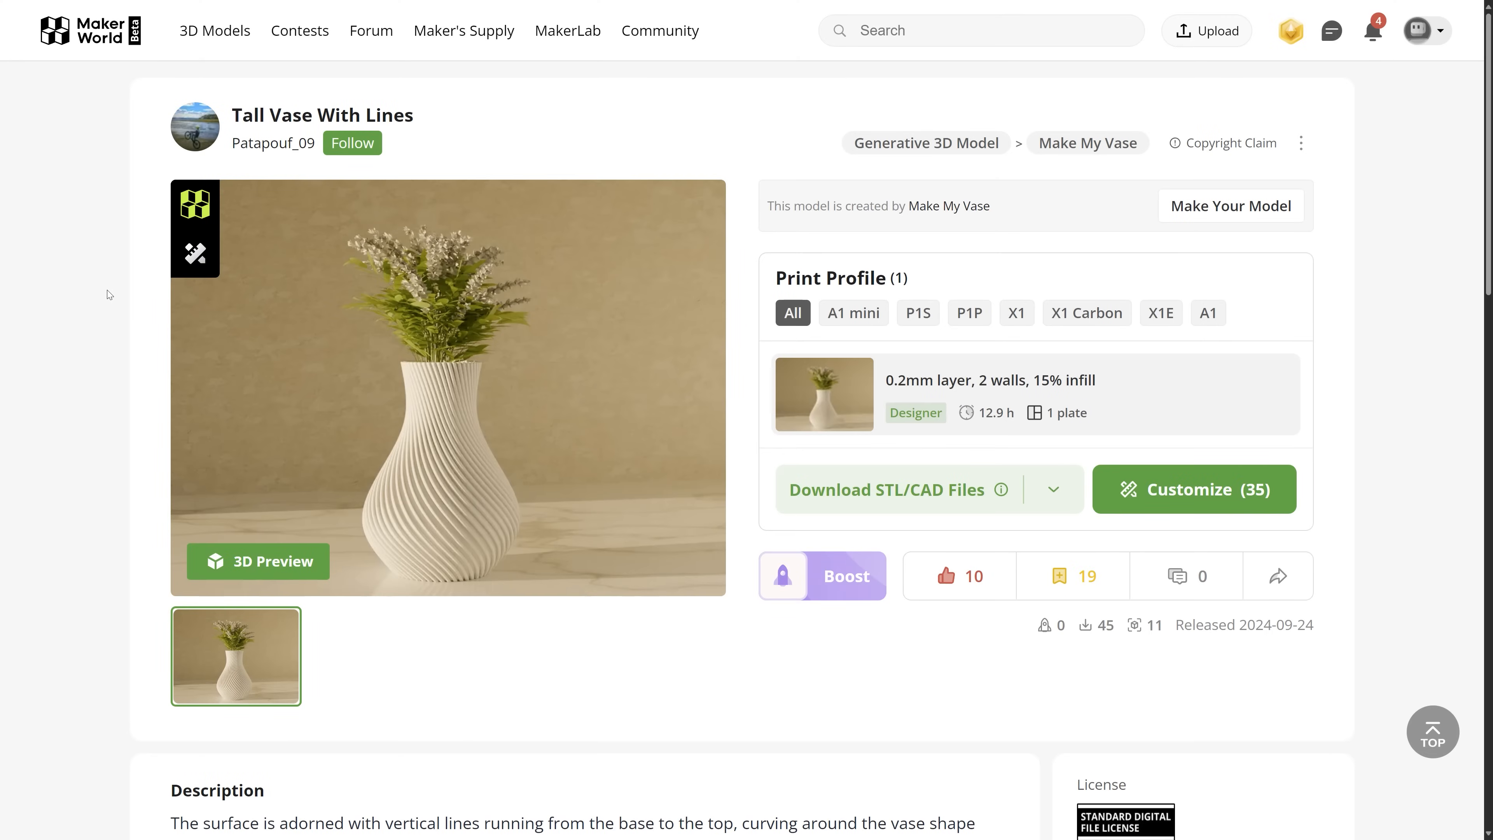
{"action": "mouse_move", "coordinate": [416, 385]}
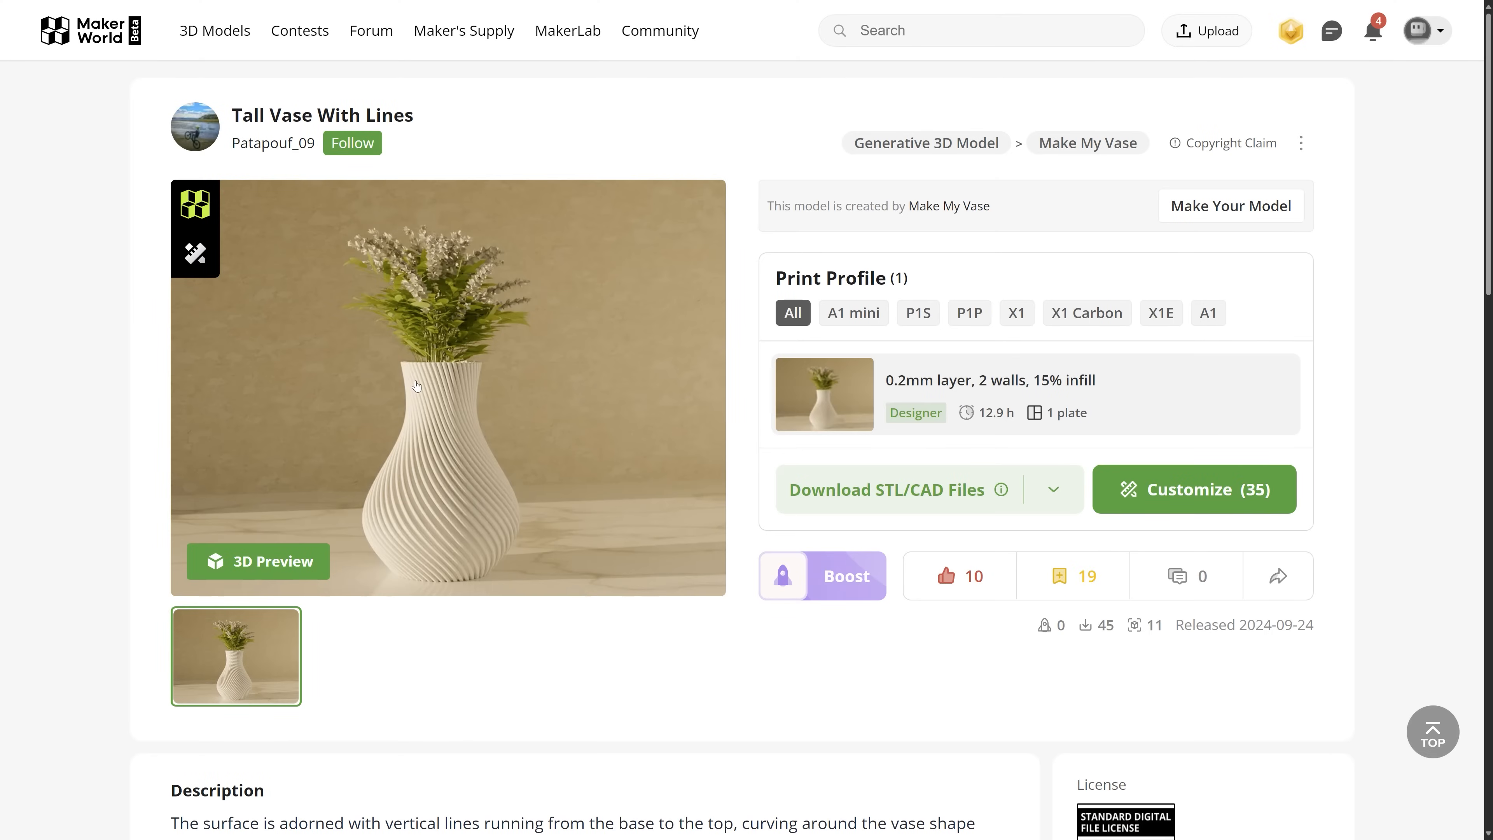
{"action": "left_click", "coordinate": [448, 386]}
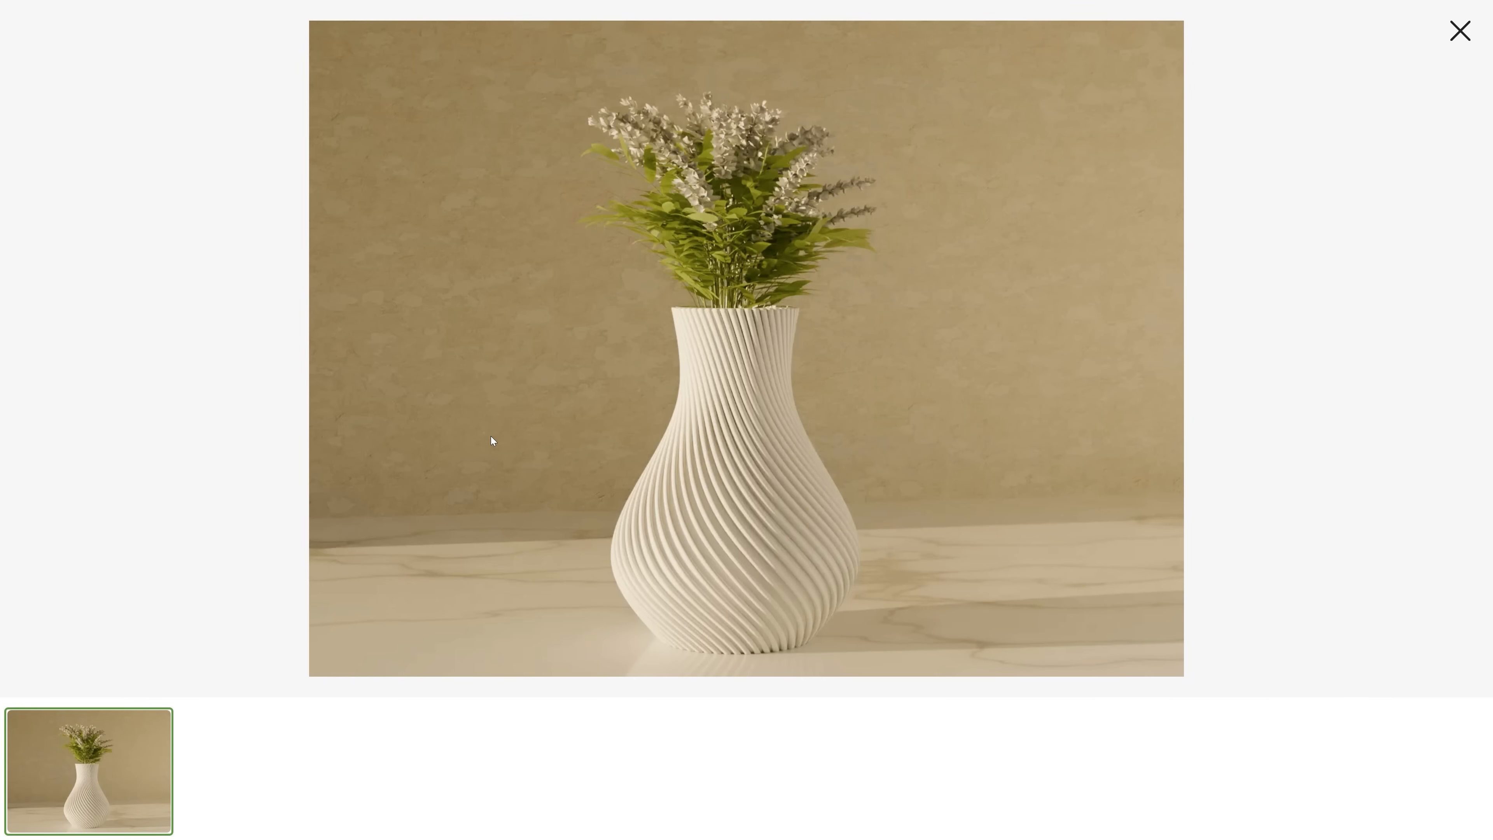
{"action": "mouse_move", "coordinate": [1448, 59]}
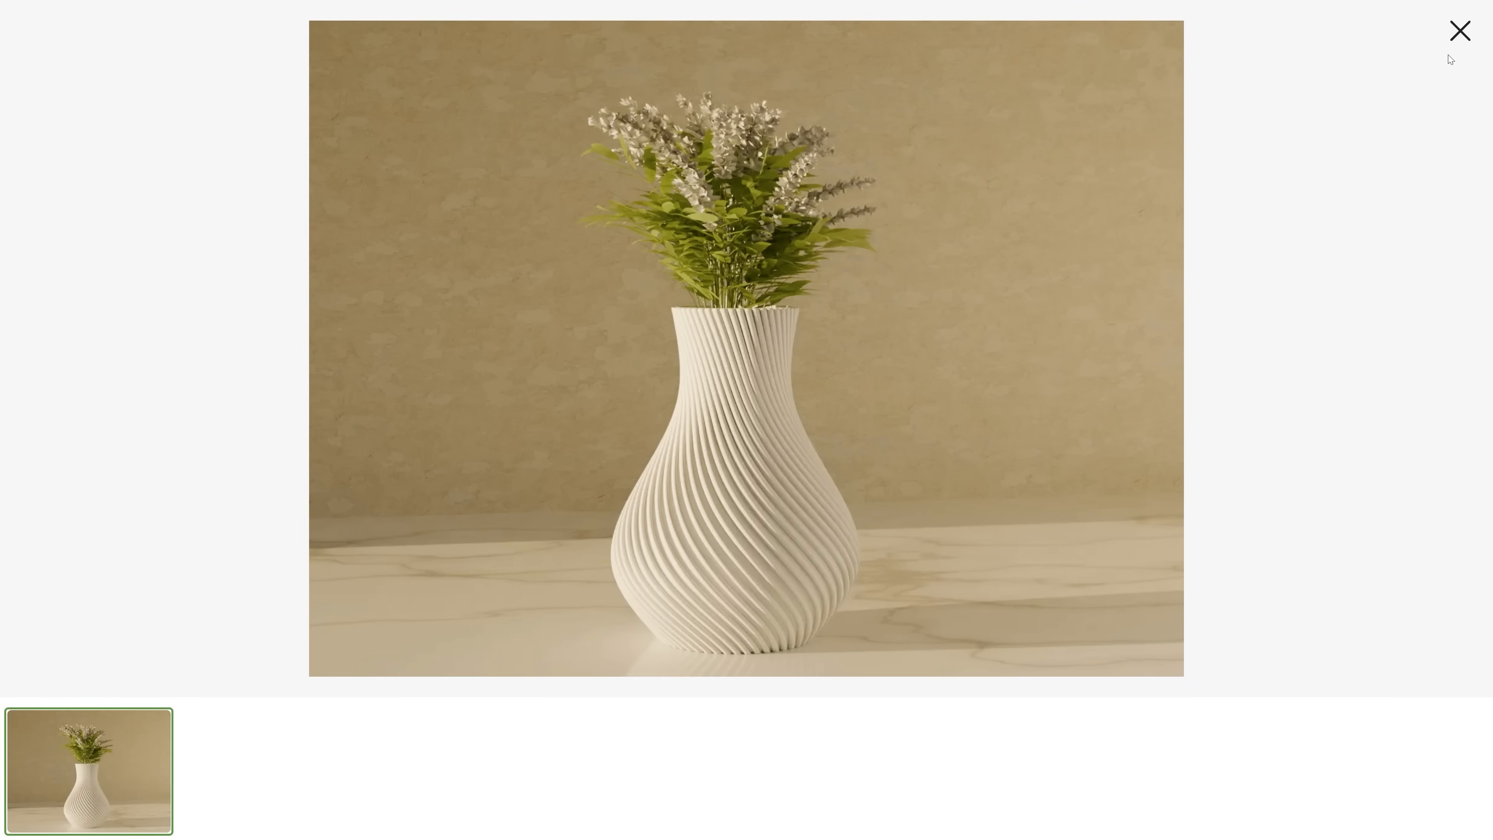
{"action": "left_click", "coordinate": [1460, 31]}
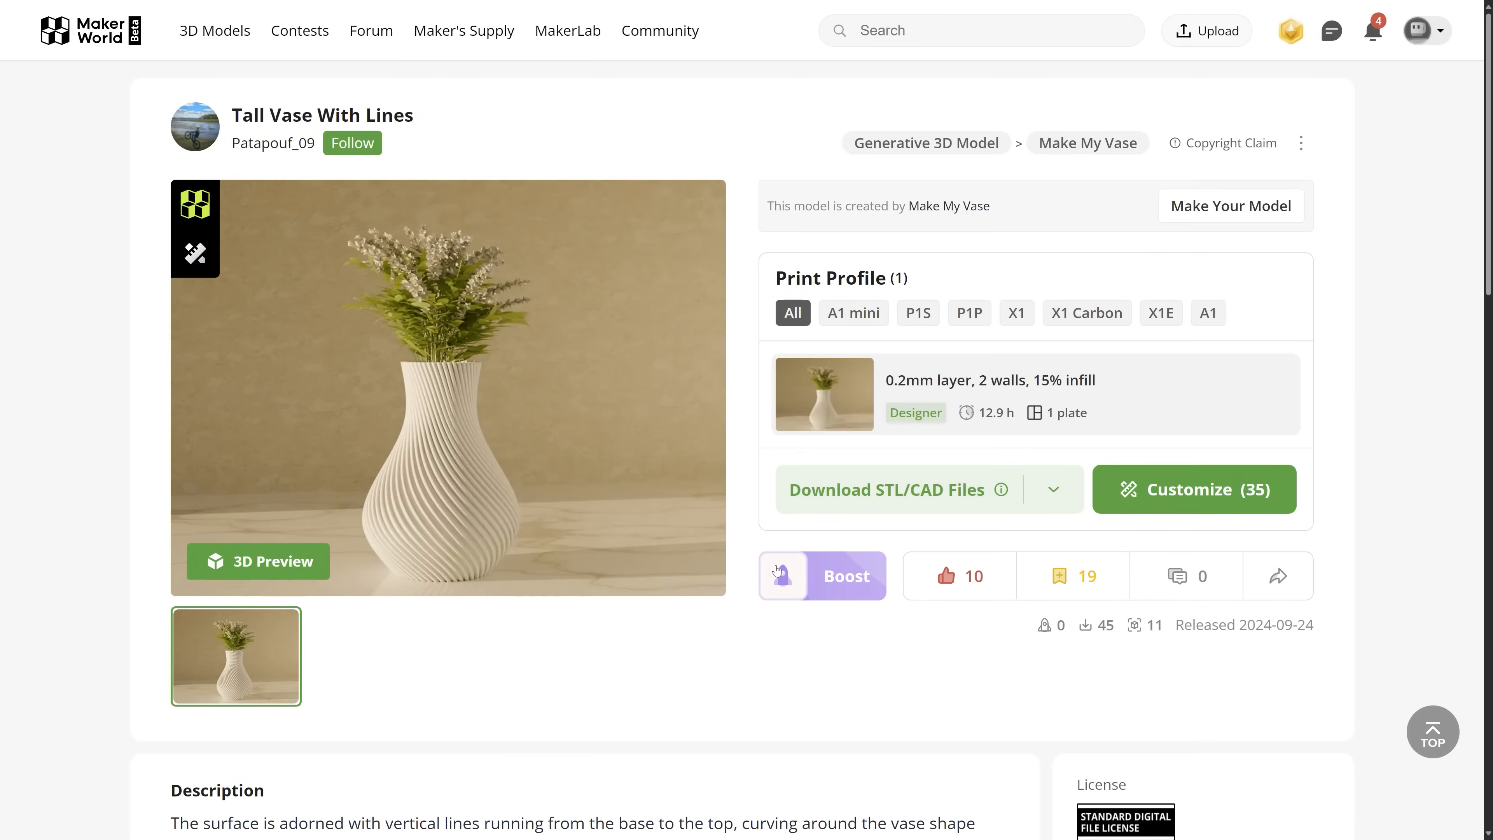
{"action": "left_click", "coordinate": [1193, 488]}
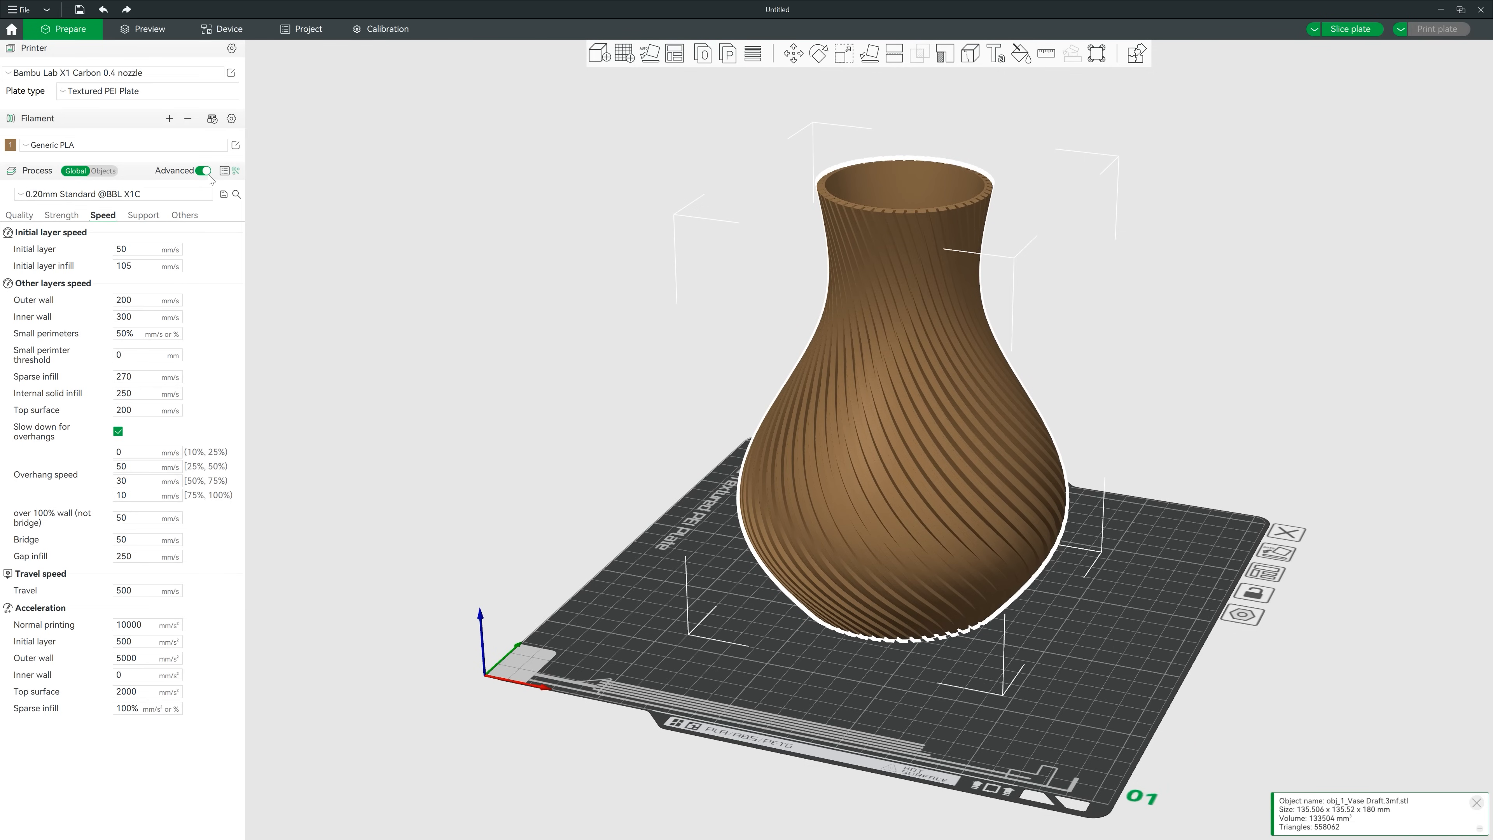
In Strength settings, make the top surface pattern Concentric and sparse infill Gyroid.
{"action": "left_click", "coordinate": [60, 215]}
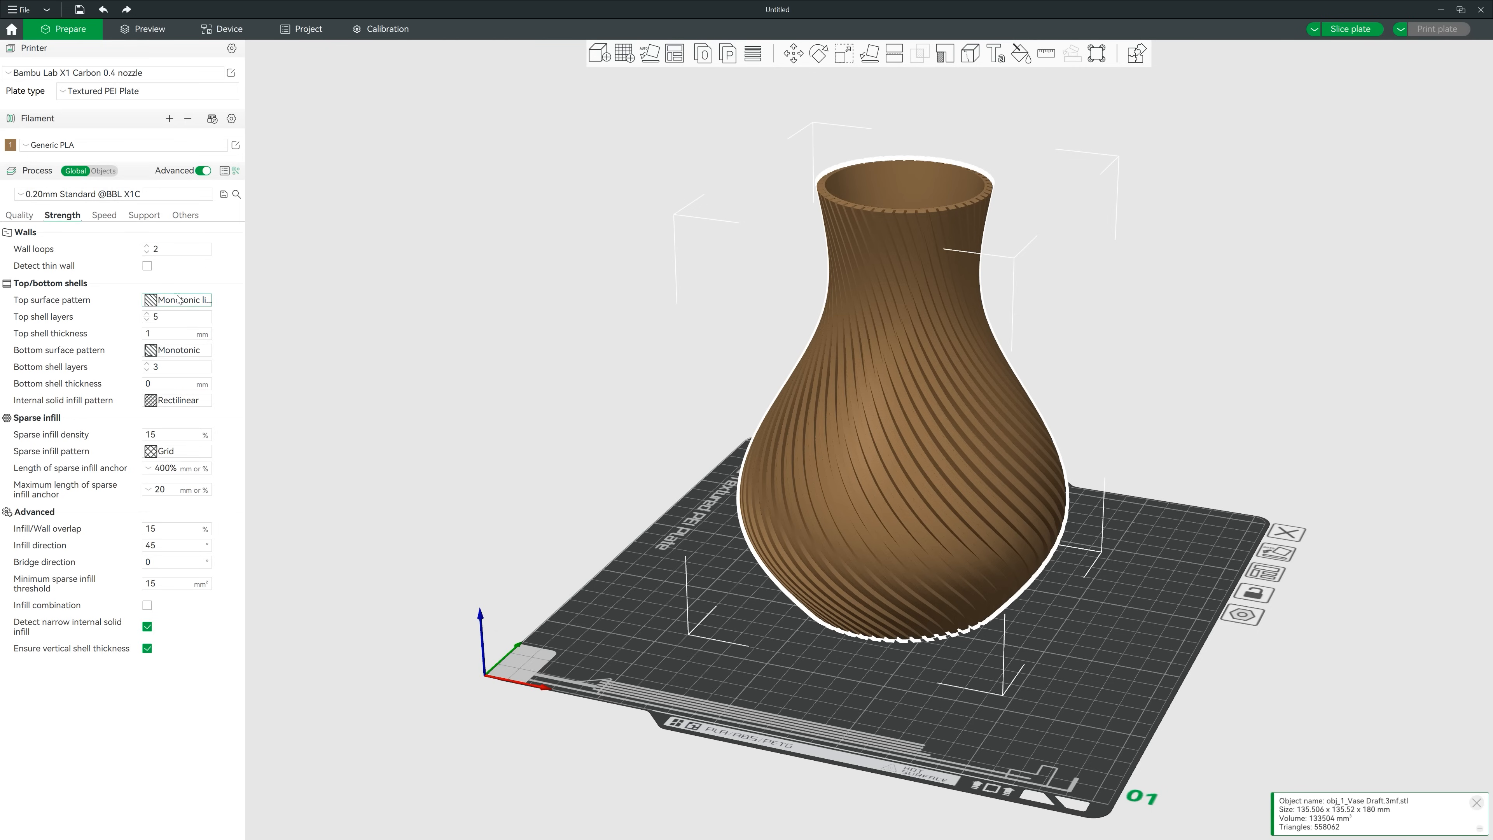
{"action": "left_click", "coordinate": [179, 301]}
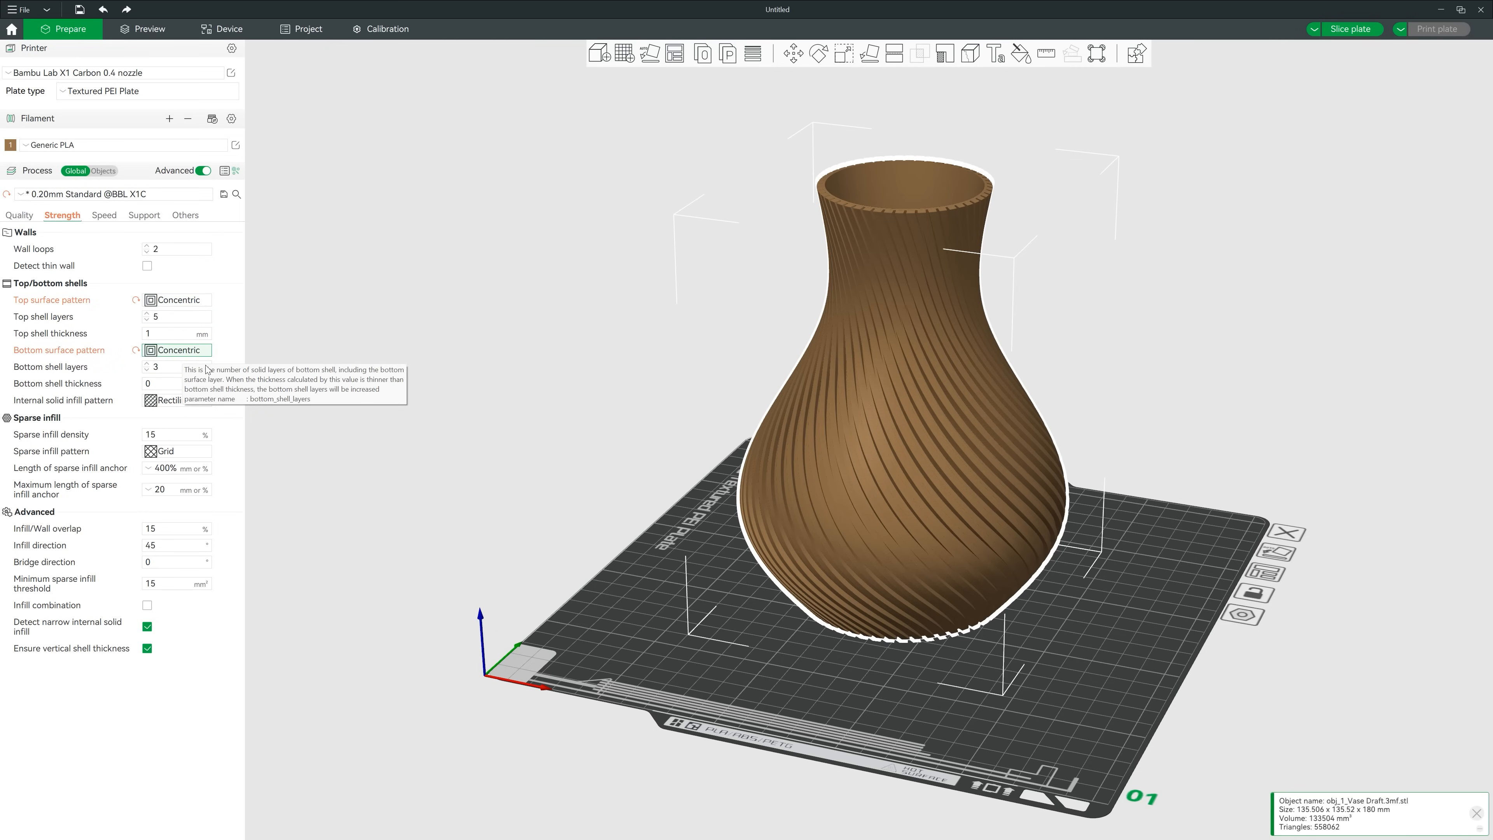
{"action": "left_click", "coordinate": [177, 450]}
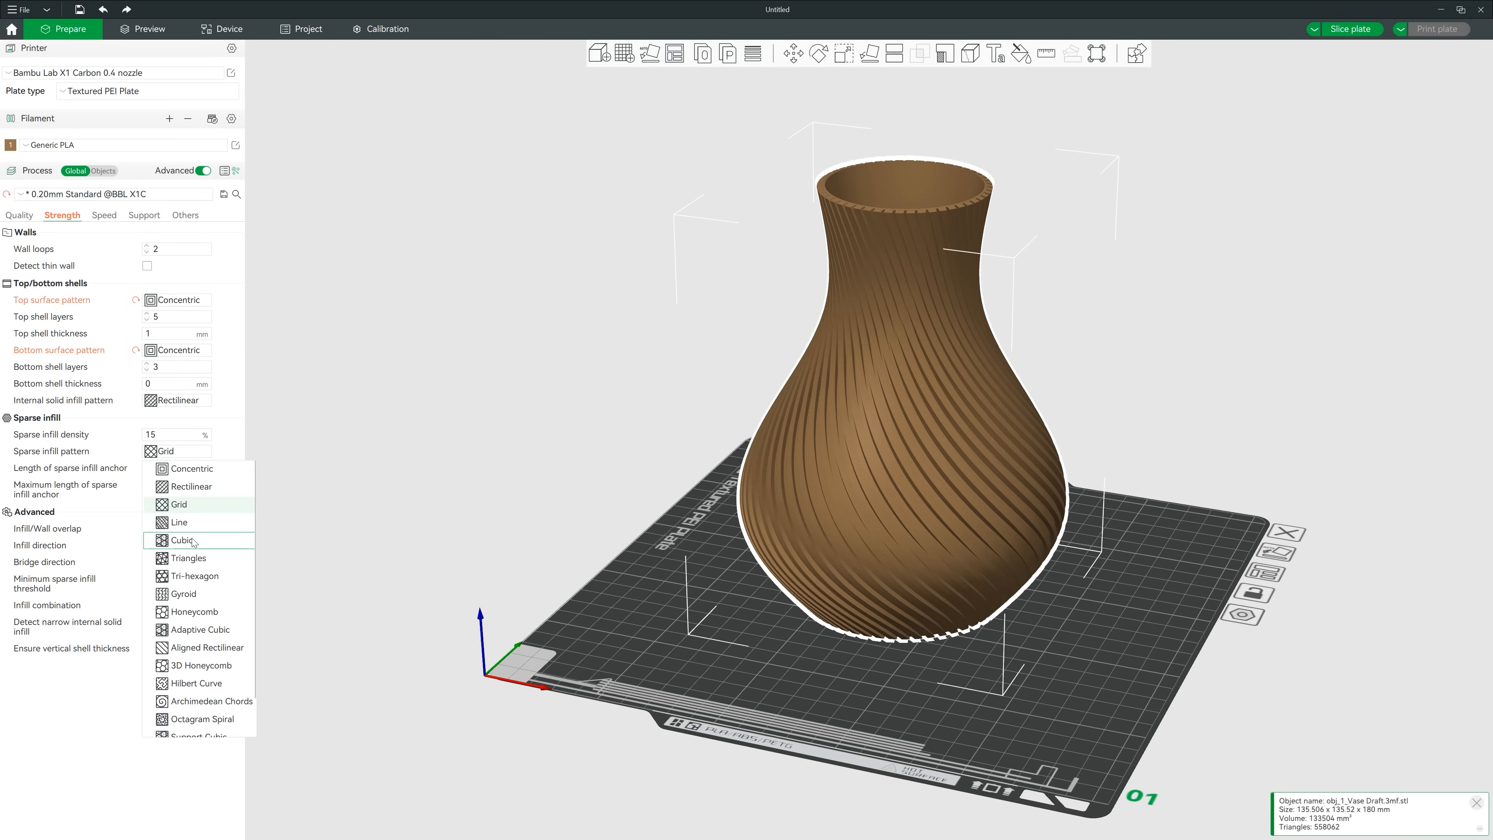
{"action": "left_click", "coordinate": [180, 593]}
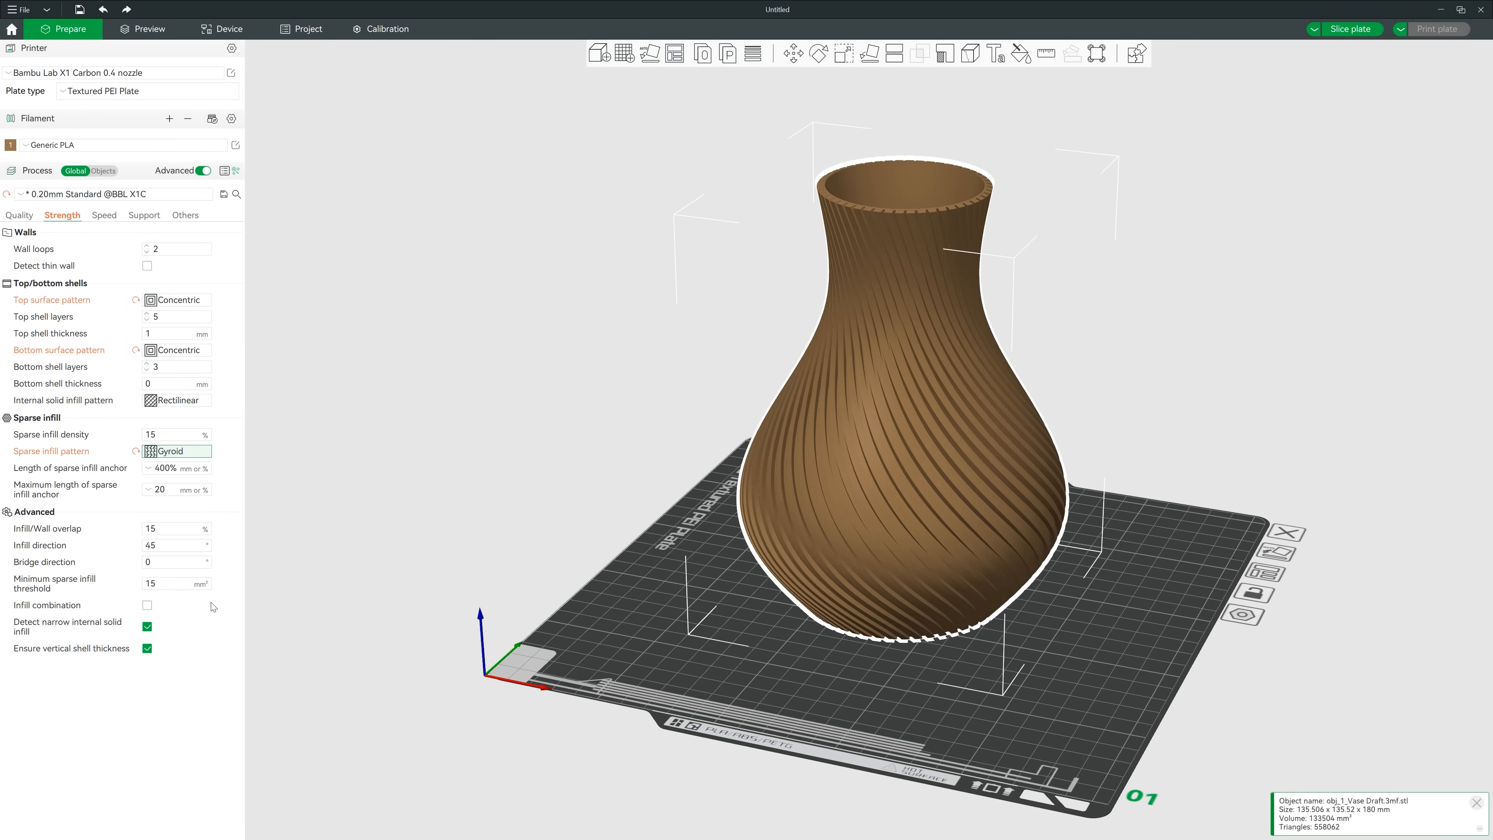
{"action": "mouse_move", "coordinate": [208, 674]}
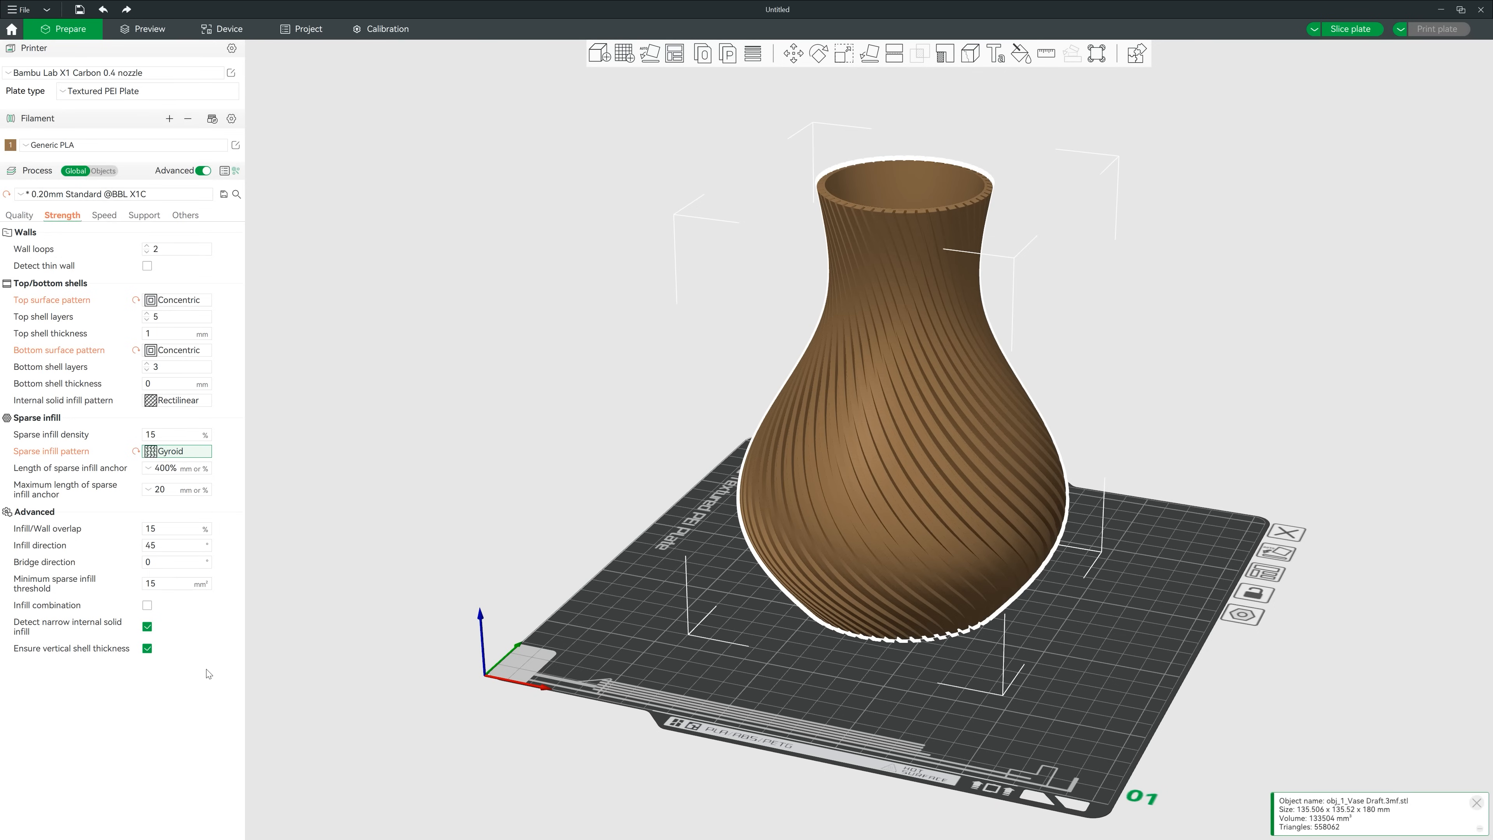
{"action": "mouse_move", "coordinate": [120, 277]}
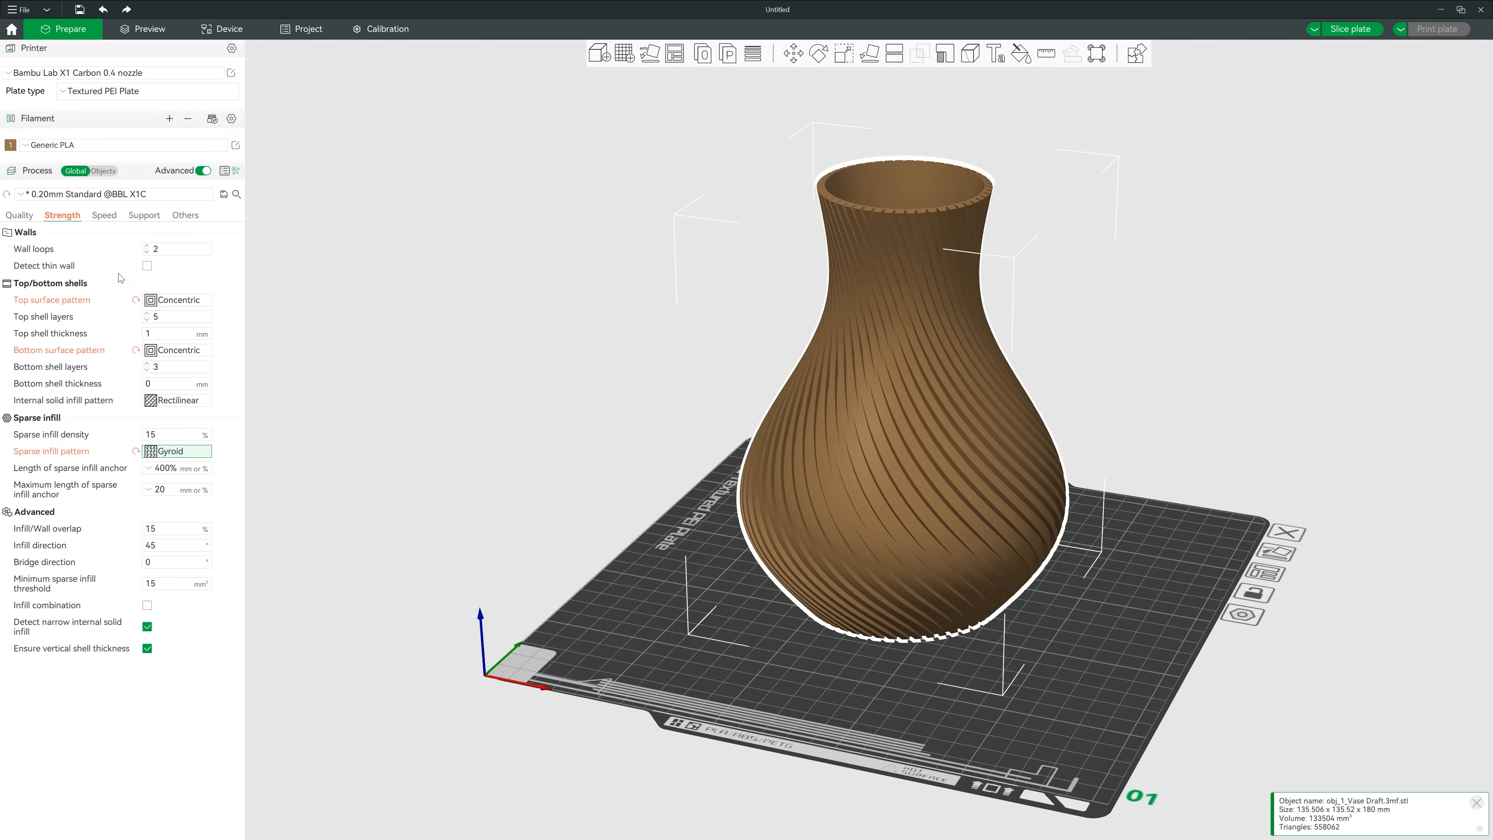
In Quality settings, set the order of walls to outer before inner.
{"action": "left_click", "coordinate": [18, 215]}
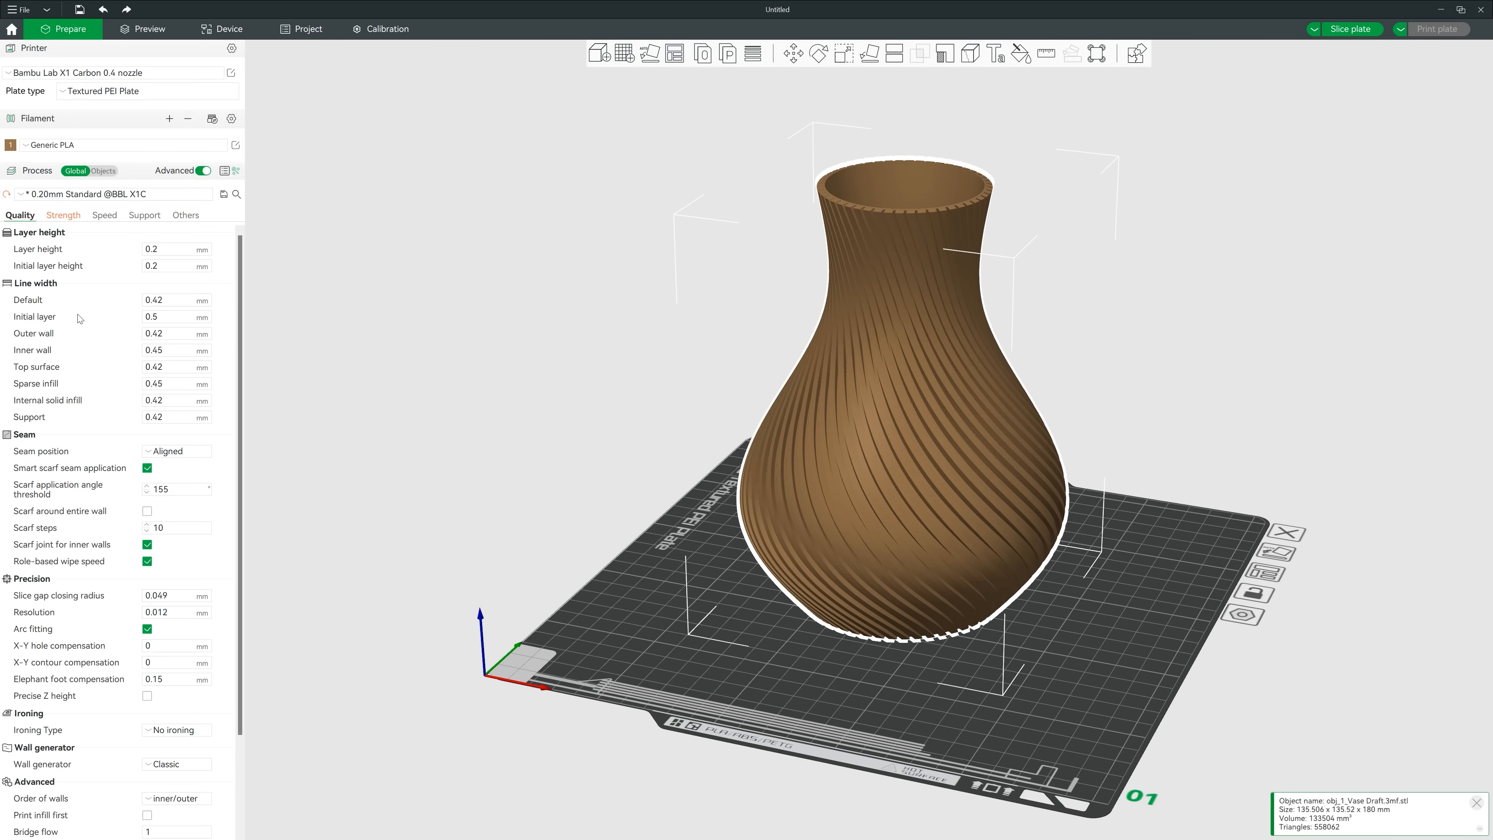
{"action": "scroll", "scroll_direction": "down", "scroll_amount": 3}
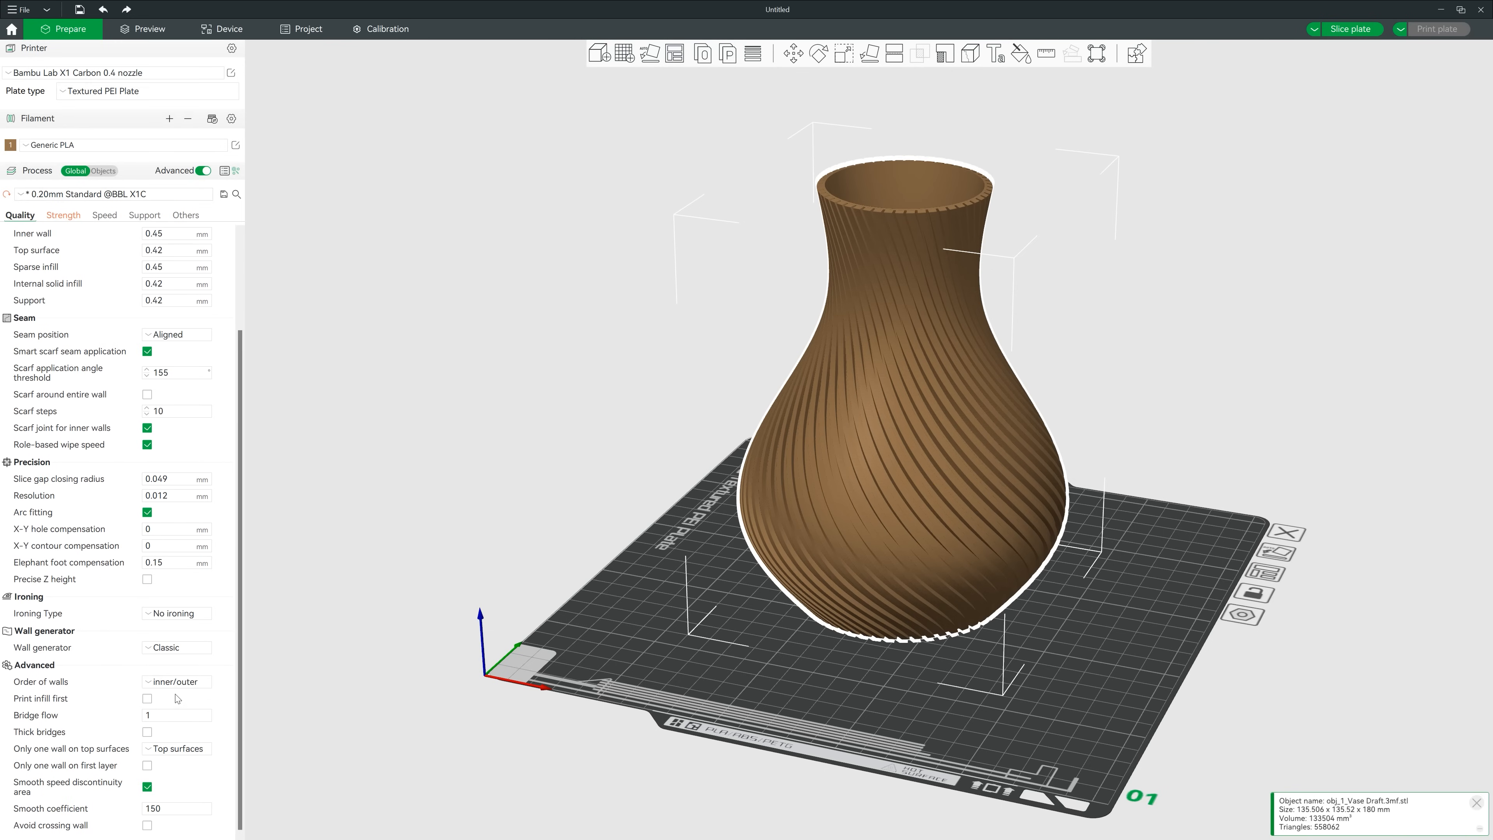
{"action": "left_click", "coordinate": [175, 682]}
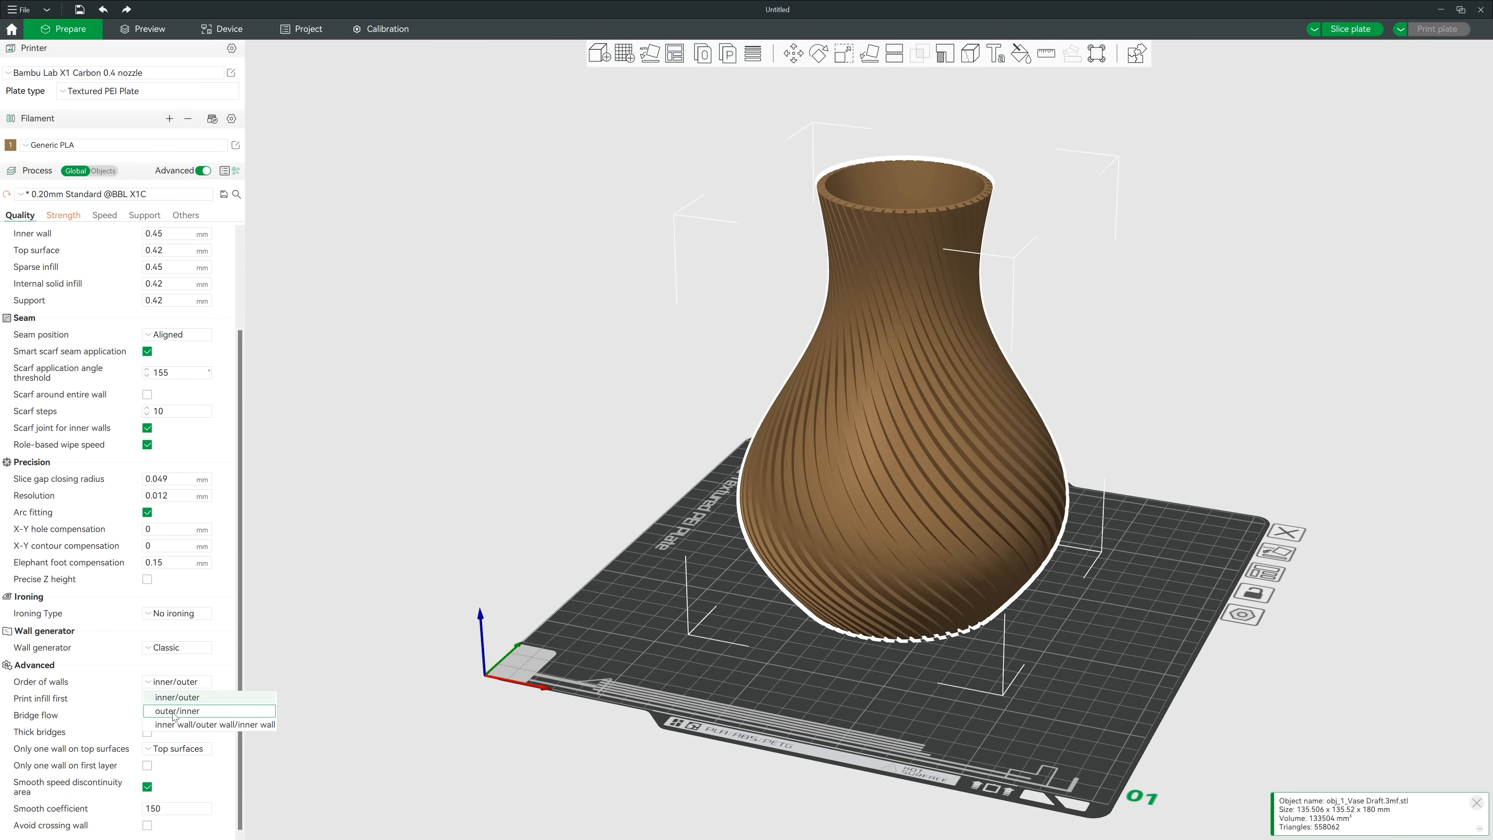
{"action": "left_click", "coordinate": [178, 710]}
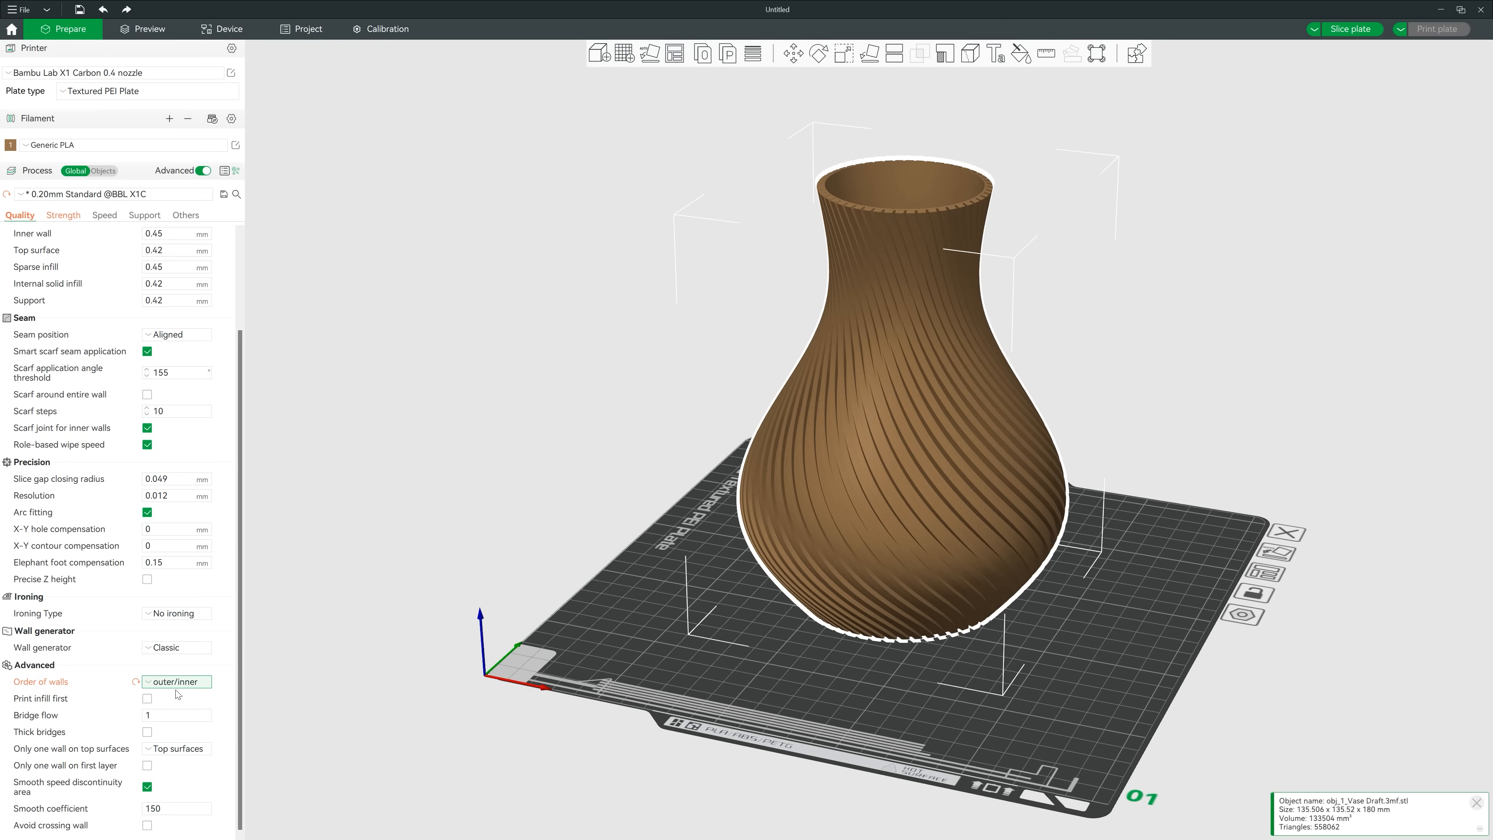
{"action": "mouse_move", "coordinate": [175, 682]}
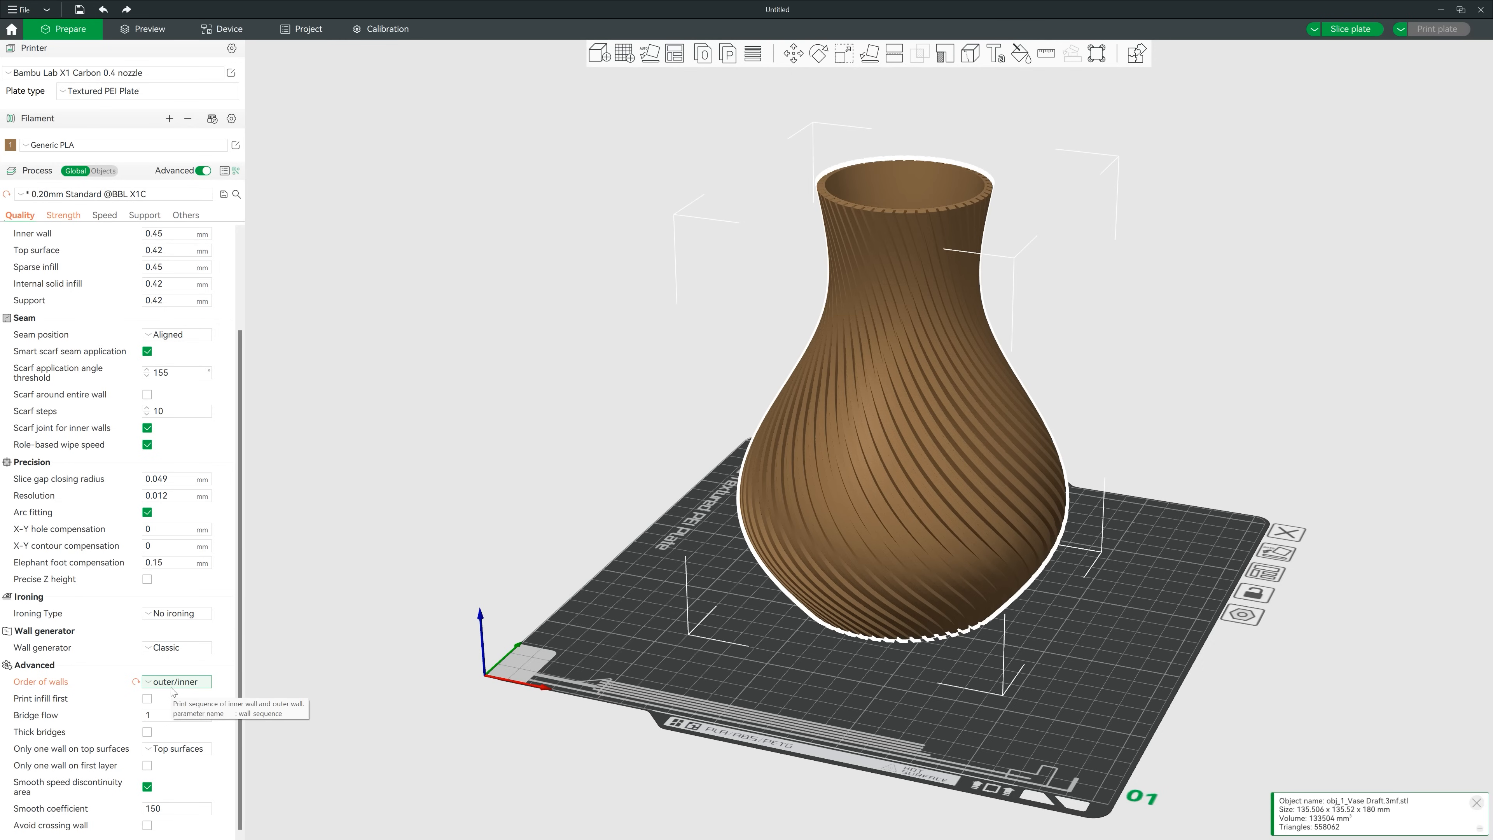
{"action": "mouse_move", "coordinate": [553, 356]}
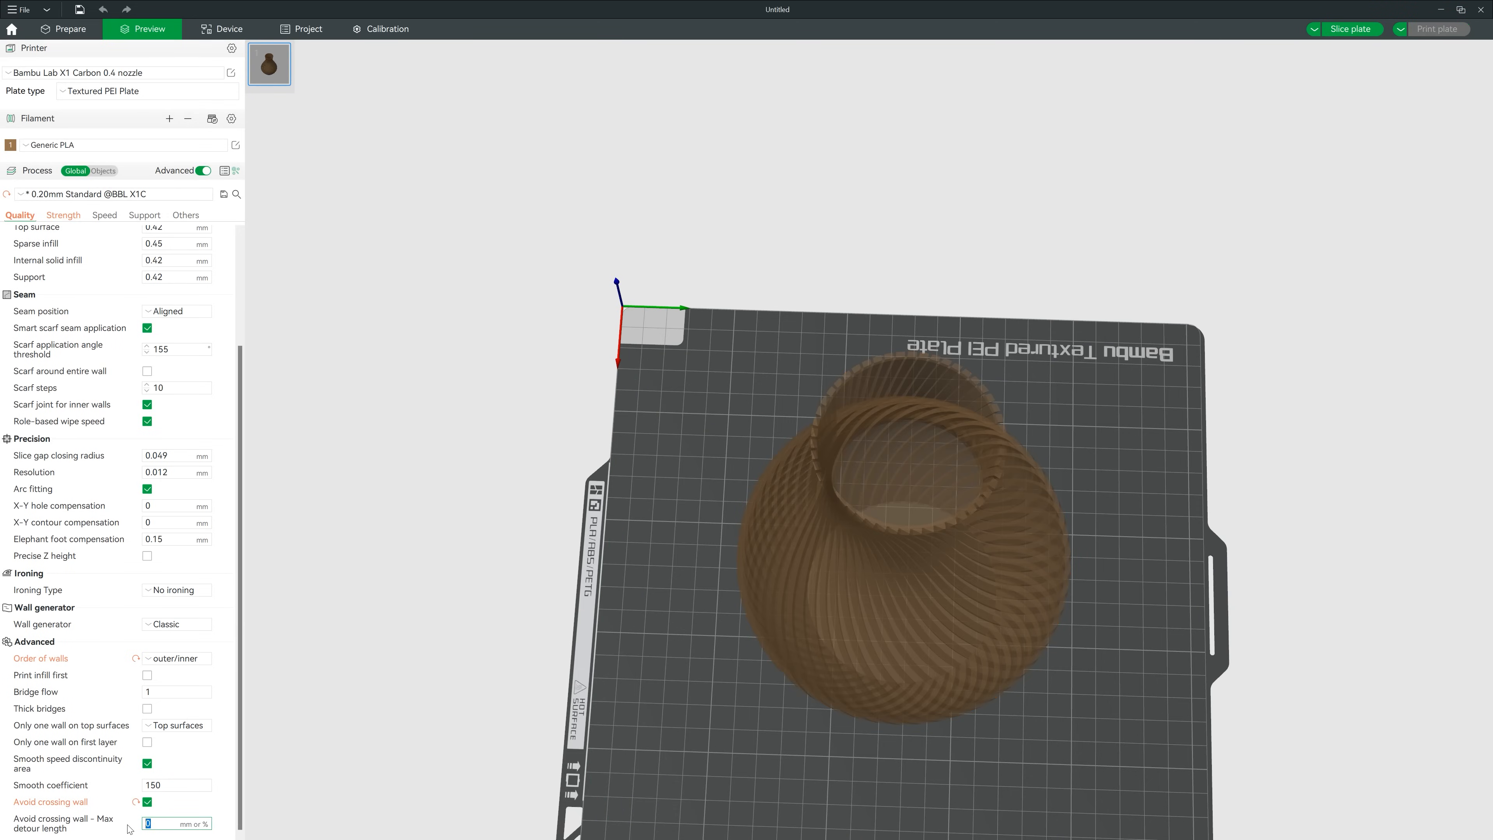
Set the avoid-crossing-wall max detour to 300 and slice the vase.
{"action": "type", "text": "300"}
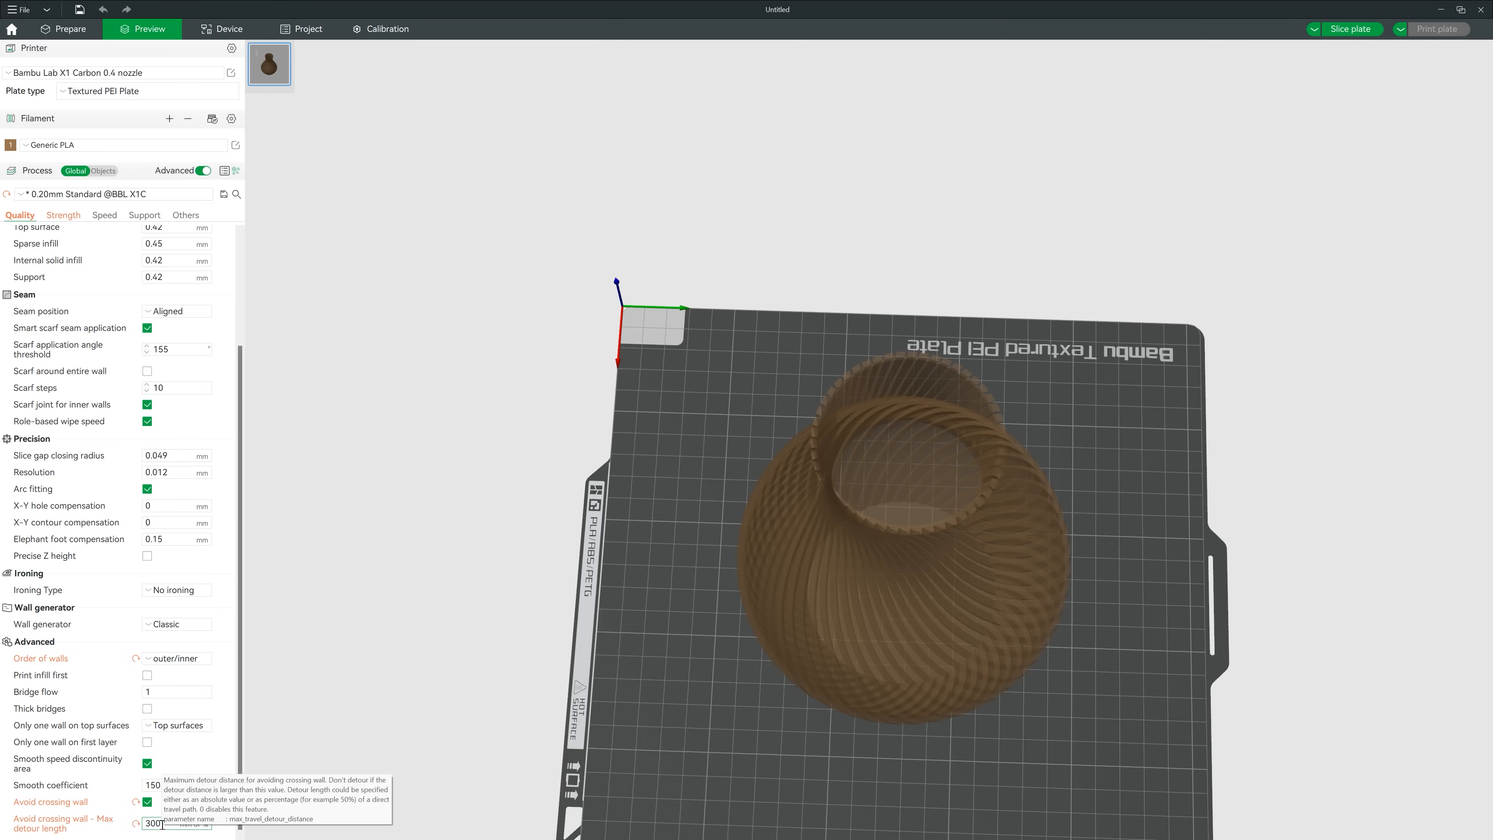
{"action": "left_click", "coordinate": [1351, 28]}
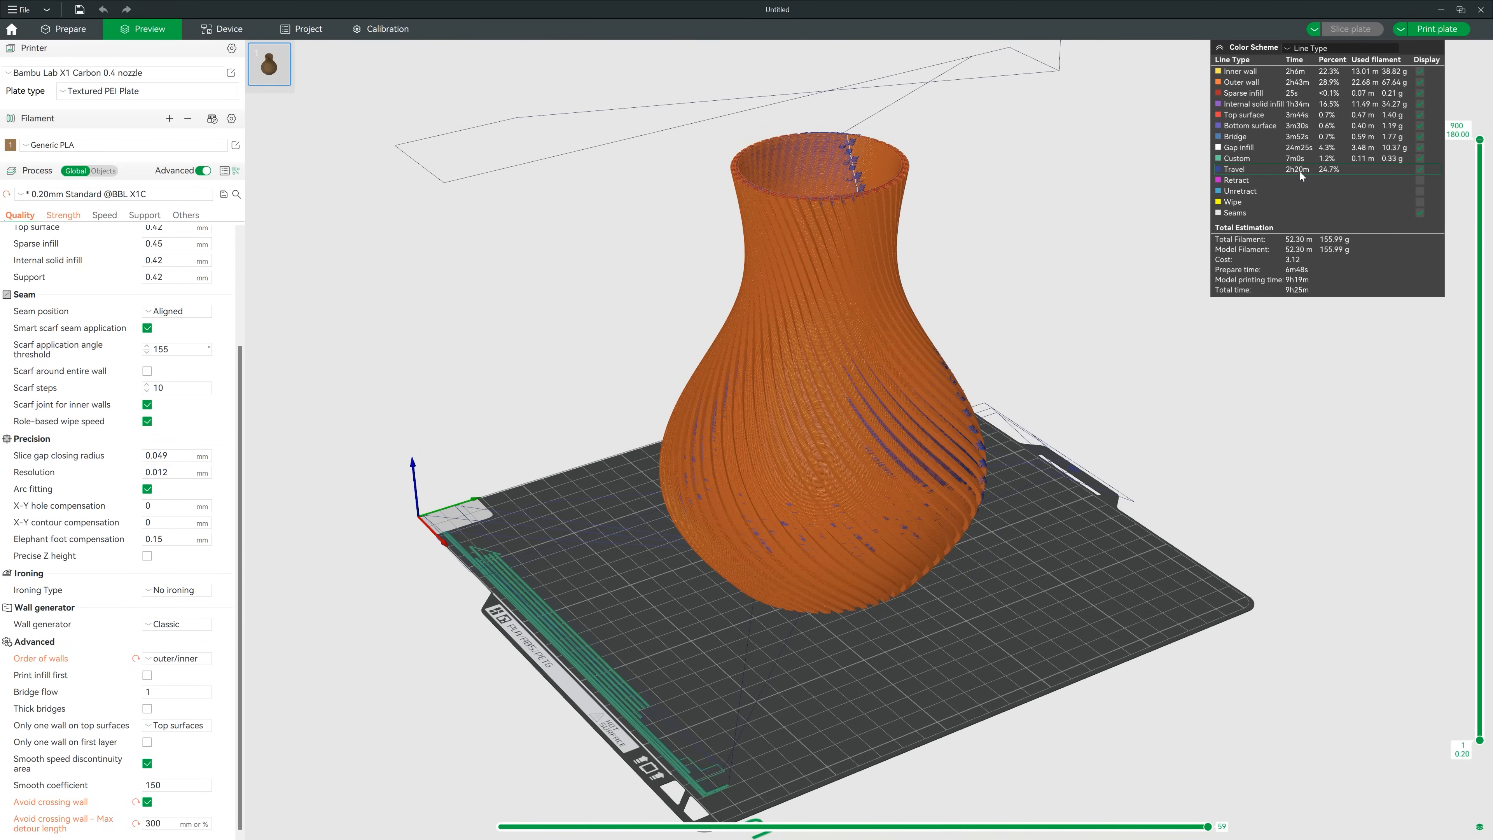
{"action": "mouse_move", "coordinate": [1284, 174]}
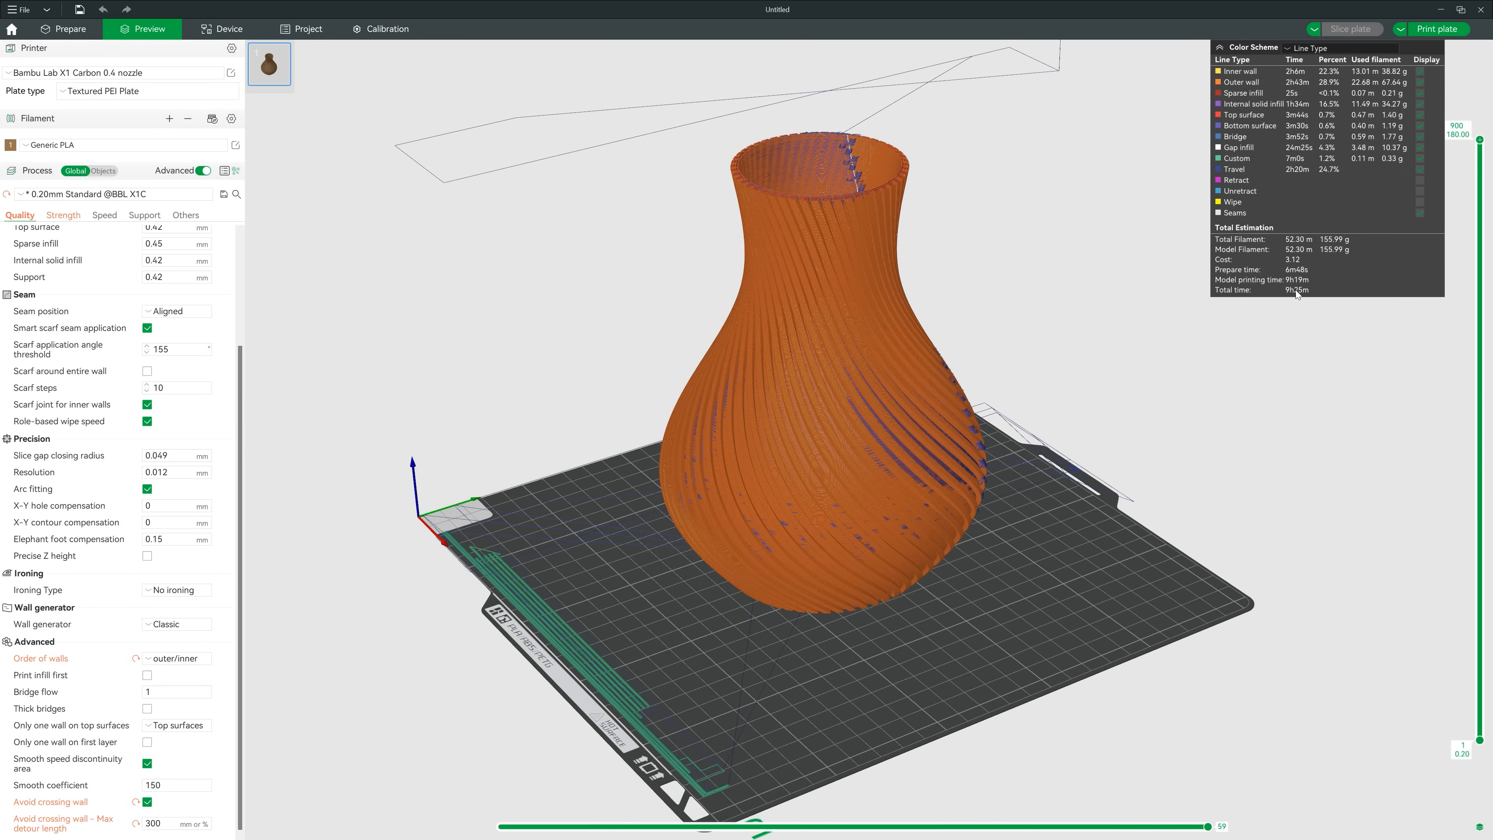
{"action": "mouse_move", "coordinate": [1331, 276]}
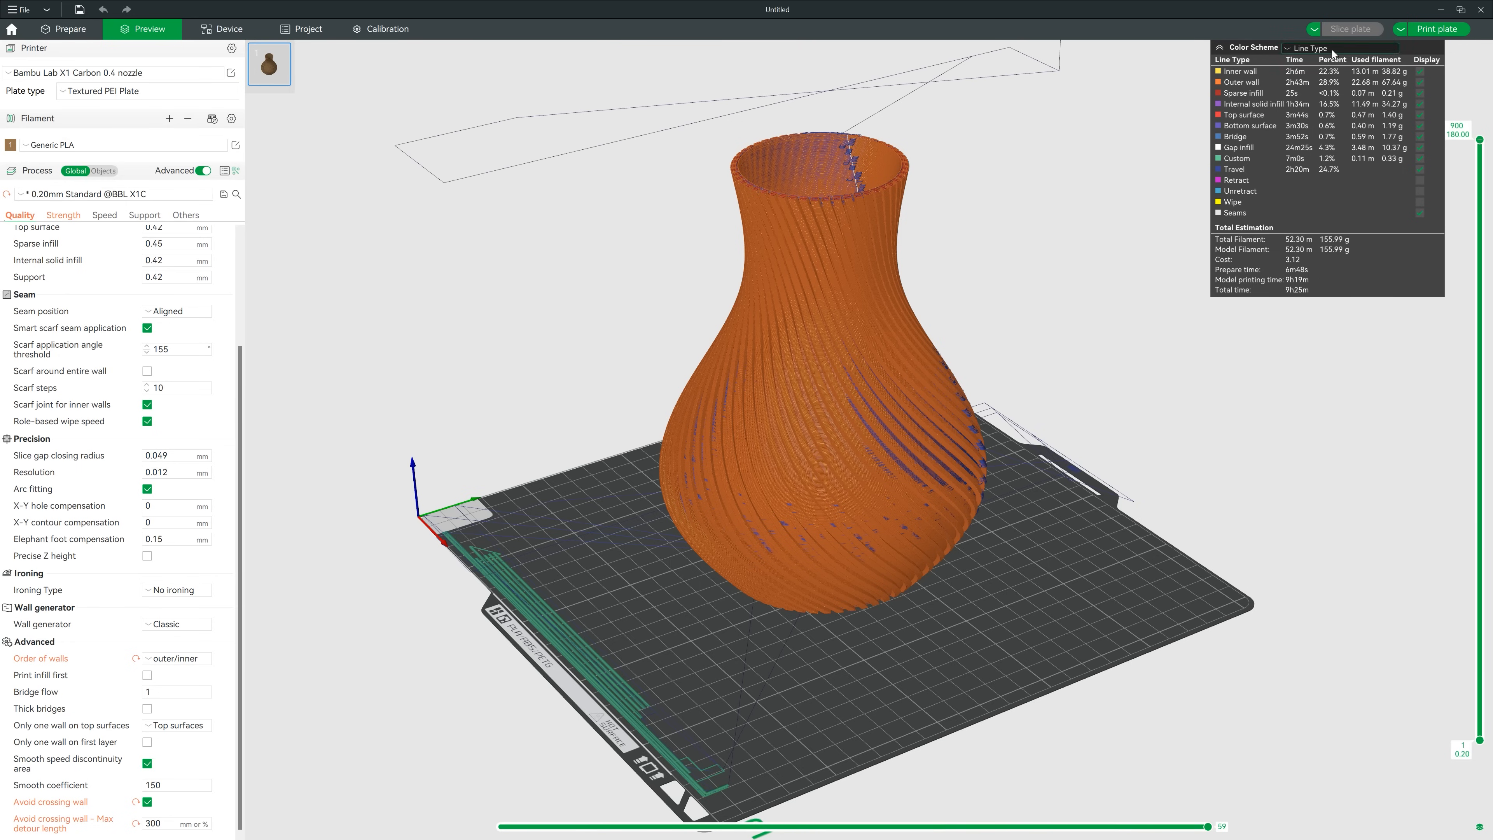
Colour the sliced vase by print speed, zoom to the rim and scrub the layer's toolpath.
{"action": "left_click", "coordinate": [1310, 48]}
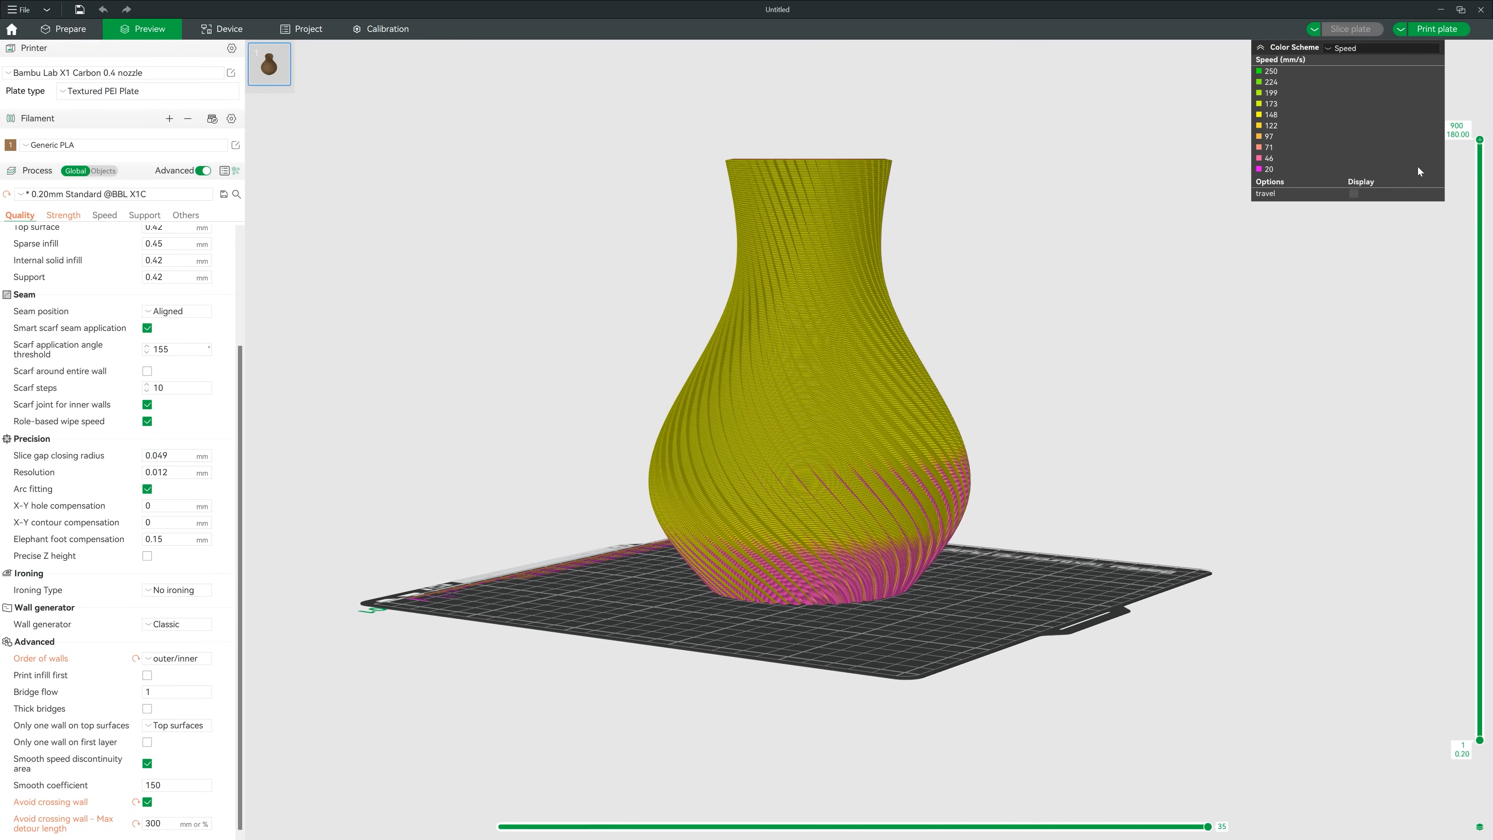
{"action": "left_click_drag", "start_coordinate": [1479, 131], "coordinate": [1480, 695]}
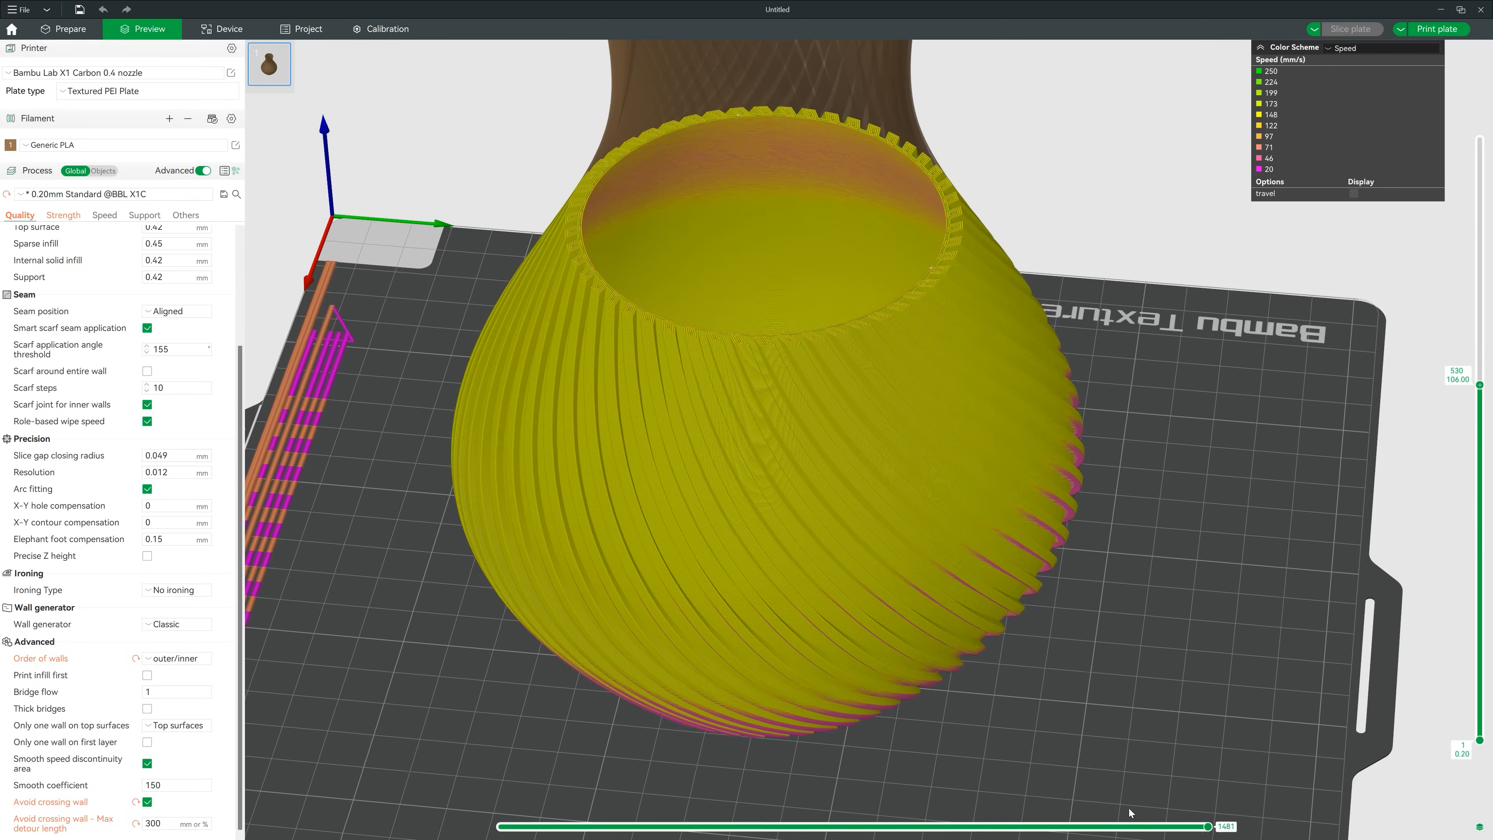
{"action": "left_click_drag", "start_coordinate": [1206, 826], "coordinate": [823, 826]}
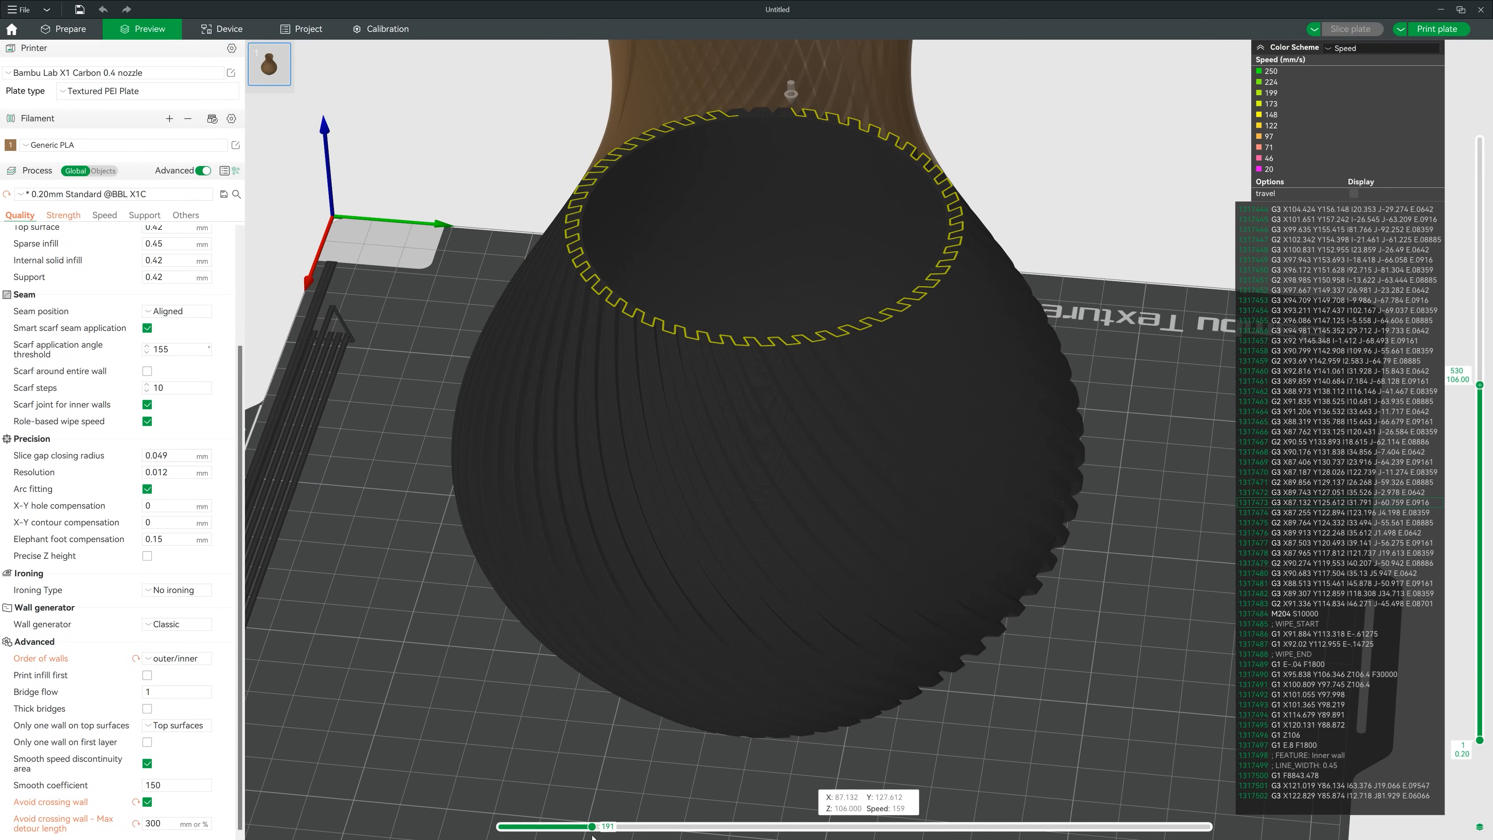
{"action": "mouse_move", "coordinate": [492, 747]}
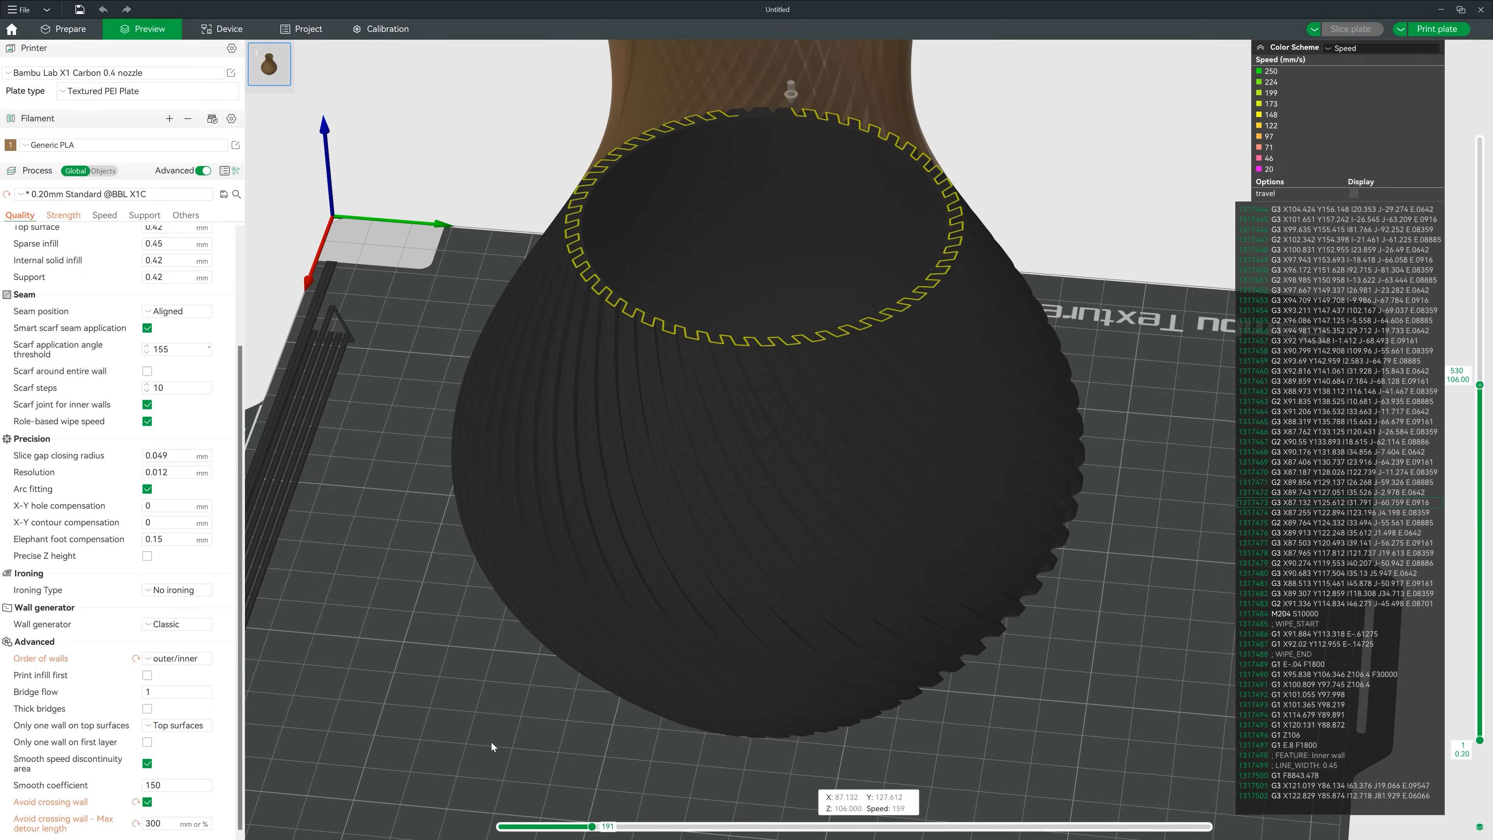
In Speed settings, set outer wall speed to 120 and inner wall to 200 mm/s.
{"action": "left_click", "coordinate": [103, 215]}
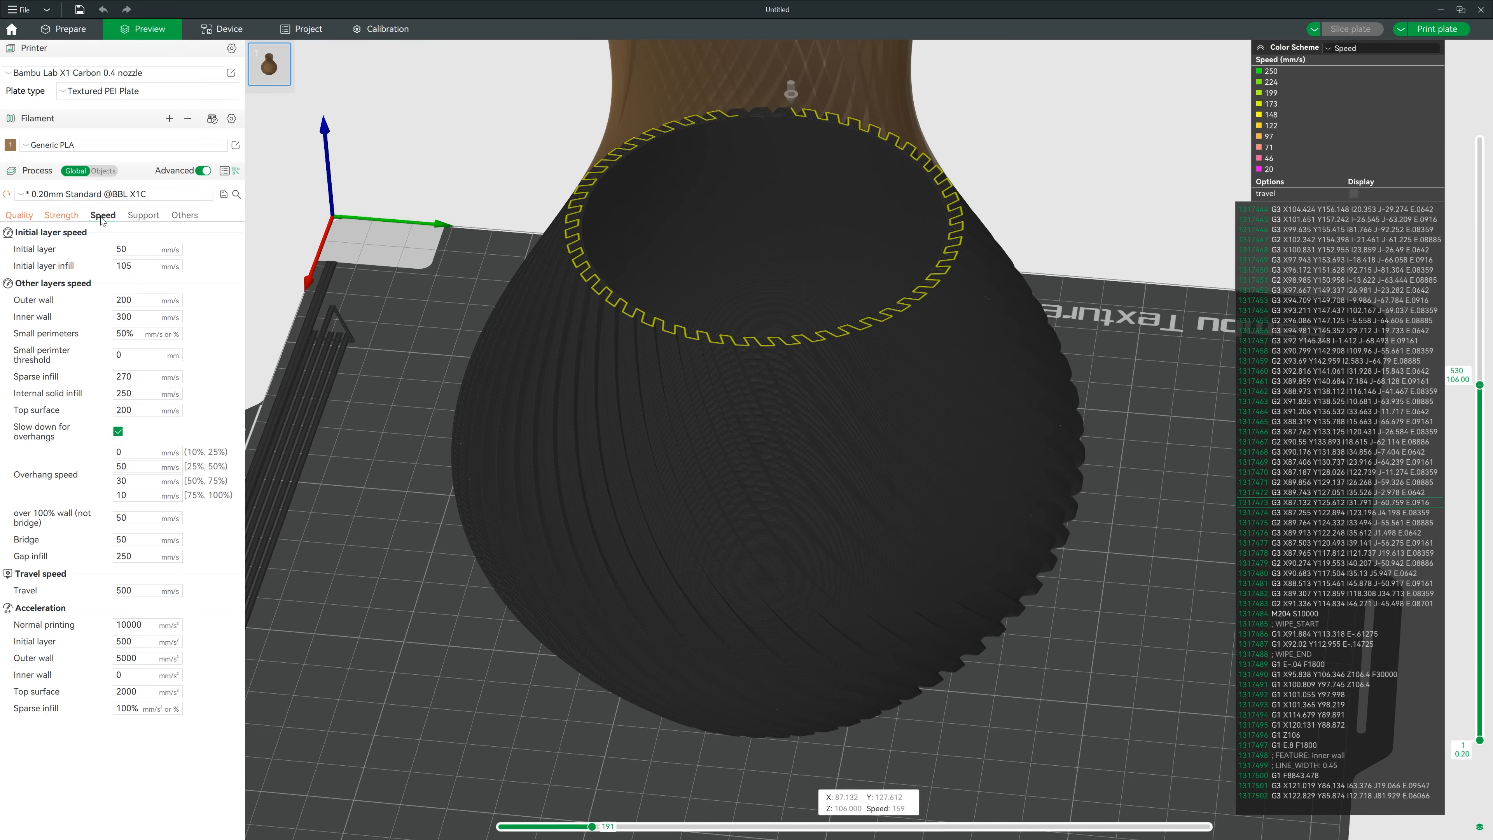
{"action": "type", "text": "1"}
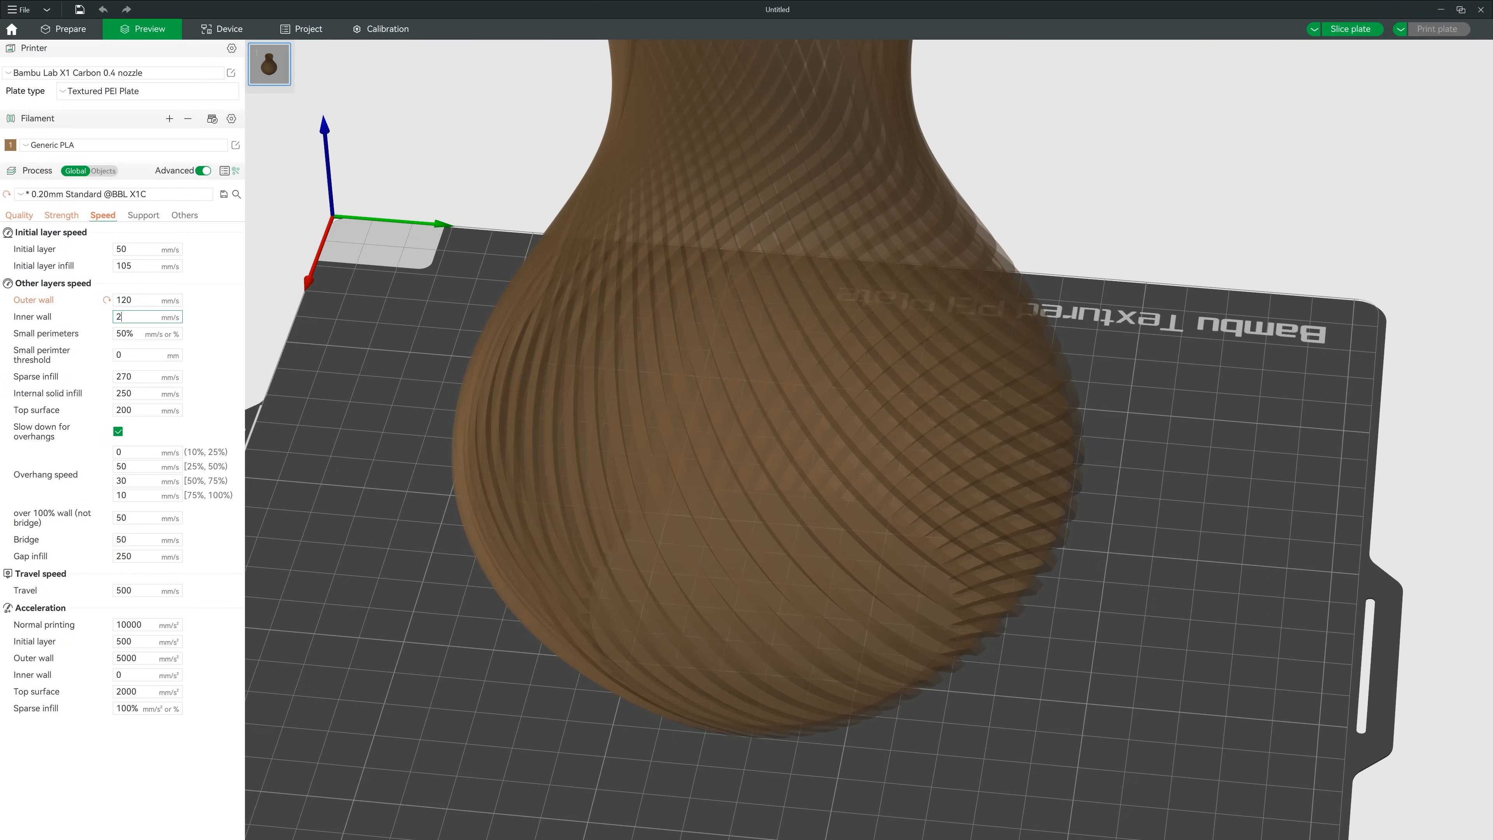
{"action": "type", "text": "200"}
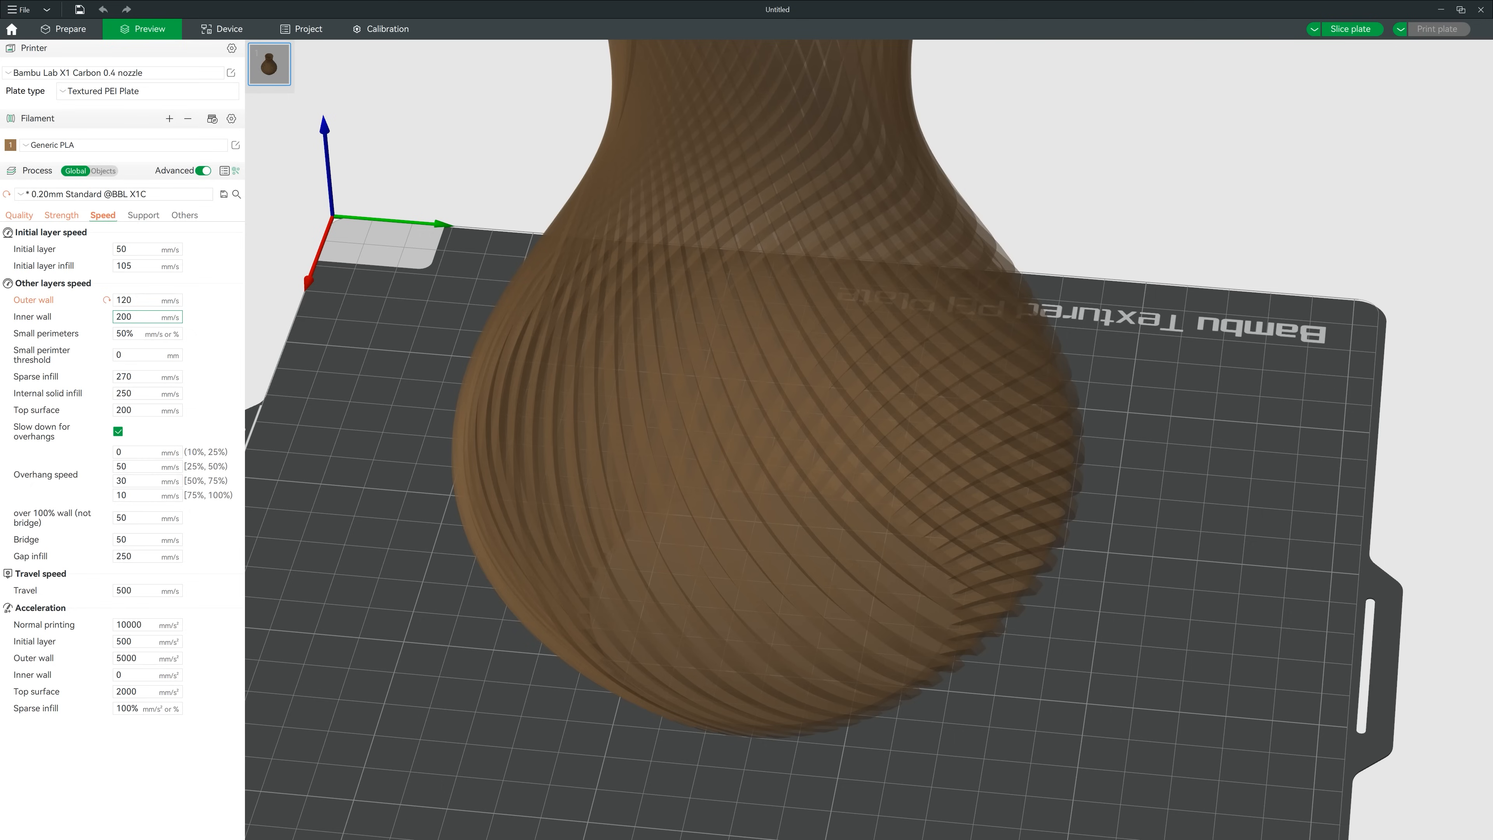
Set overhang speeds to 100, 80 and 60 mm/s and re-slice the vase.
{"action": "left_click", "coordinate": [143, 467]}
{"action": "type", "text": "100"}
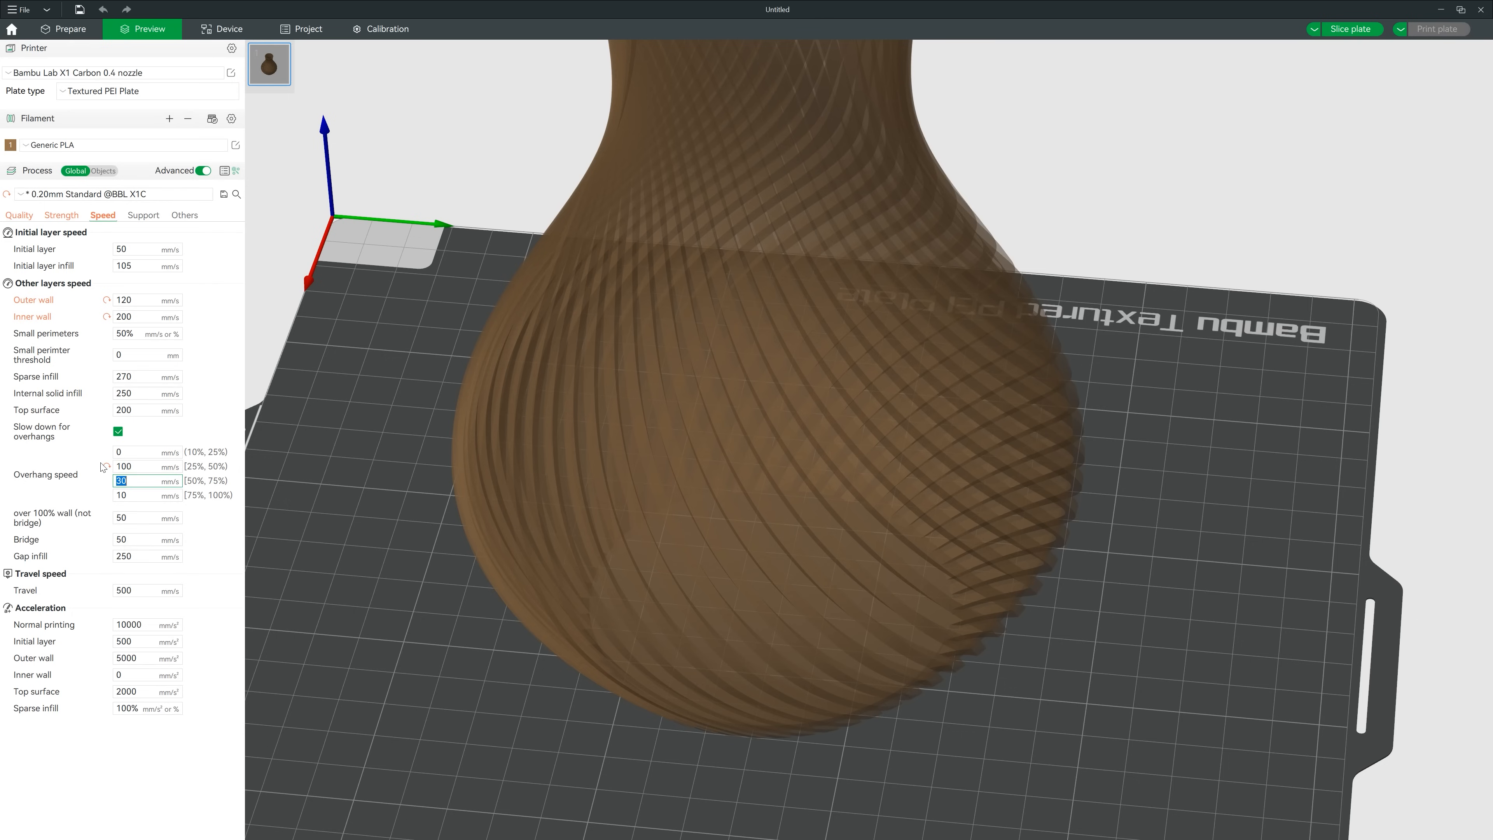
{"action": "type", "text": "80"}
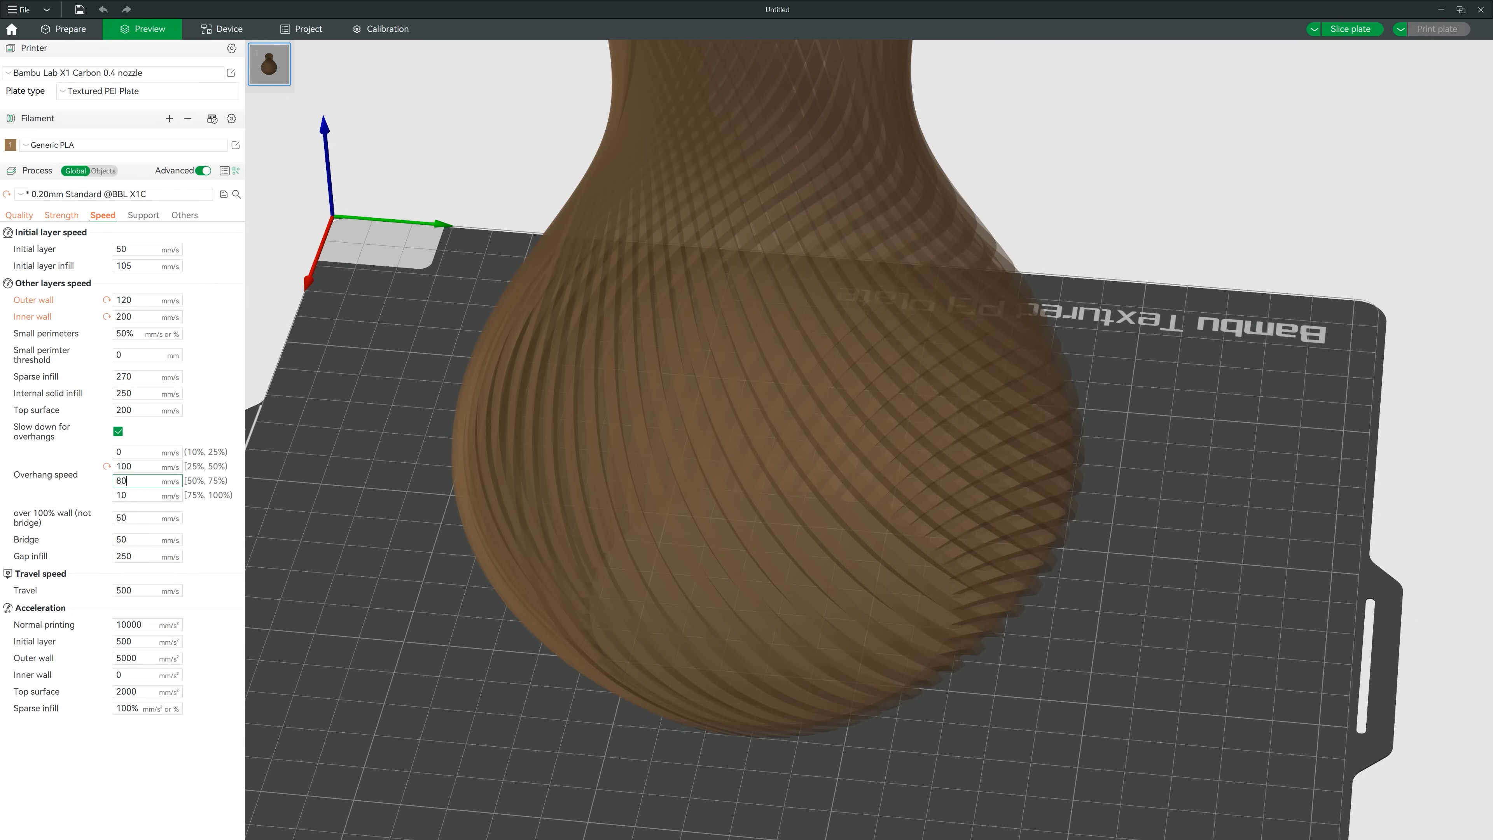
{"action": "left_click", "coordinate": [145, 494]}
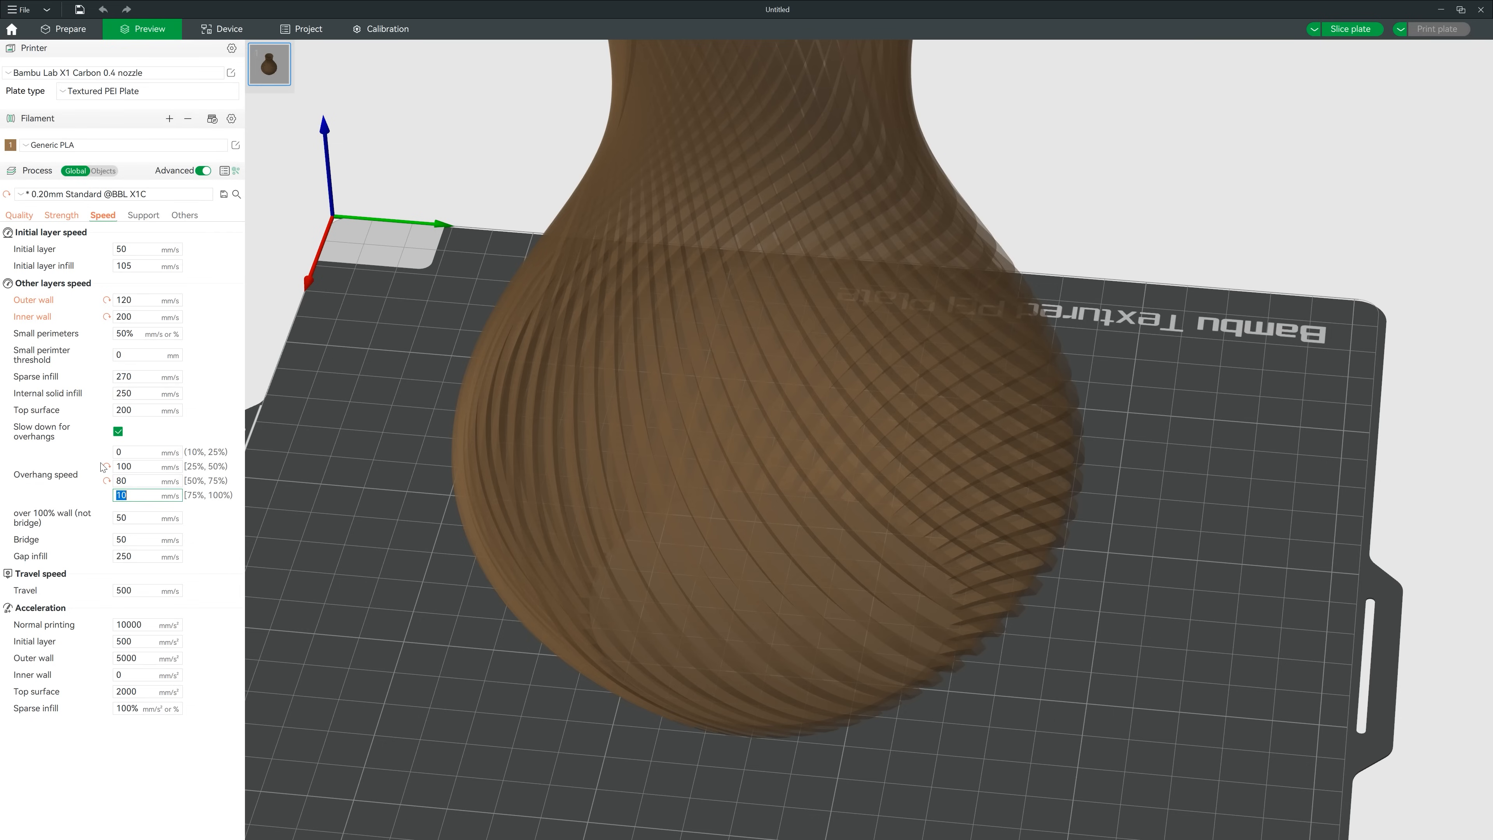
{"action": "type", "text": "60"}
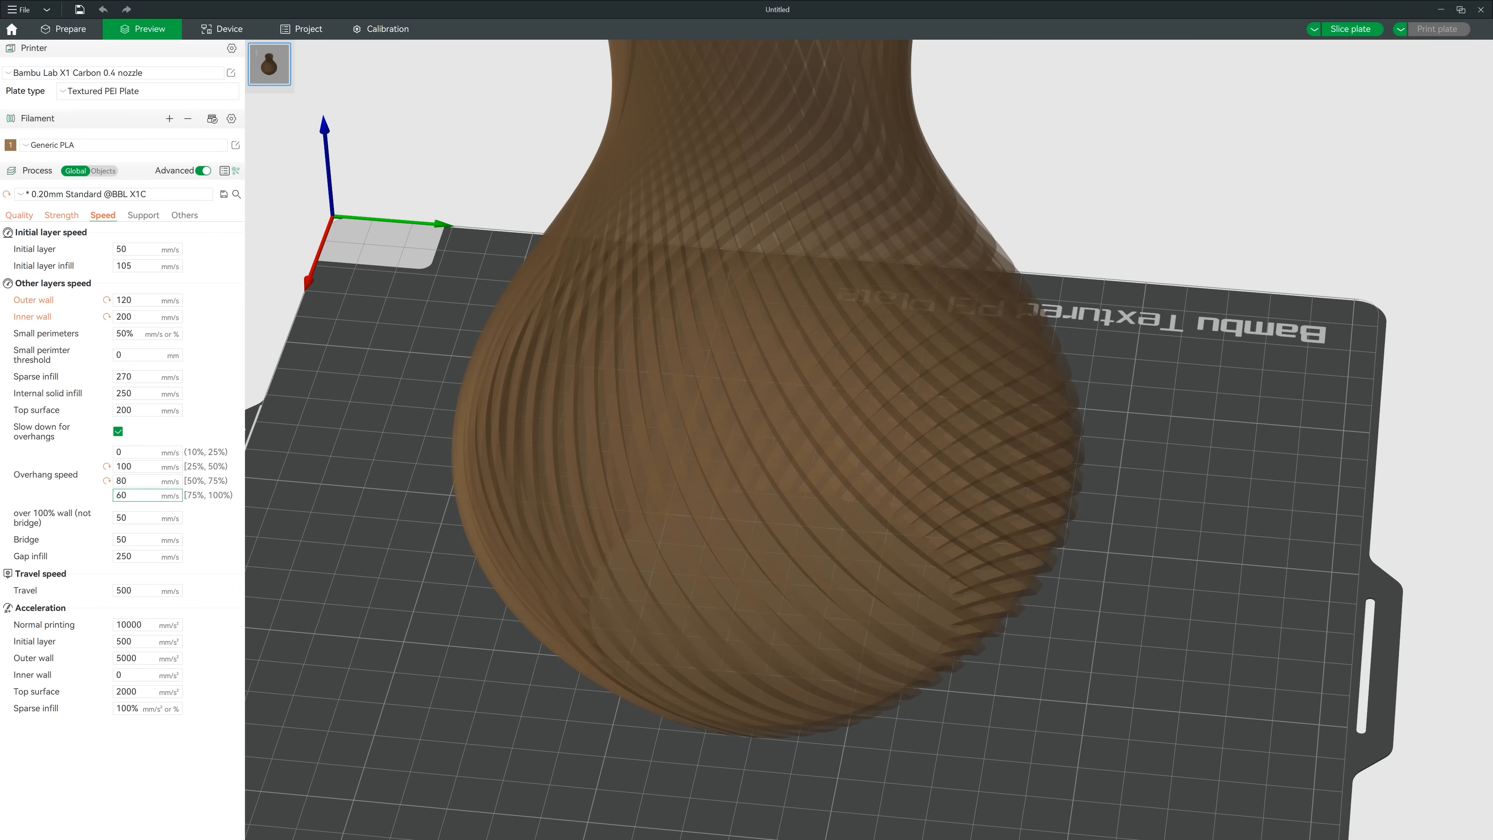
{"action": "left_click", "coordinate": [143, 495]}
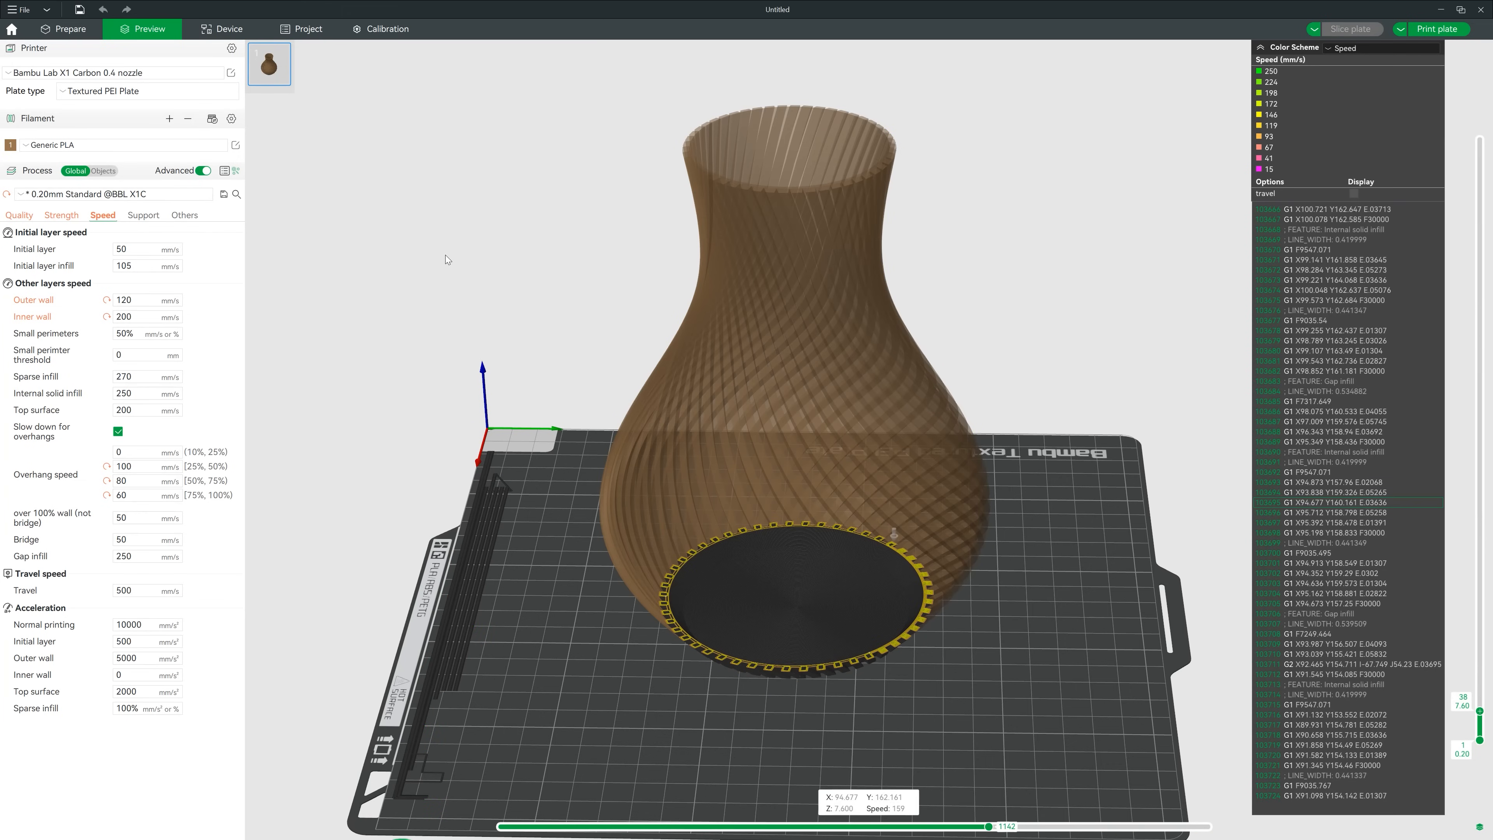
{"action": "left_click", "coordinate": [235, 144]}
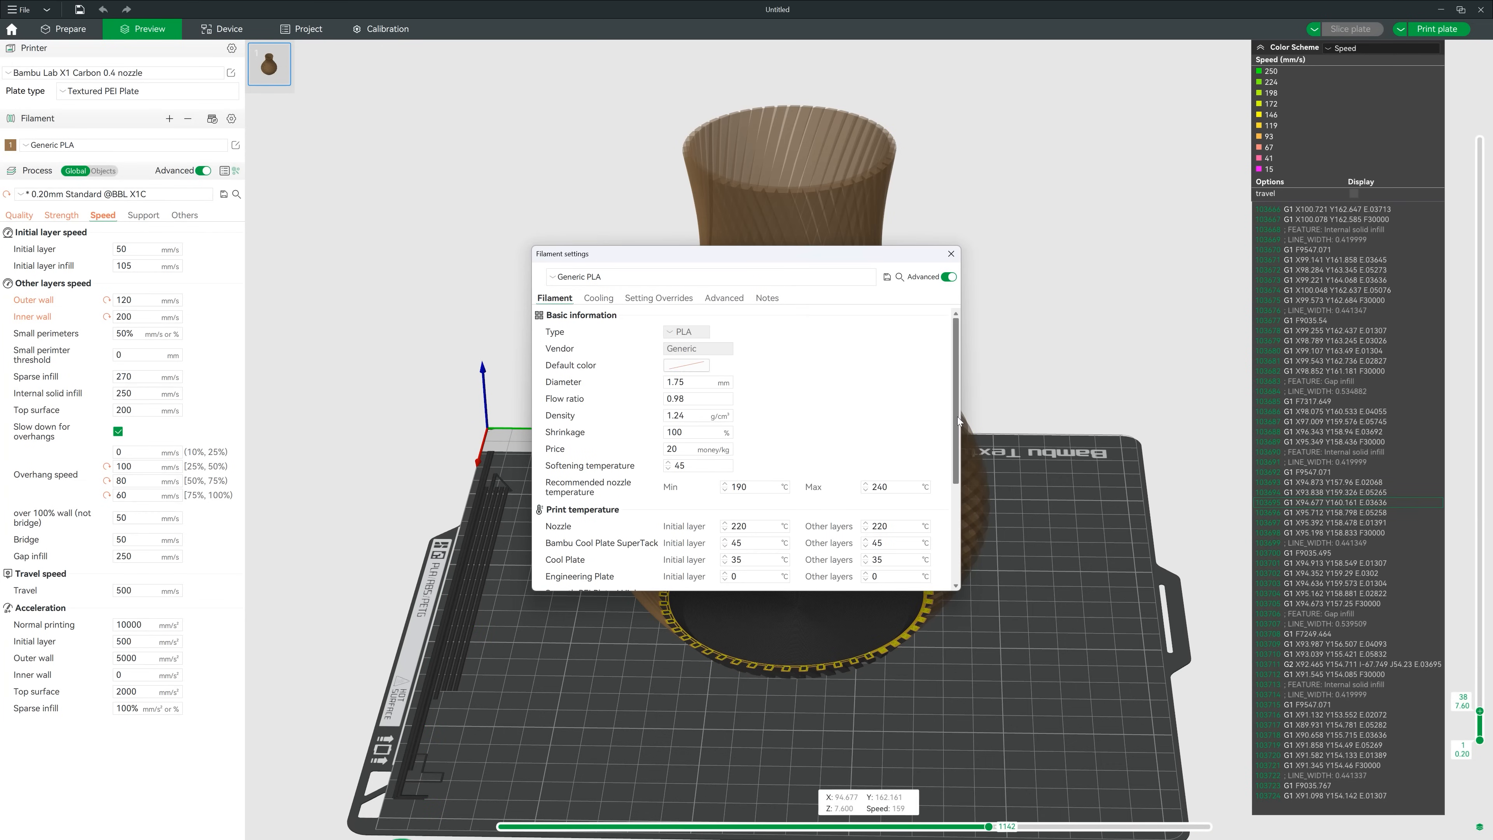
Set the Generic PLA filament's max volumetric speed to 8 mm³/s.
{"action": "scroll", "scroll_direction": "down", "scroll_amount": 3}
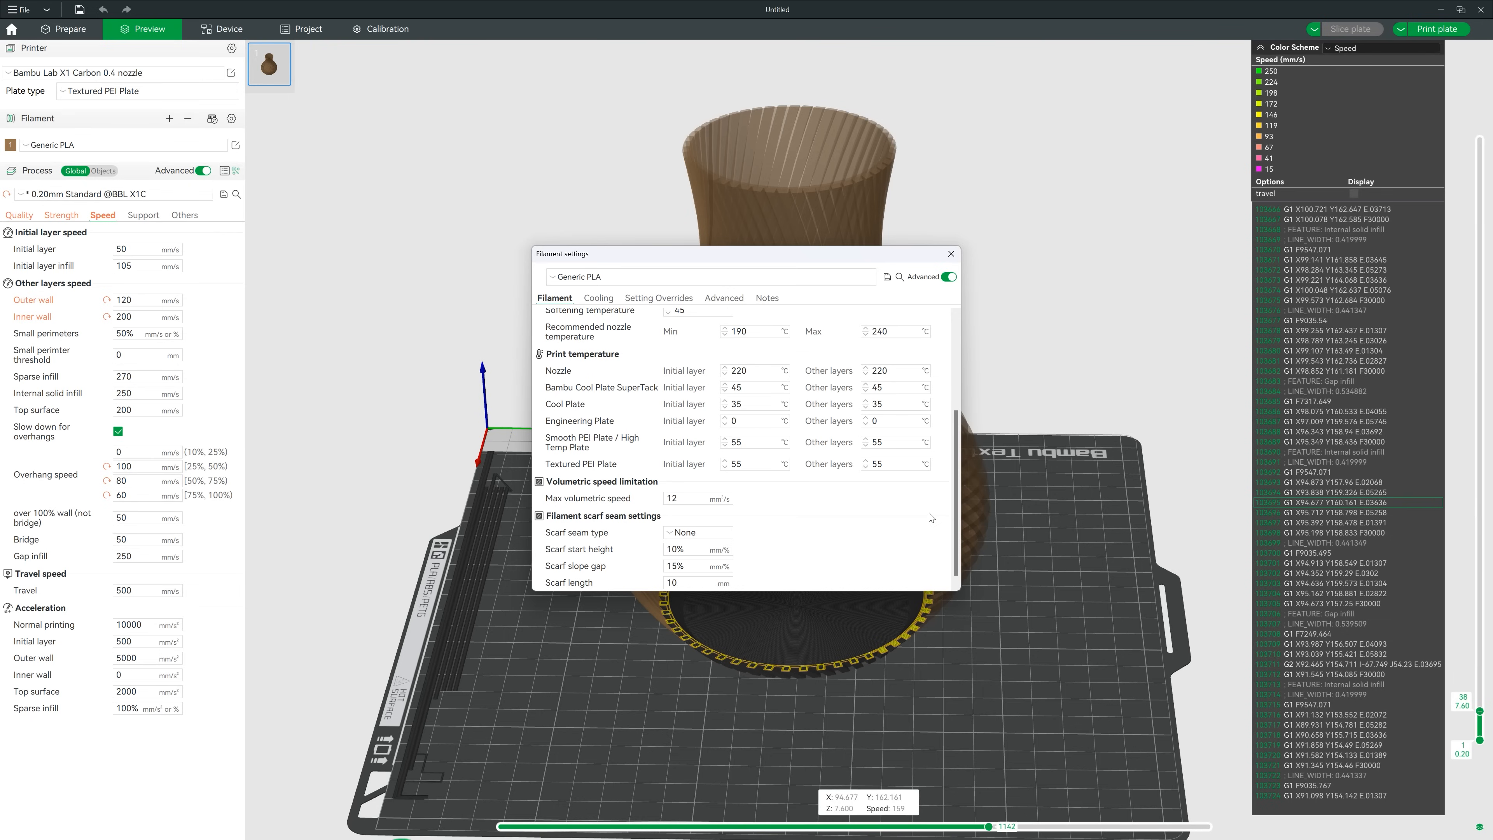
{"action": "left_click", "coordinate": [697, 497]}
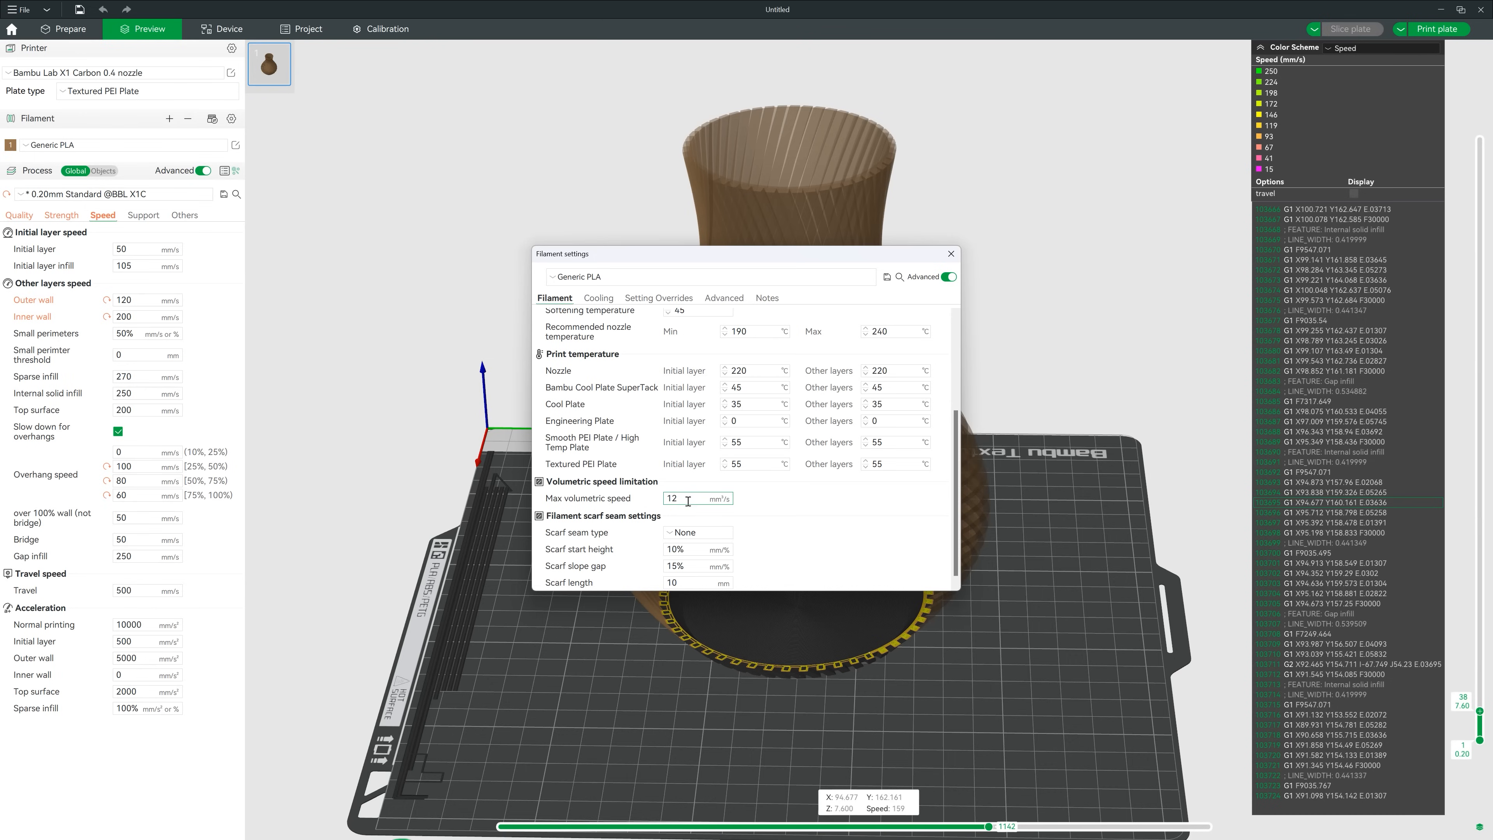
{"action": "type", "text": "8"}
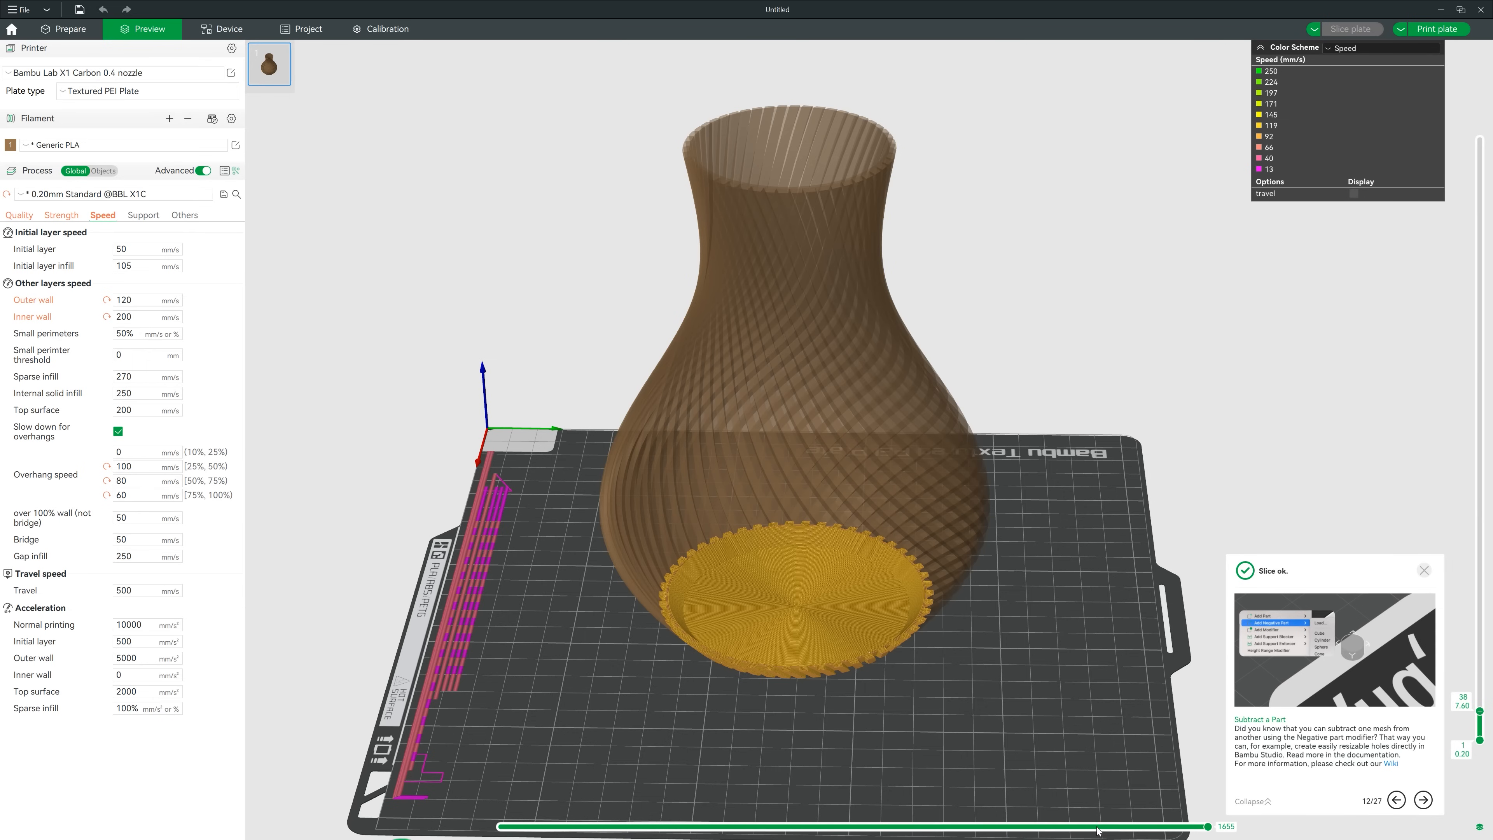
Scrub back through the first layer's toolpath and orbit to view the vase from the side.
{"action": "left_click_drag", "start_coordinate": [1219, 826], "coordinate": [1057, 826]}
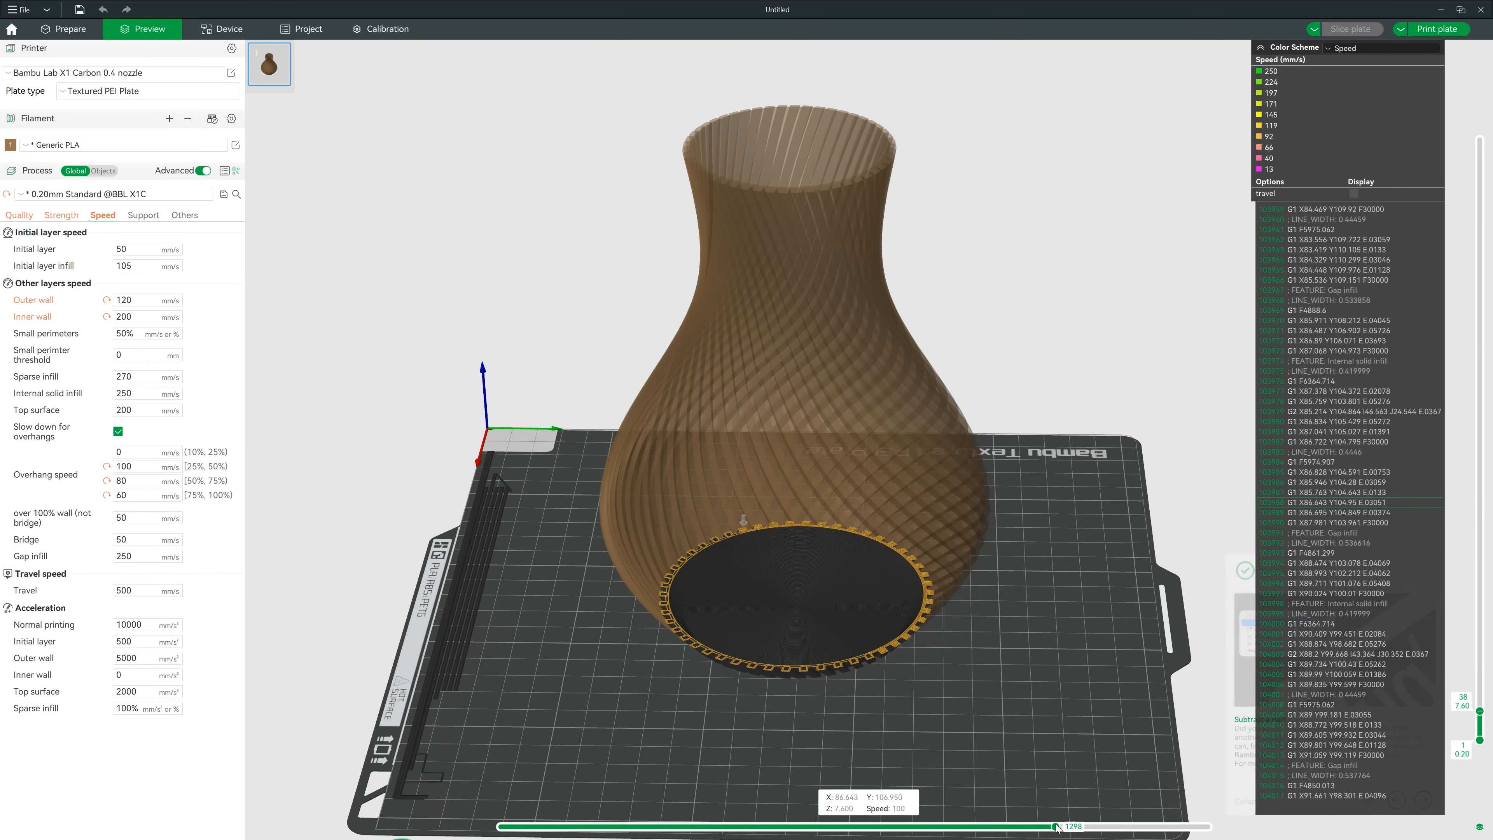
{"action": "left_click_drag", "start_coordinate": [1057, 826], "coordinate": [915, 826]}
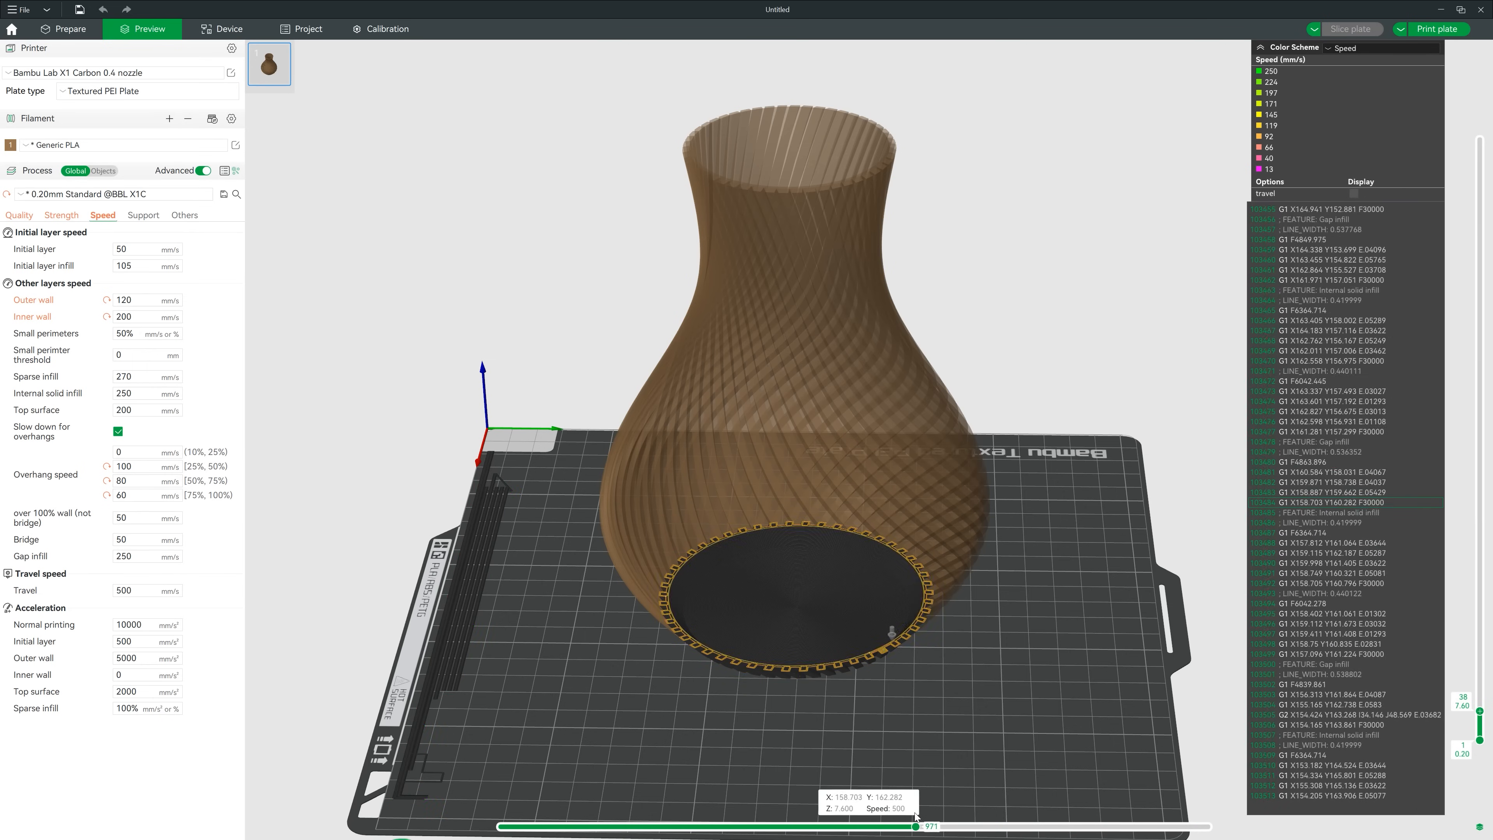
{"action": "left_click_drag", "start_coordinate": [917, 826], "coordinate": [764, 826]}
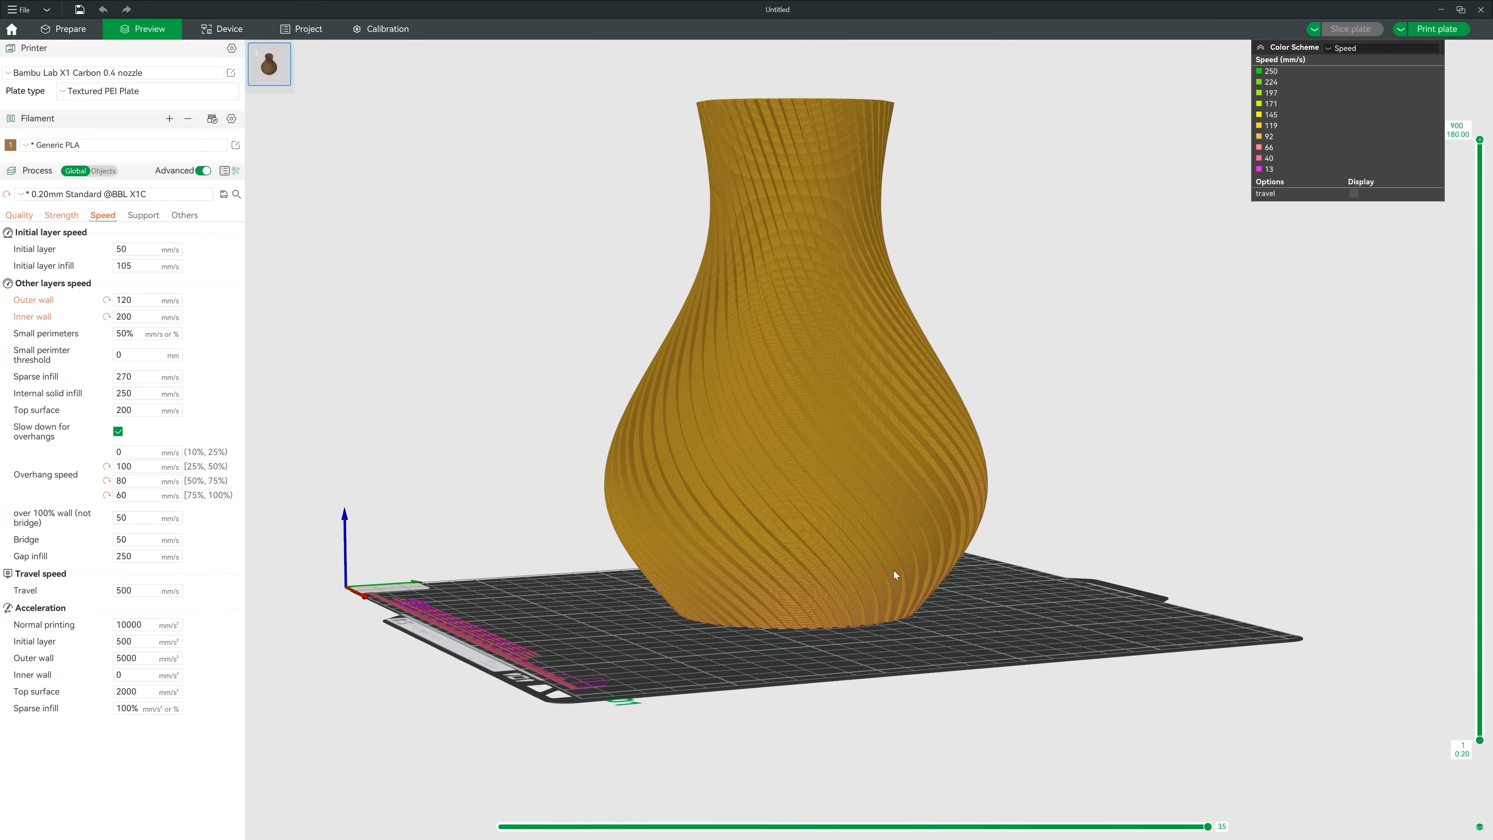
{"action": "left_click_drag", "start_coordinate": [895, 574], "coordinate": [962, 638]}
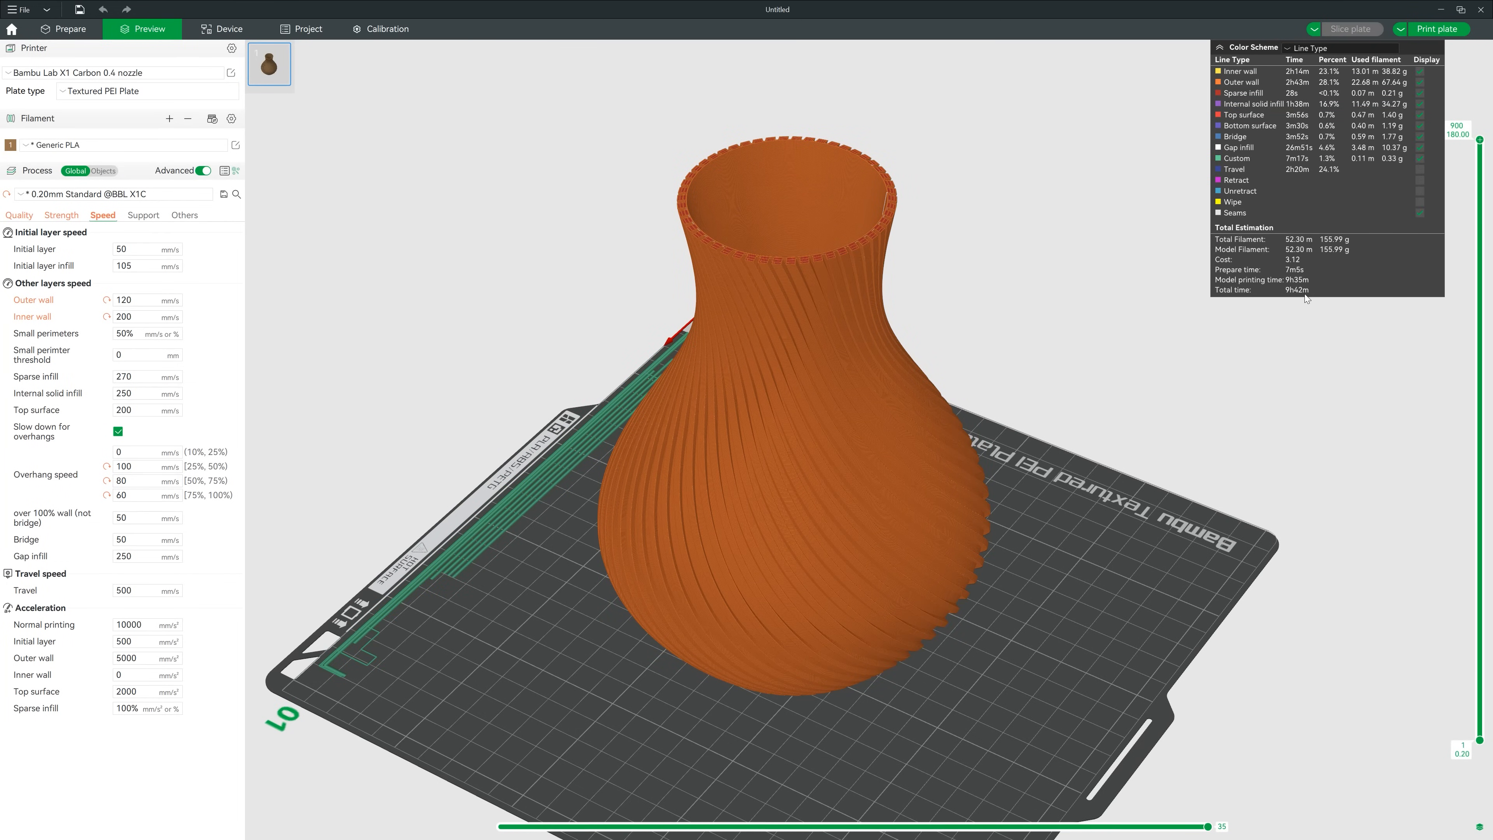
{"action": "mouse_move", "coordinate": [1308, 298]}
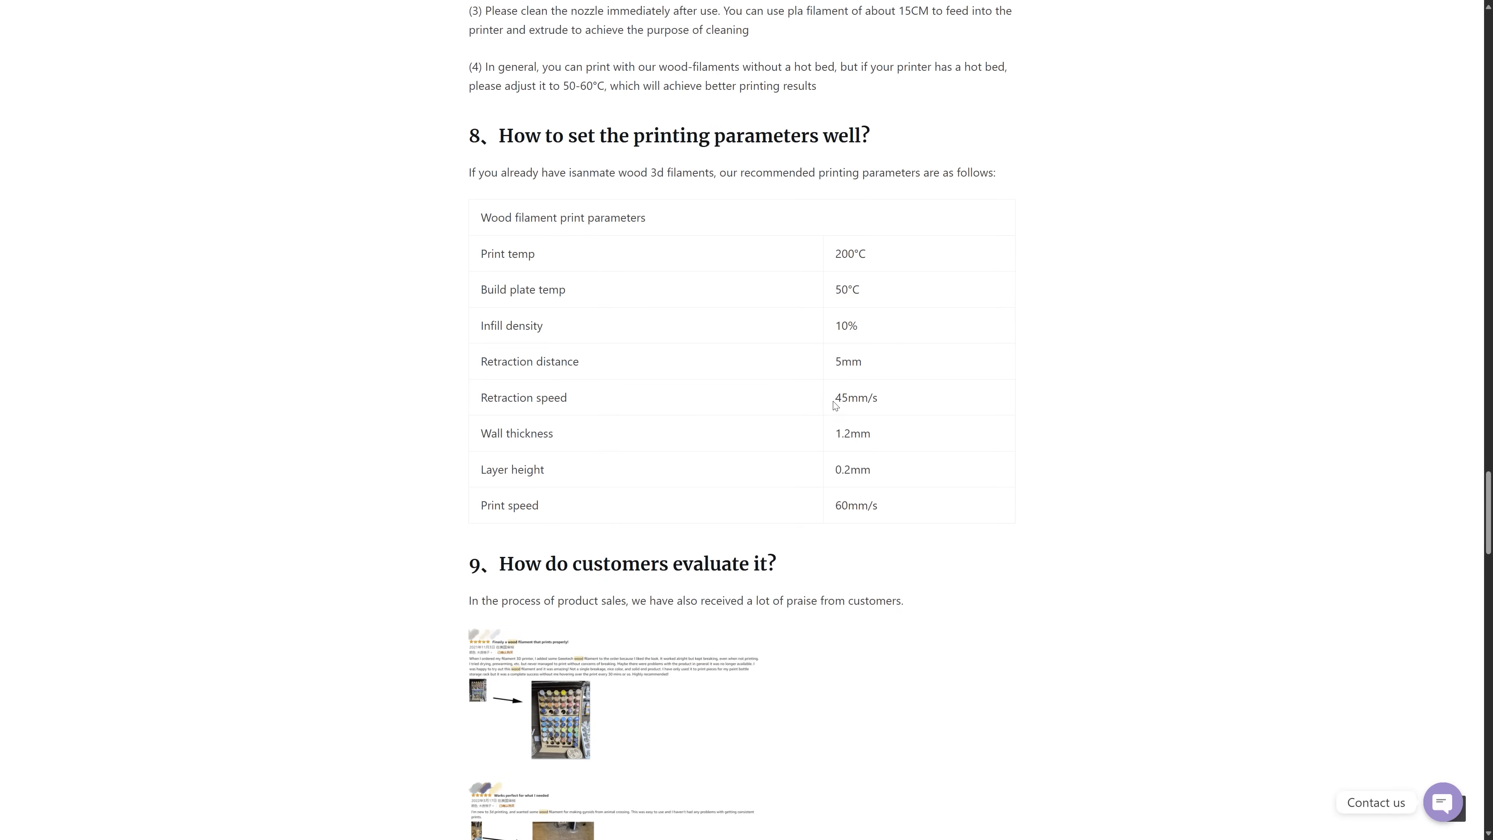
View the manufacturer's recommended wood filament print parameters in the browser.
{"action": "double_click", "coordinate": [855, 398]}
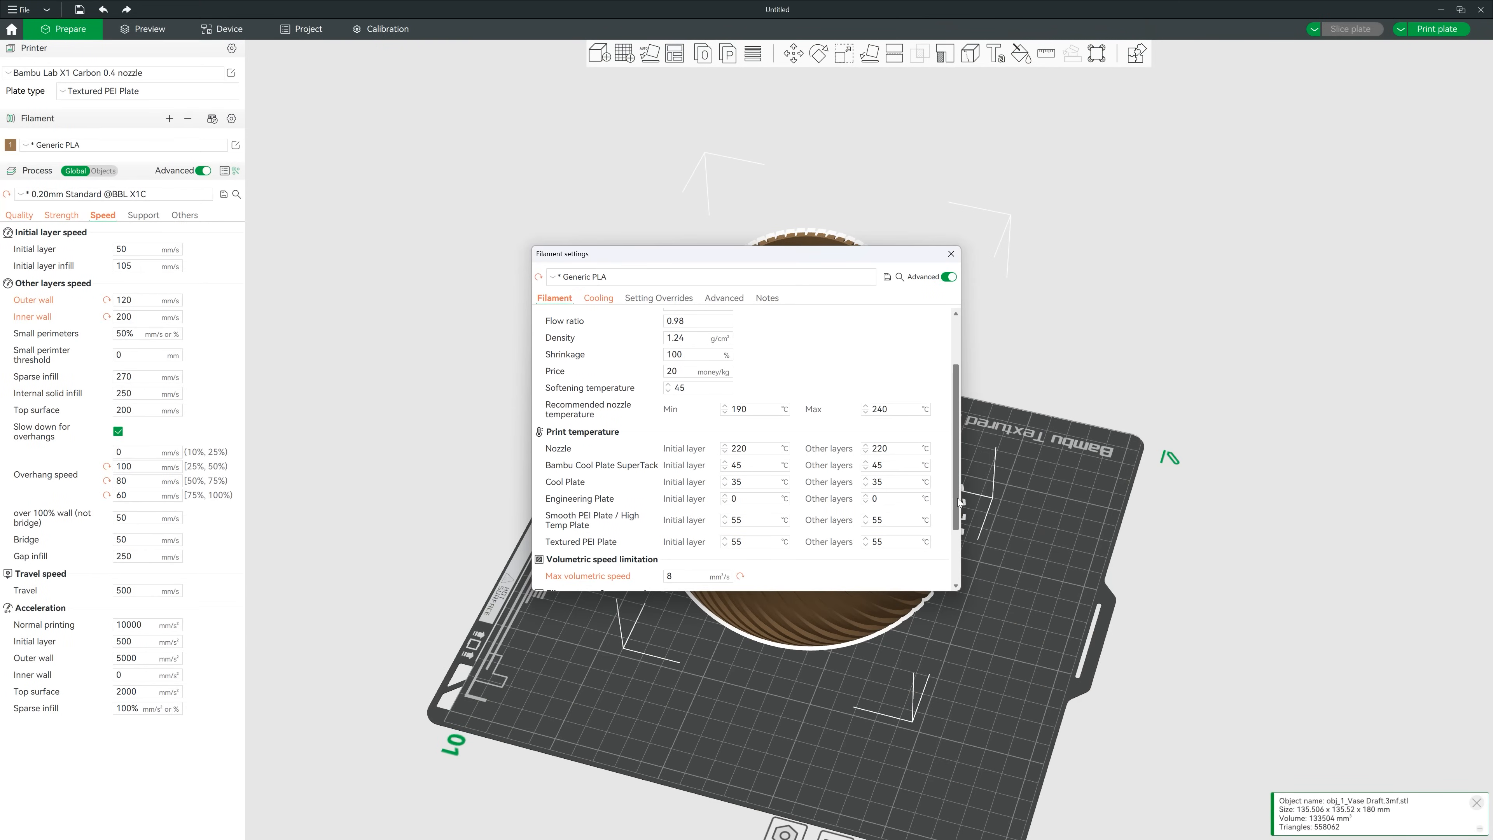
Set recommended nozzle max to 220°C and nozzle temperatures to 210°C initial, 205°C other layers.
{"action": "left_click", "coordinate": [890, 409]}
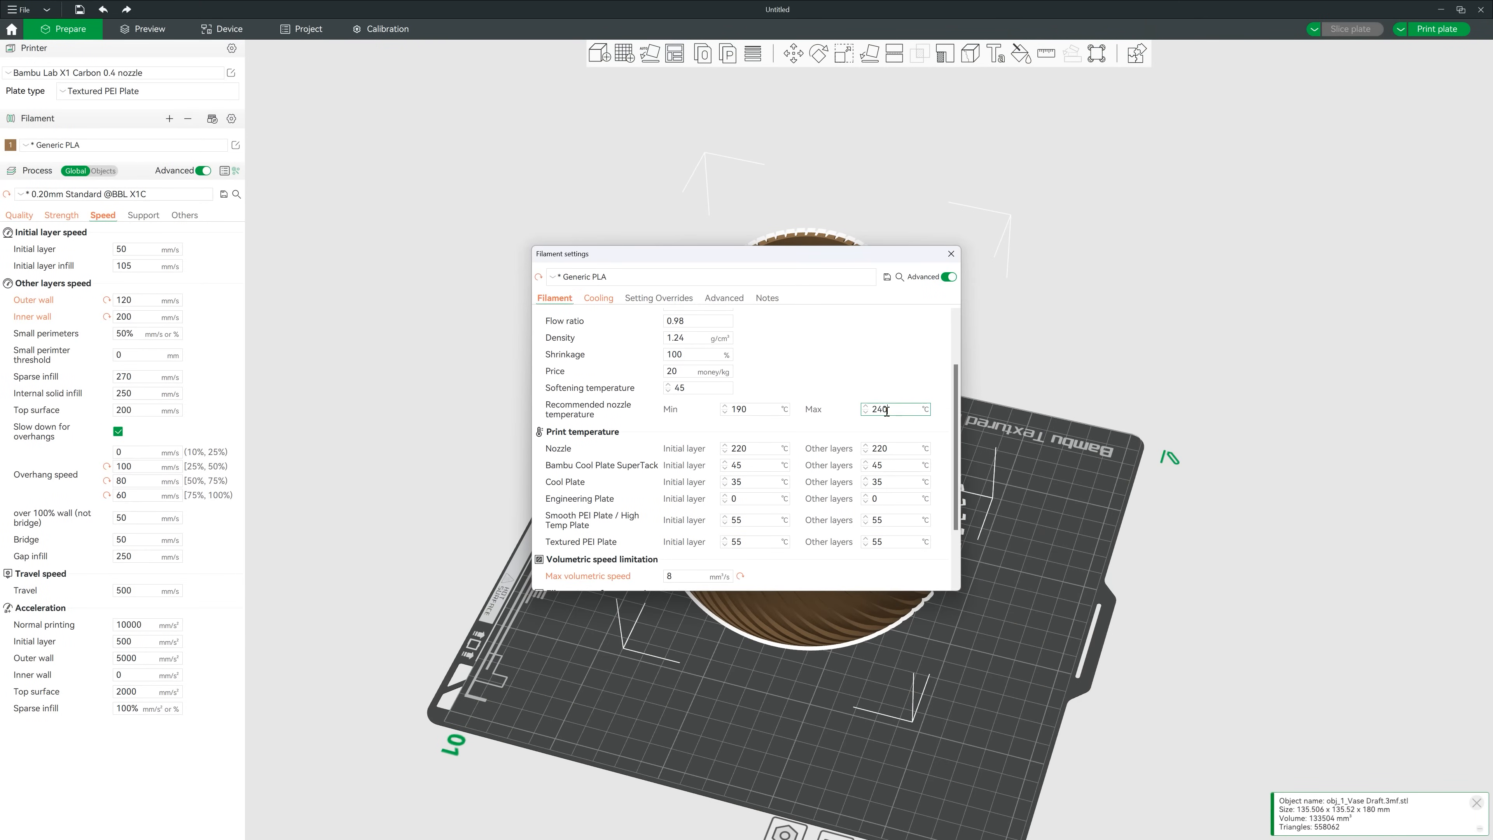
{"action": "type", "text": "2"}
{"action": "left_click", "coordinate": [896, 448]}
{"action": "type", "text": "205"}
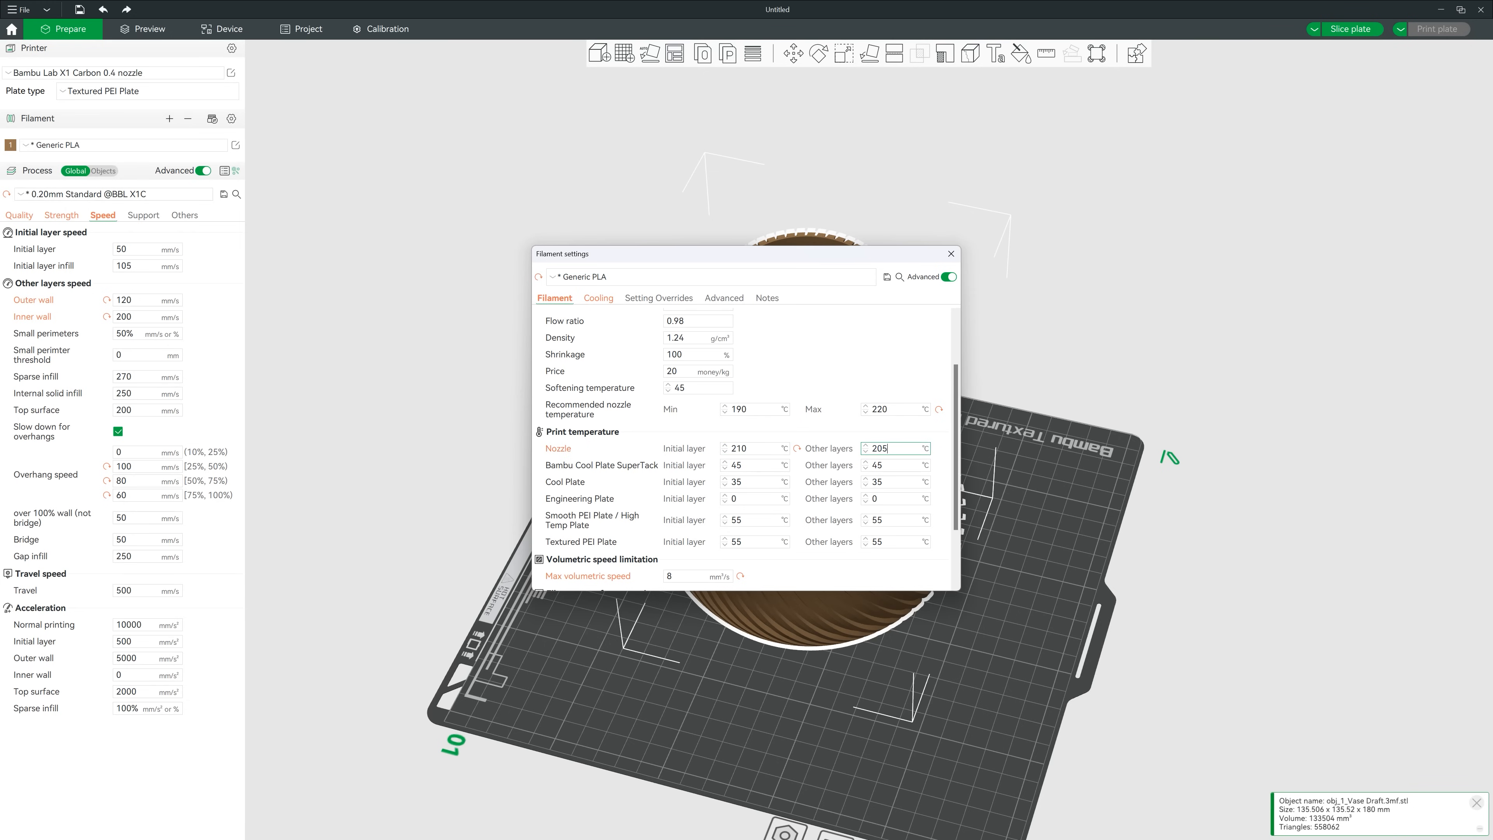
{"action": "left_click", "coordinate": [658, 298]}
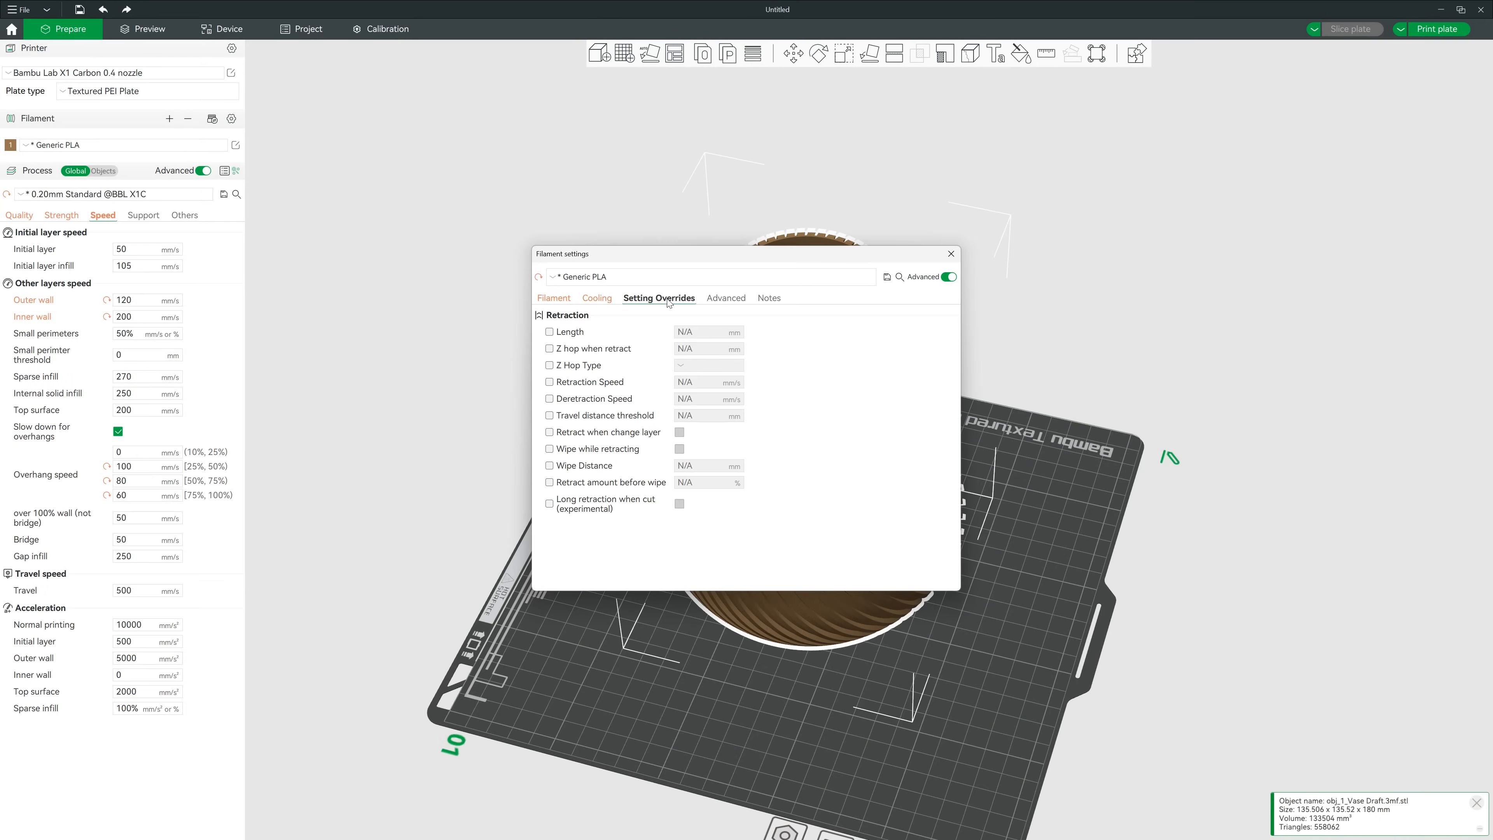
{"action": "mouse_move", "coordinate": [534, 326]}
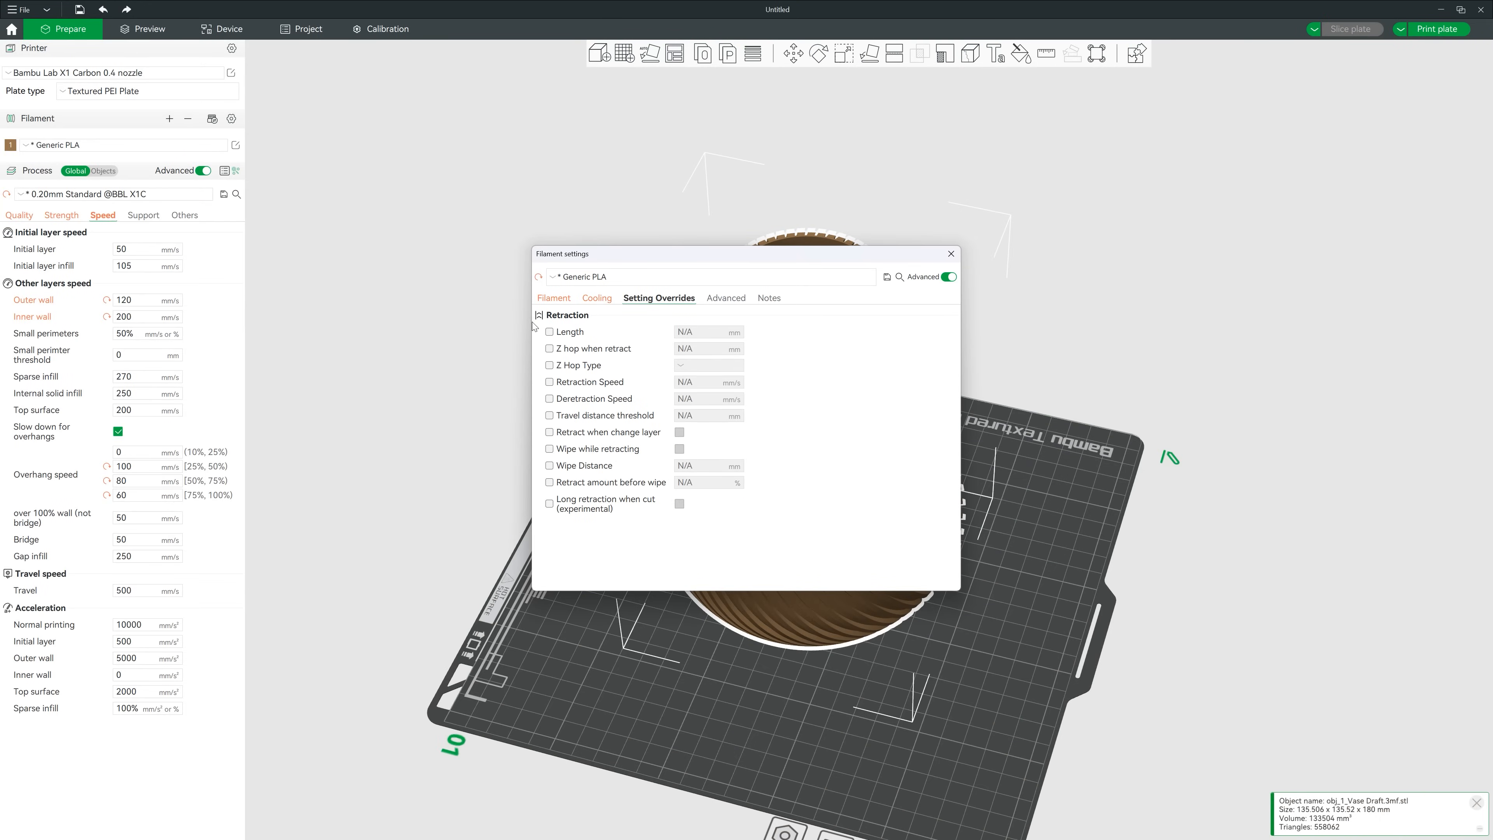
{"action": "left_click", "coordinate": [550, 331]}
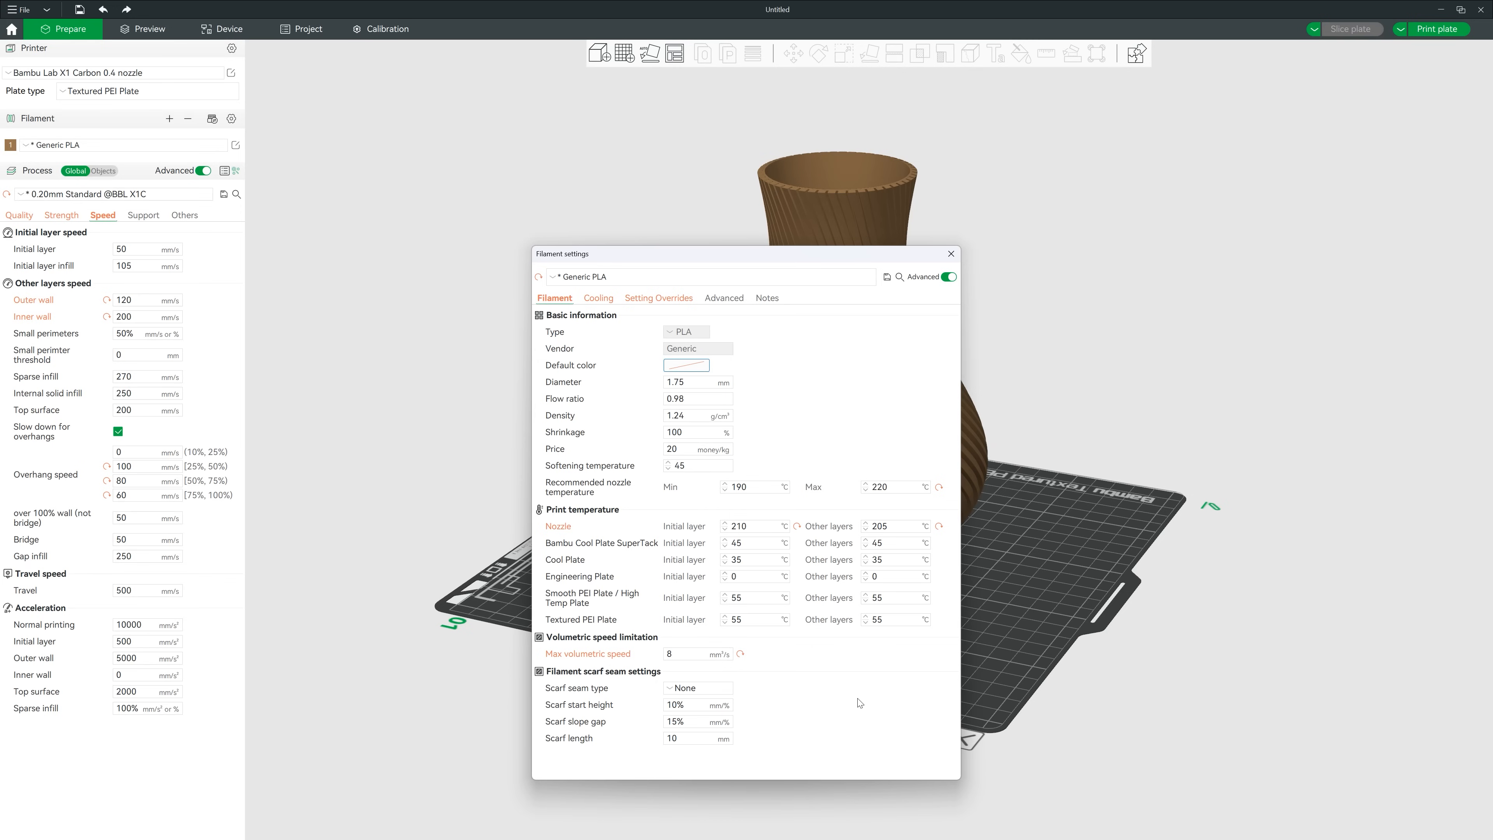
Lower the filament's max volumetric speed from 8 to 5 mm³/s and close the settings.
{"action": "left_click", "coordinate": [753, 487]}
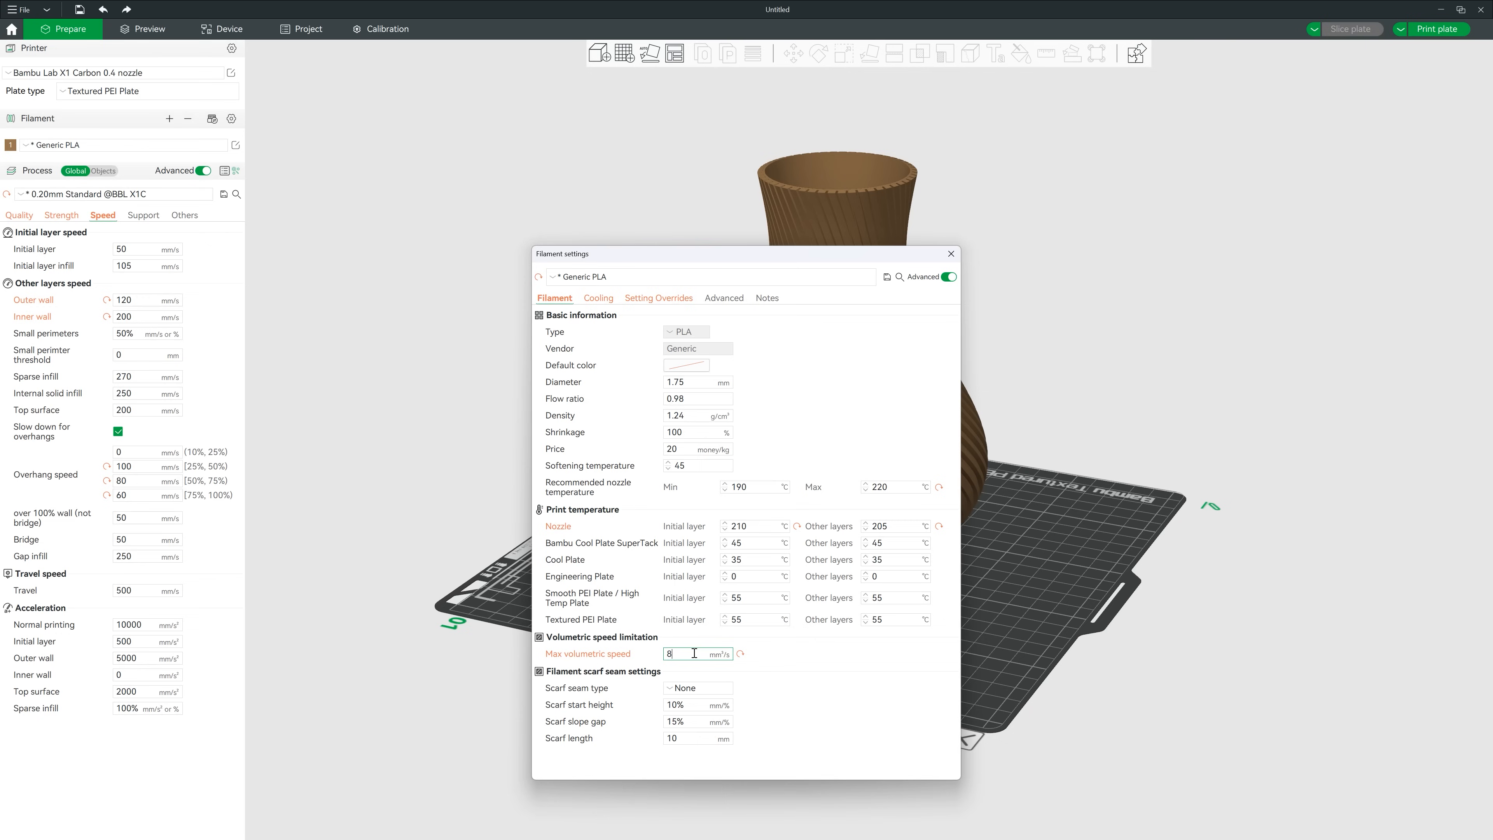
{"action": "type", "text": "5"}
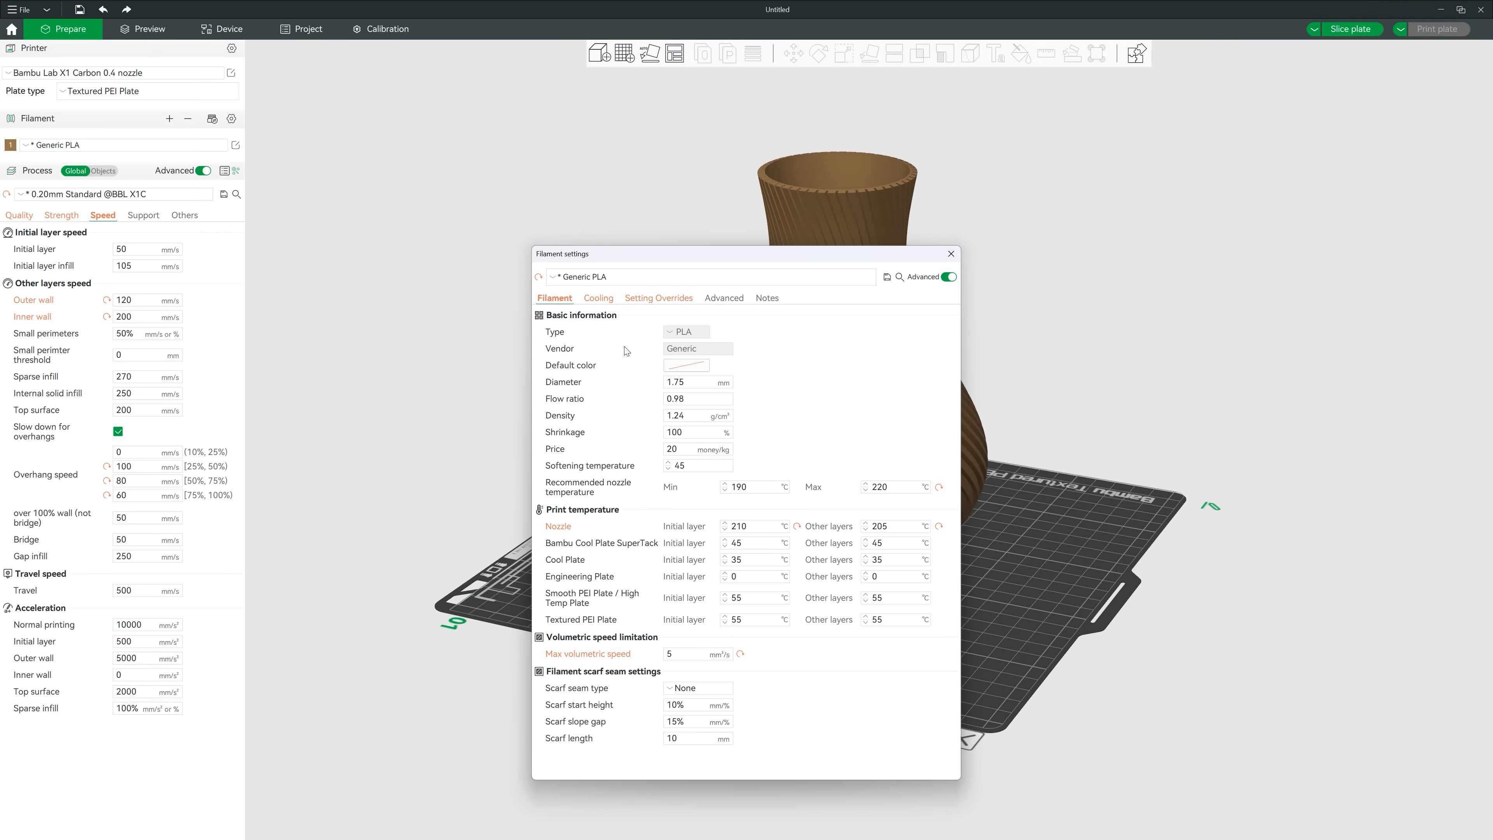
{"action": "left_click", "coordinate": [658, 297]}
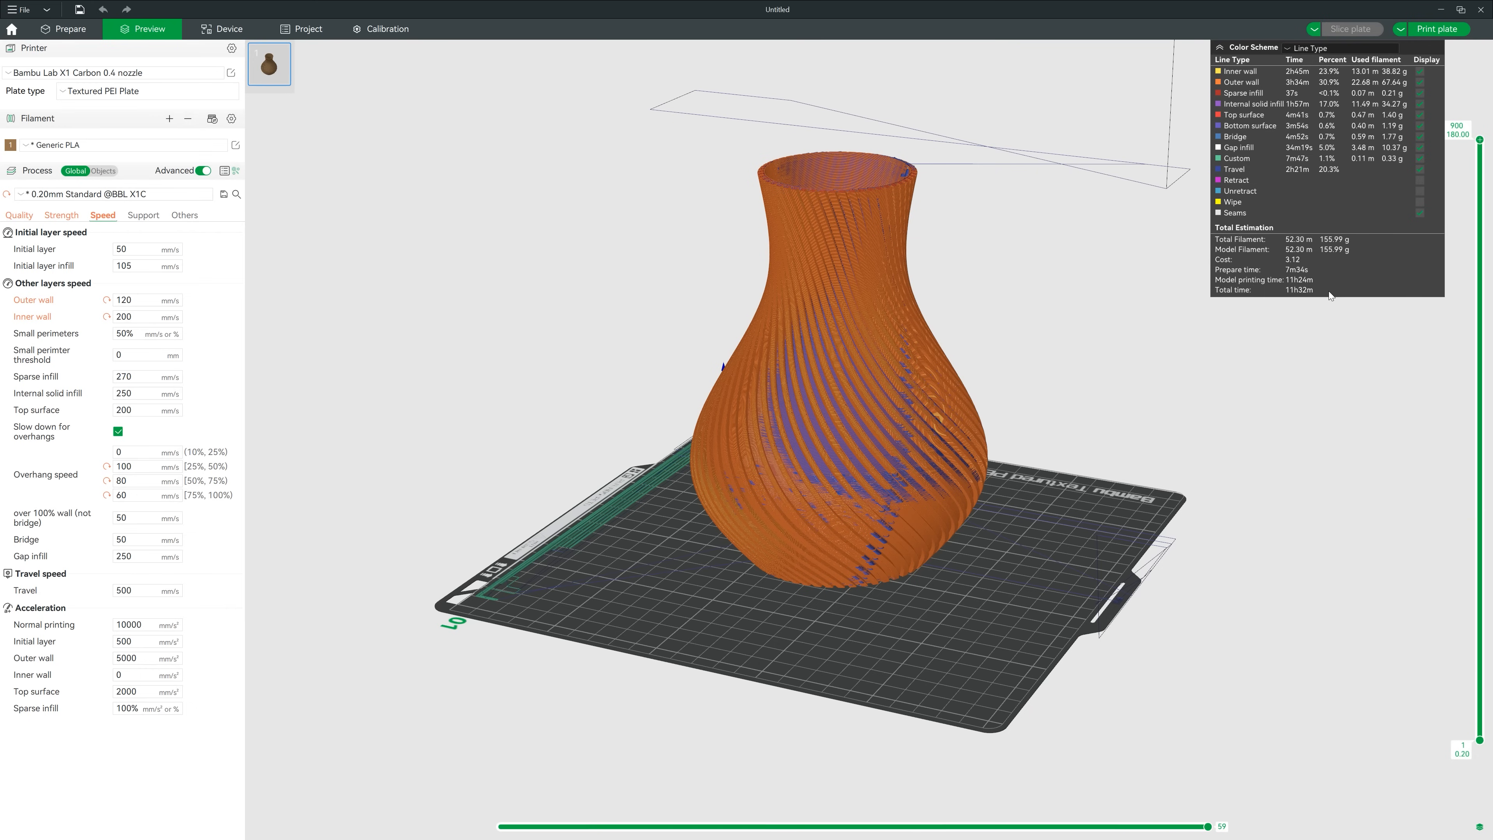
{"action": "mouse_move", "coordinate": [1331, 297]}
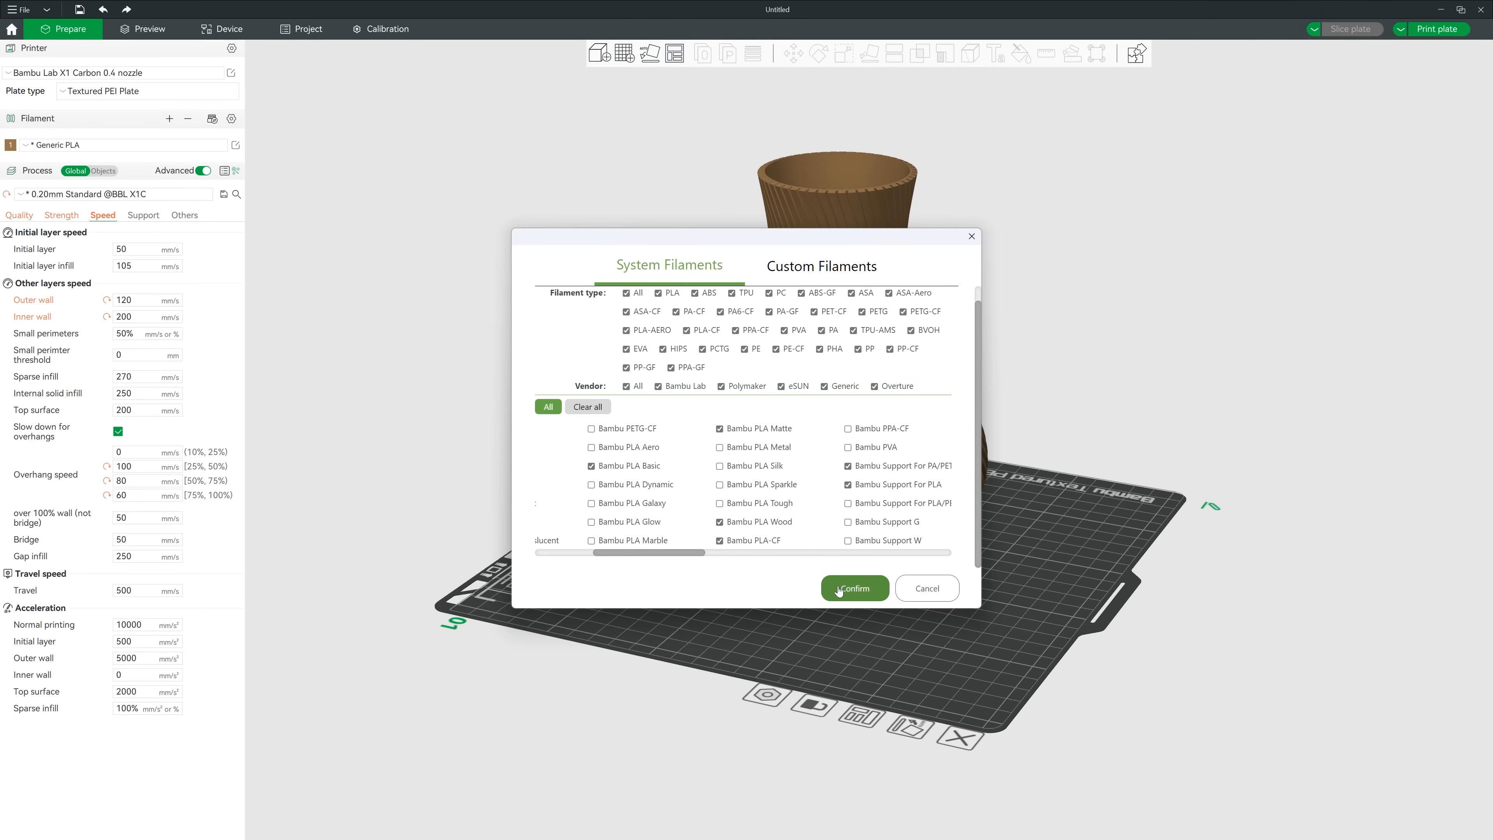
Confirm the System Filaments selection and keep the modified vase values in the new configuration.
{"action": "left_click", "coordinate": [853, 588]}
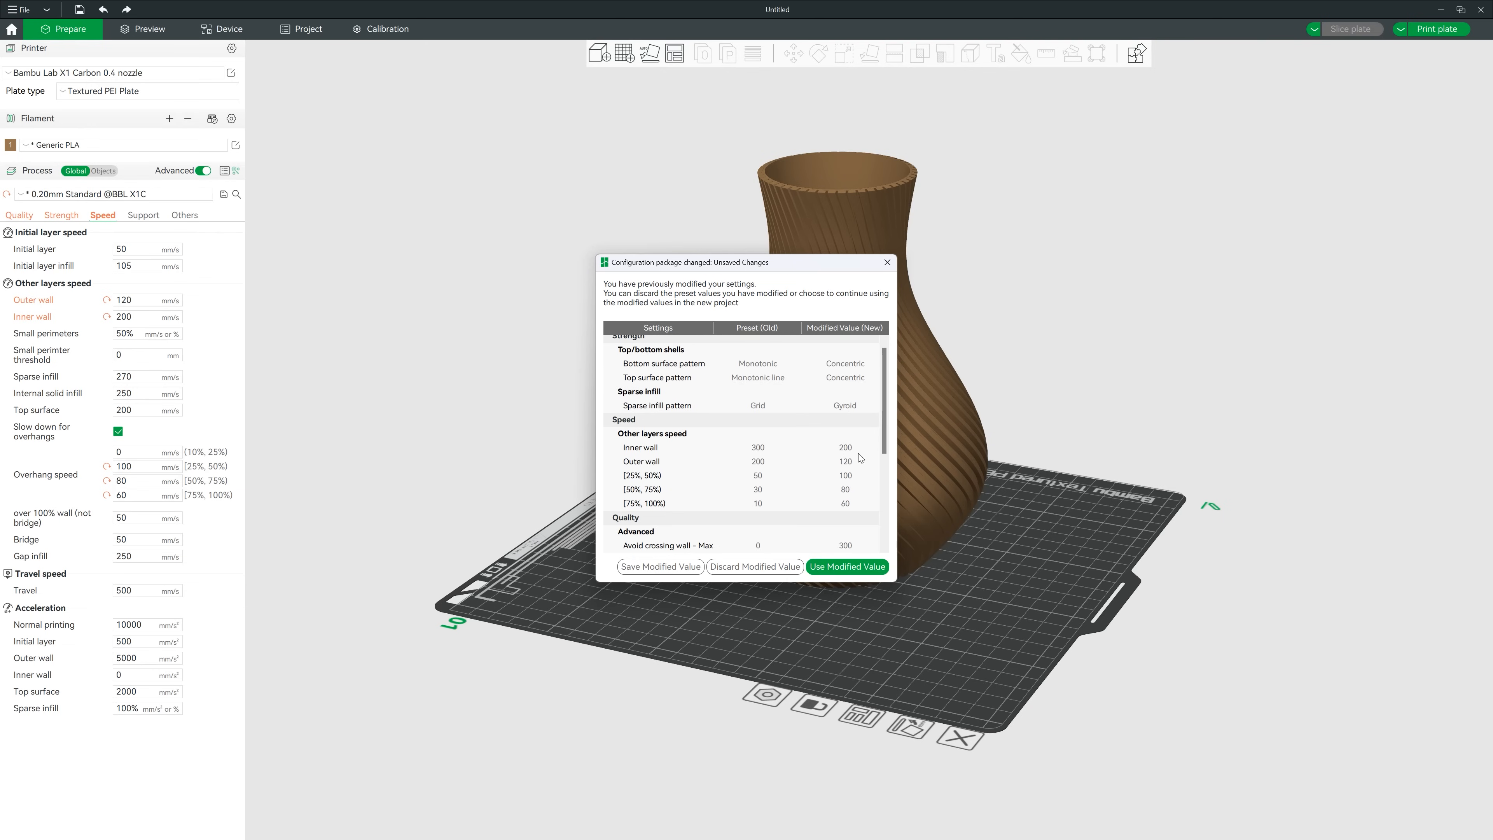
{"action": "scroll", "scroll_direction": "down", "scroll_amount": 3}
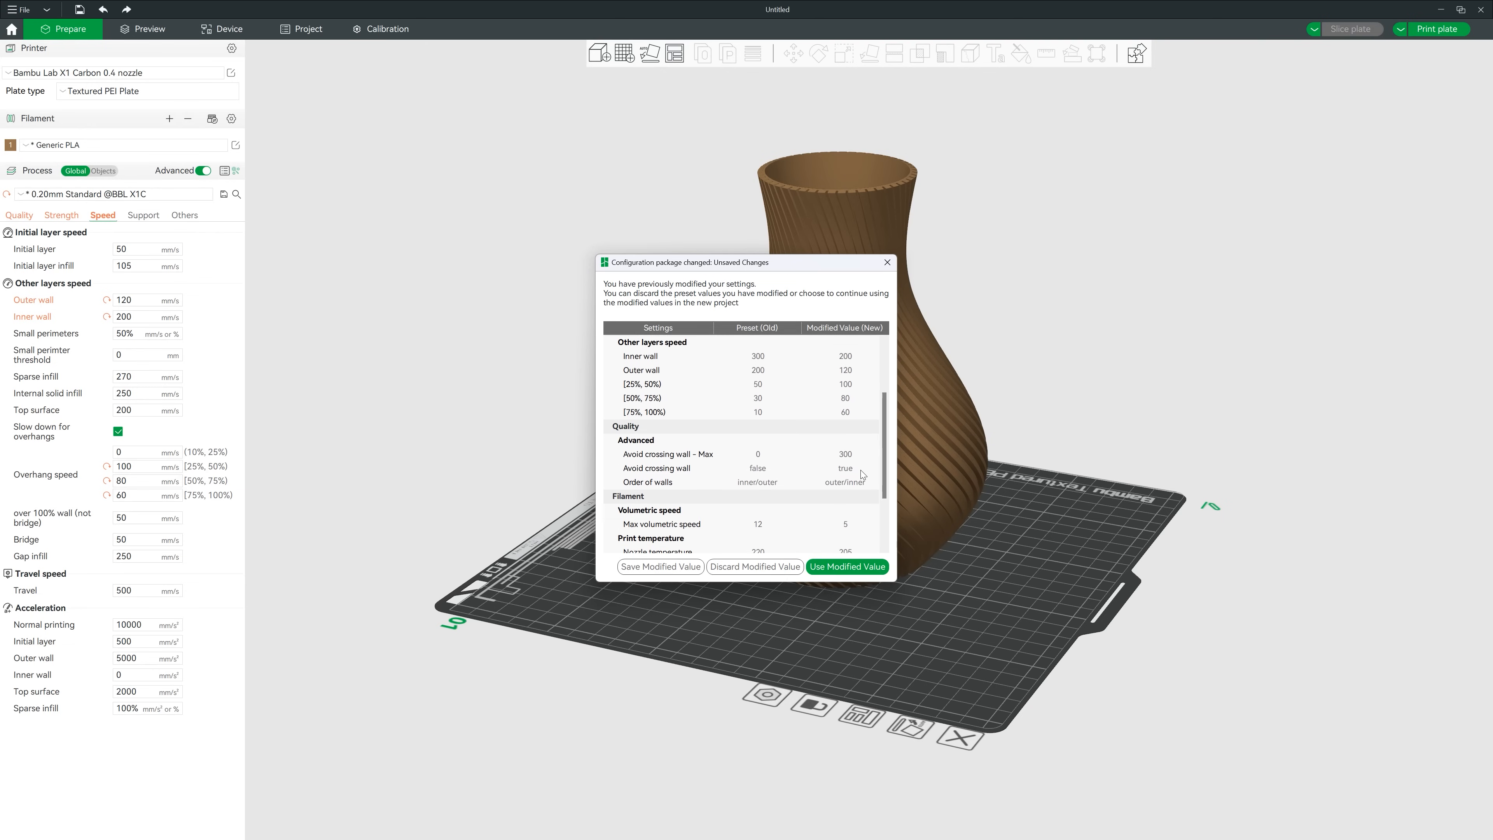
{"action": "scroll", "scroll_direction": "down", "scroll_amount": 3}
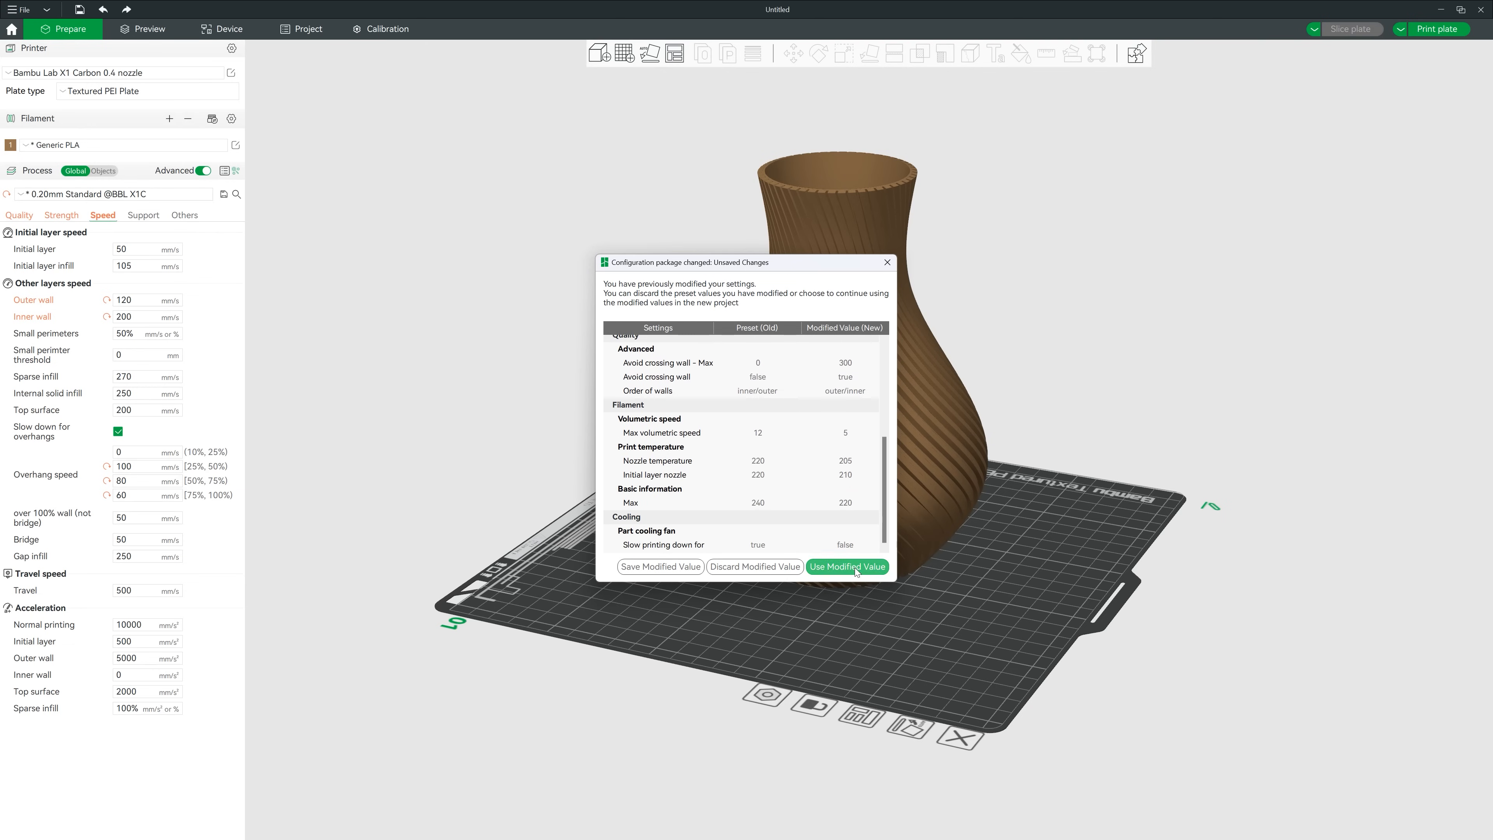
{"action": "left_click", "coordinate": [847, 567]}
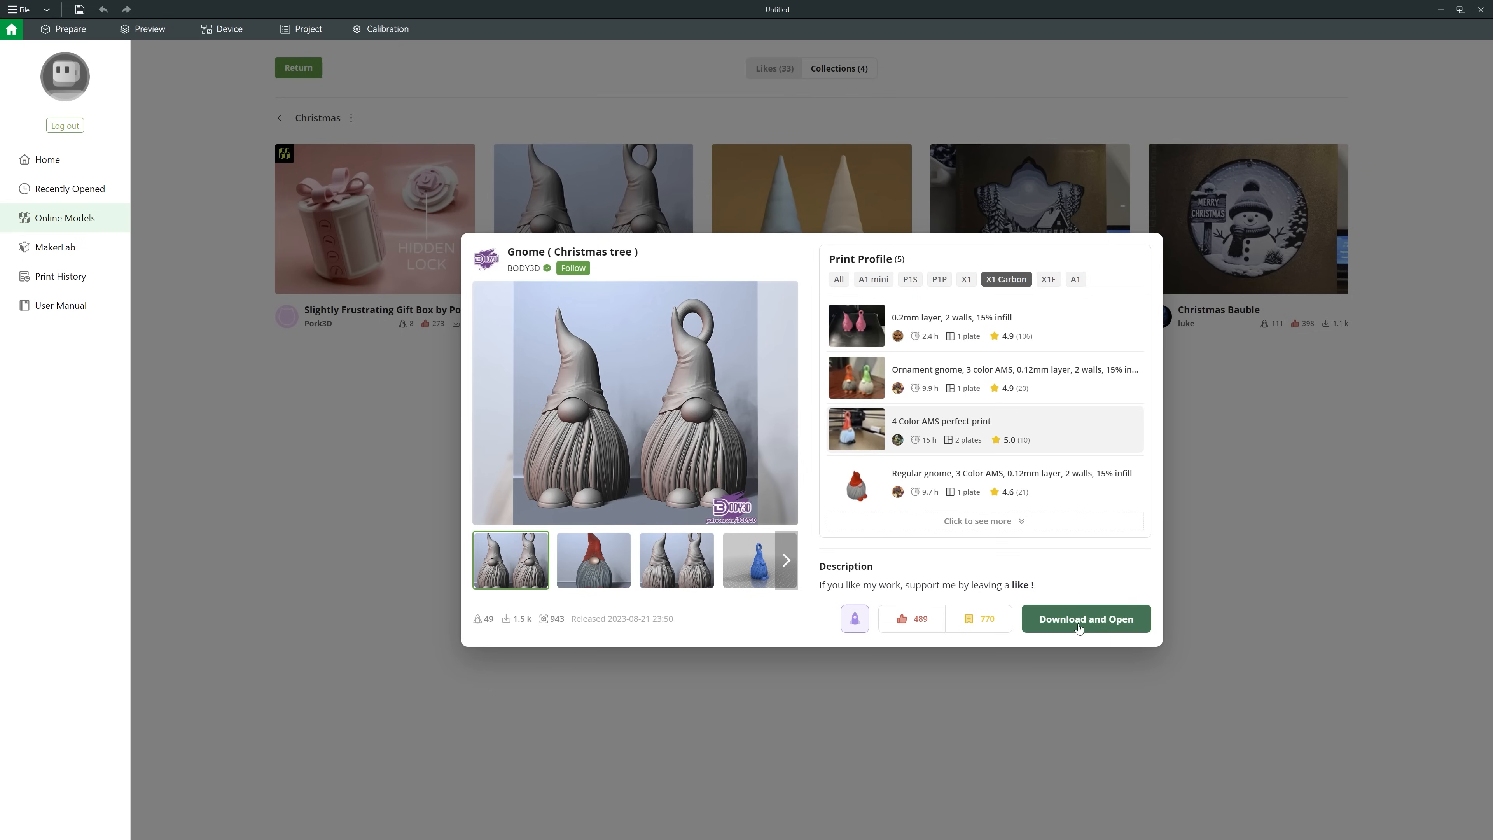
Download and open the gnome project, clear plate 1 and switch the printer to X1 Carbon.
{"action": "left_click", "coordinate": [1085, 619]}
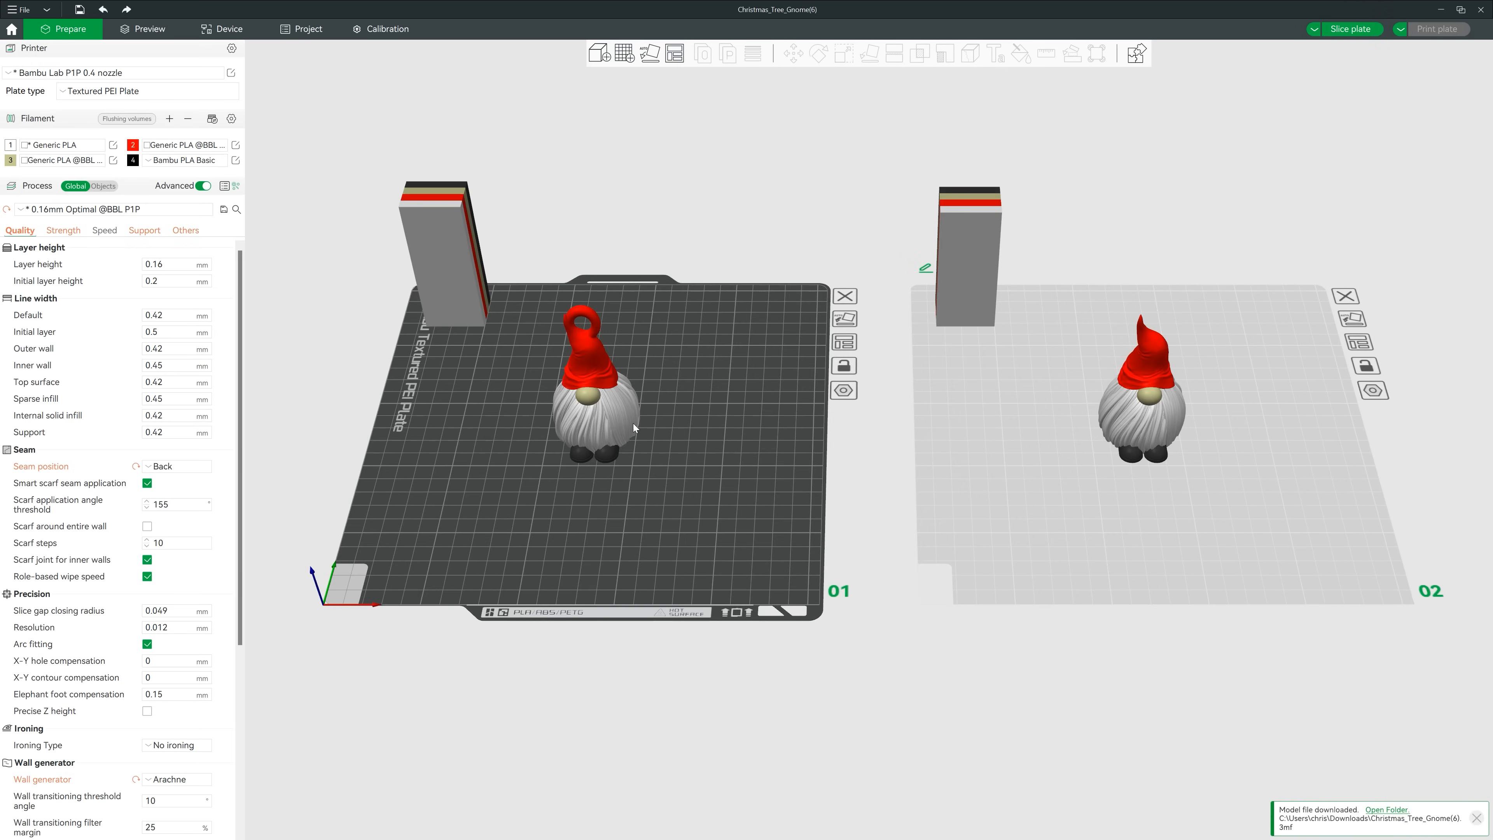
{"action": "left_click", "coordinate": [844, 296]}
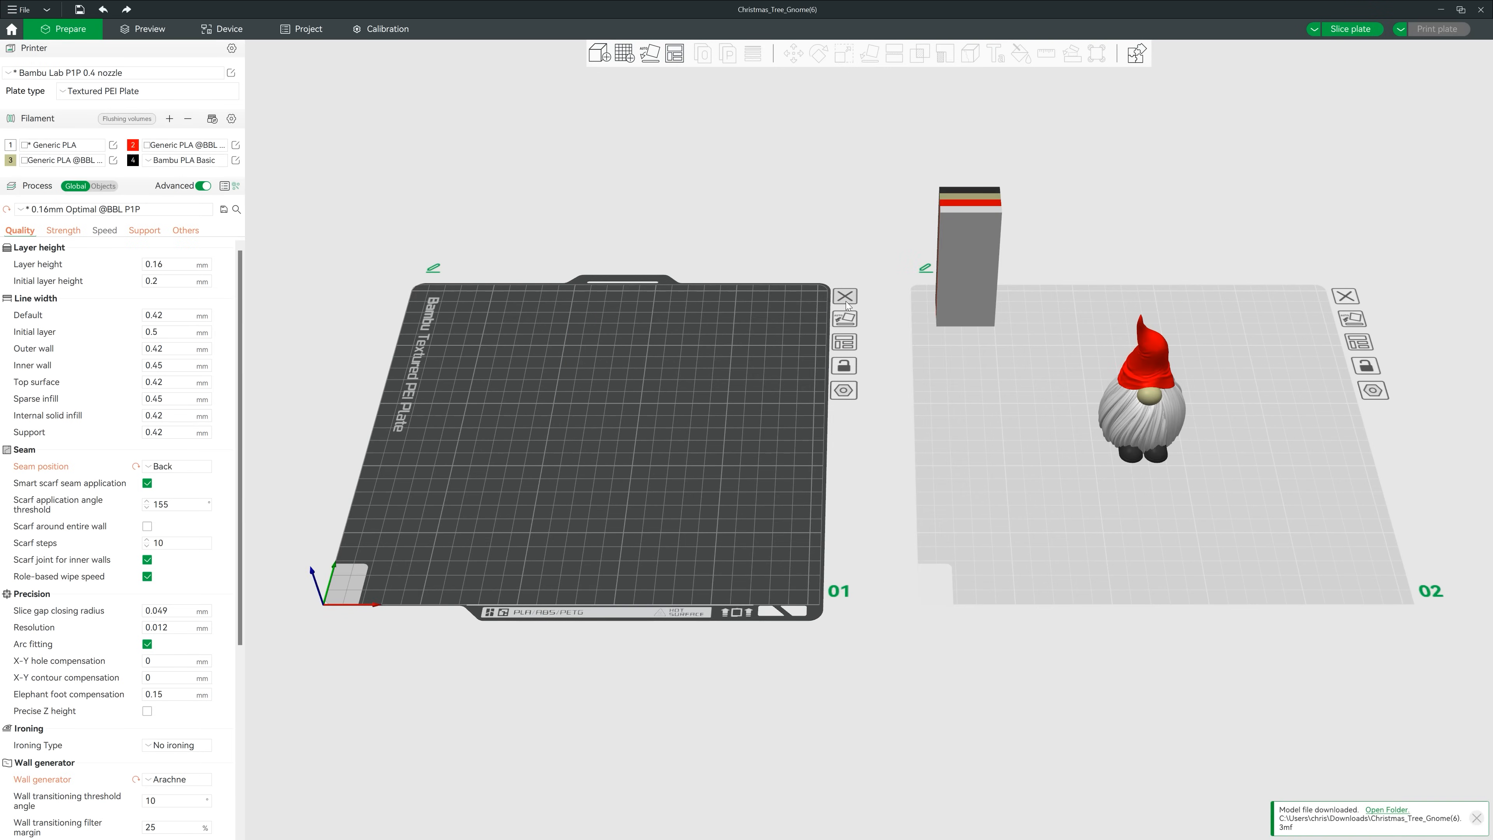
{"action": "left_click", "coordinate": [115, 73]}
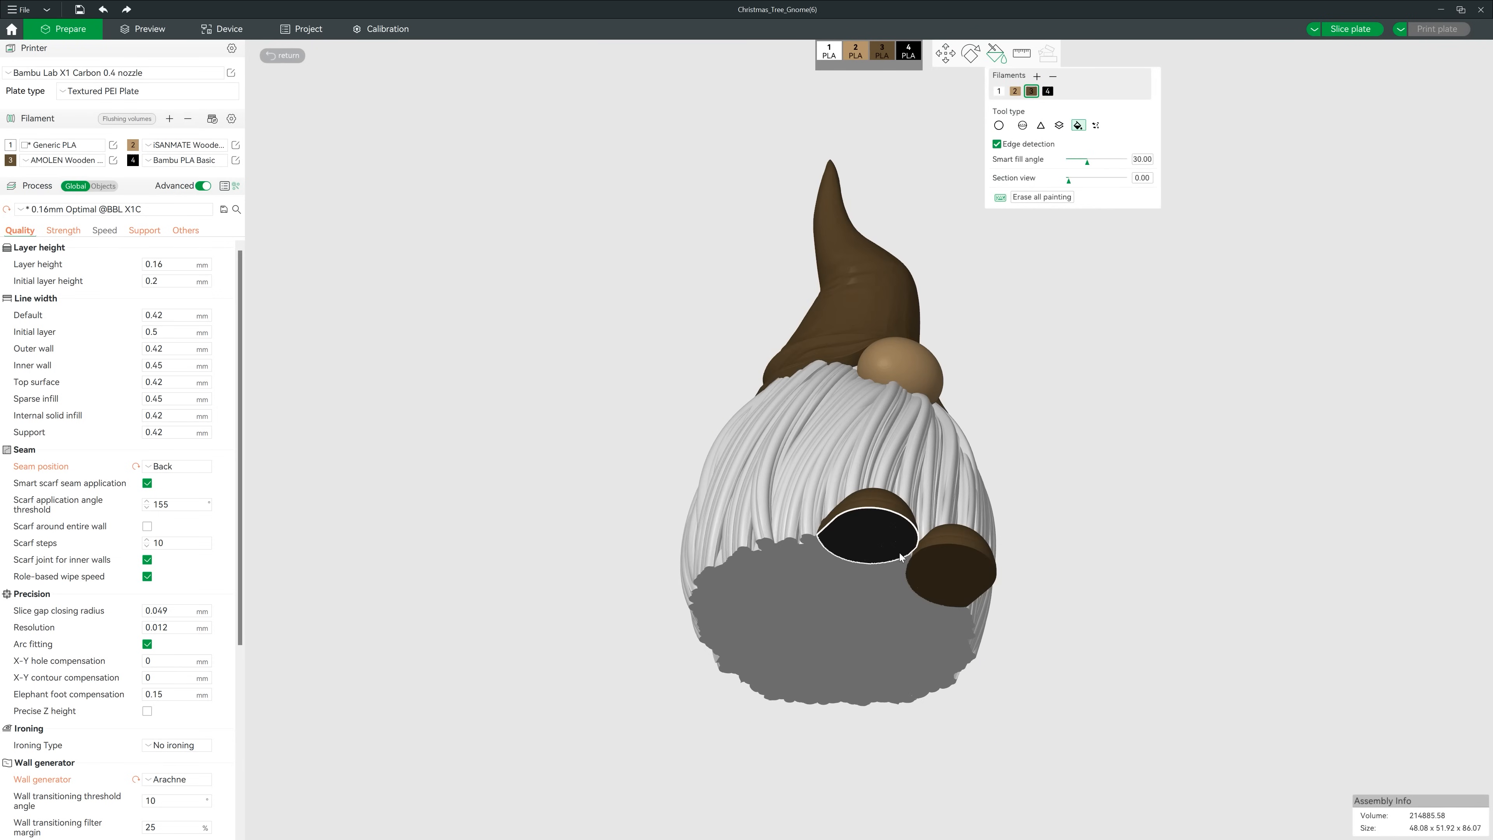
Leave colour painting, set Order of walls to outer/inner and slice the gnome plate.
{"action": "left_click", "coordinate": [281, 55]}
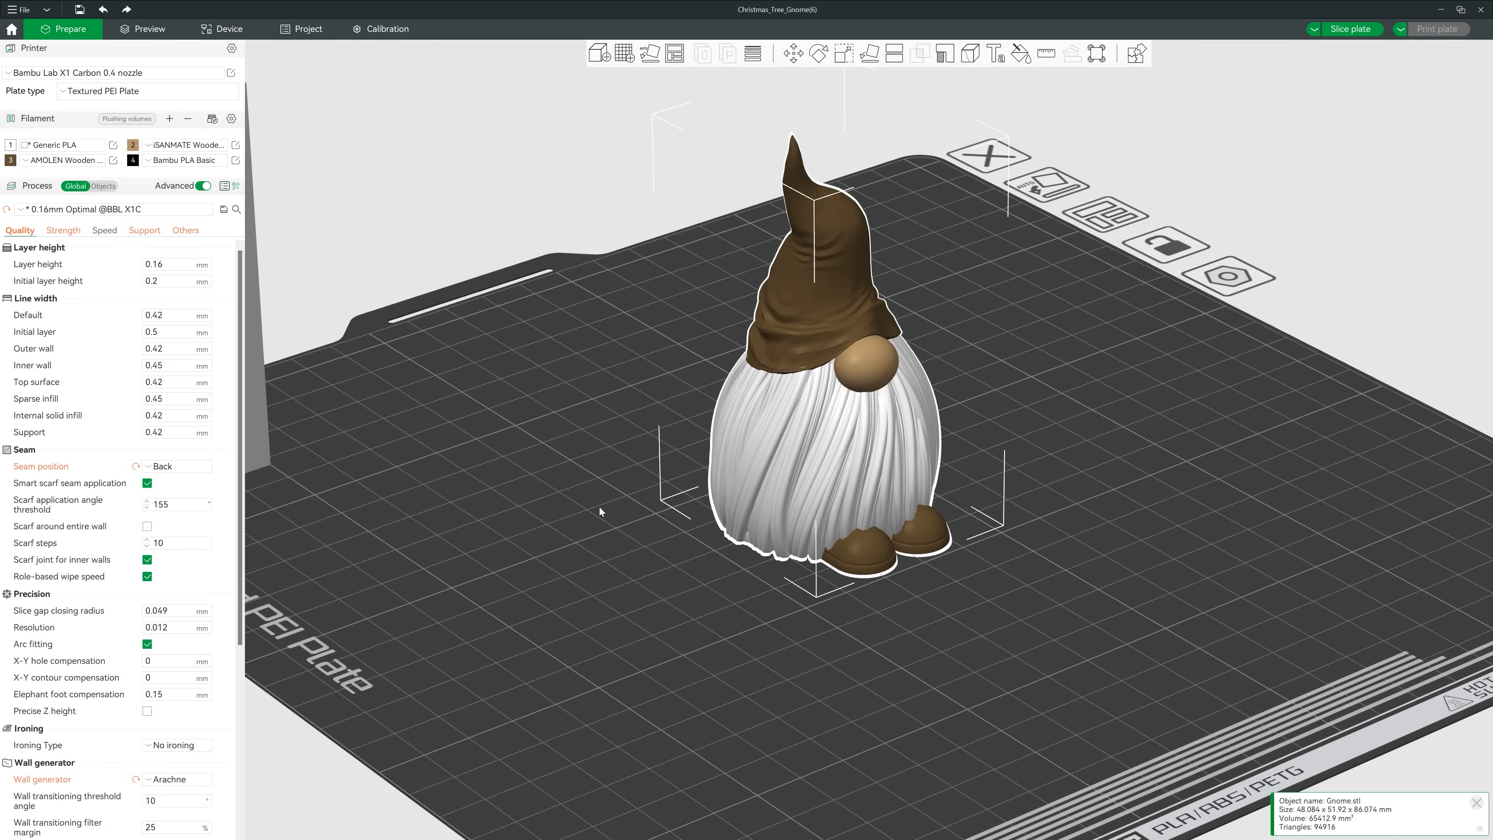
{"action": "scroll", "scroll_direction": "down", "scroll_amount": 3}
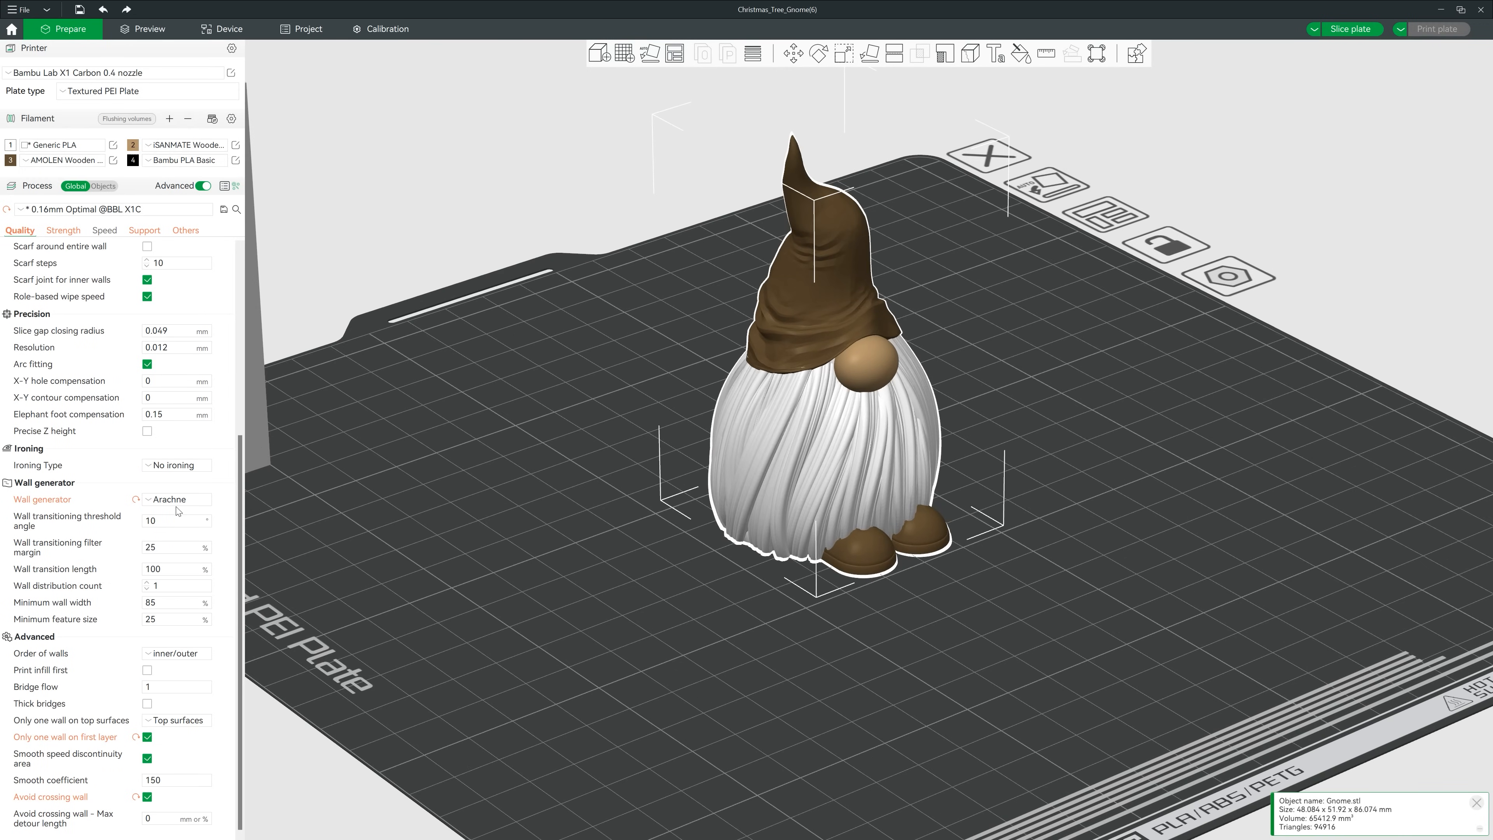
{"action": "mouse_move", "coordinate": [175, 499]}
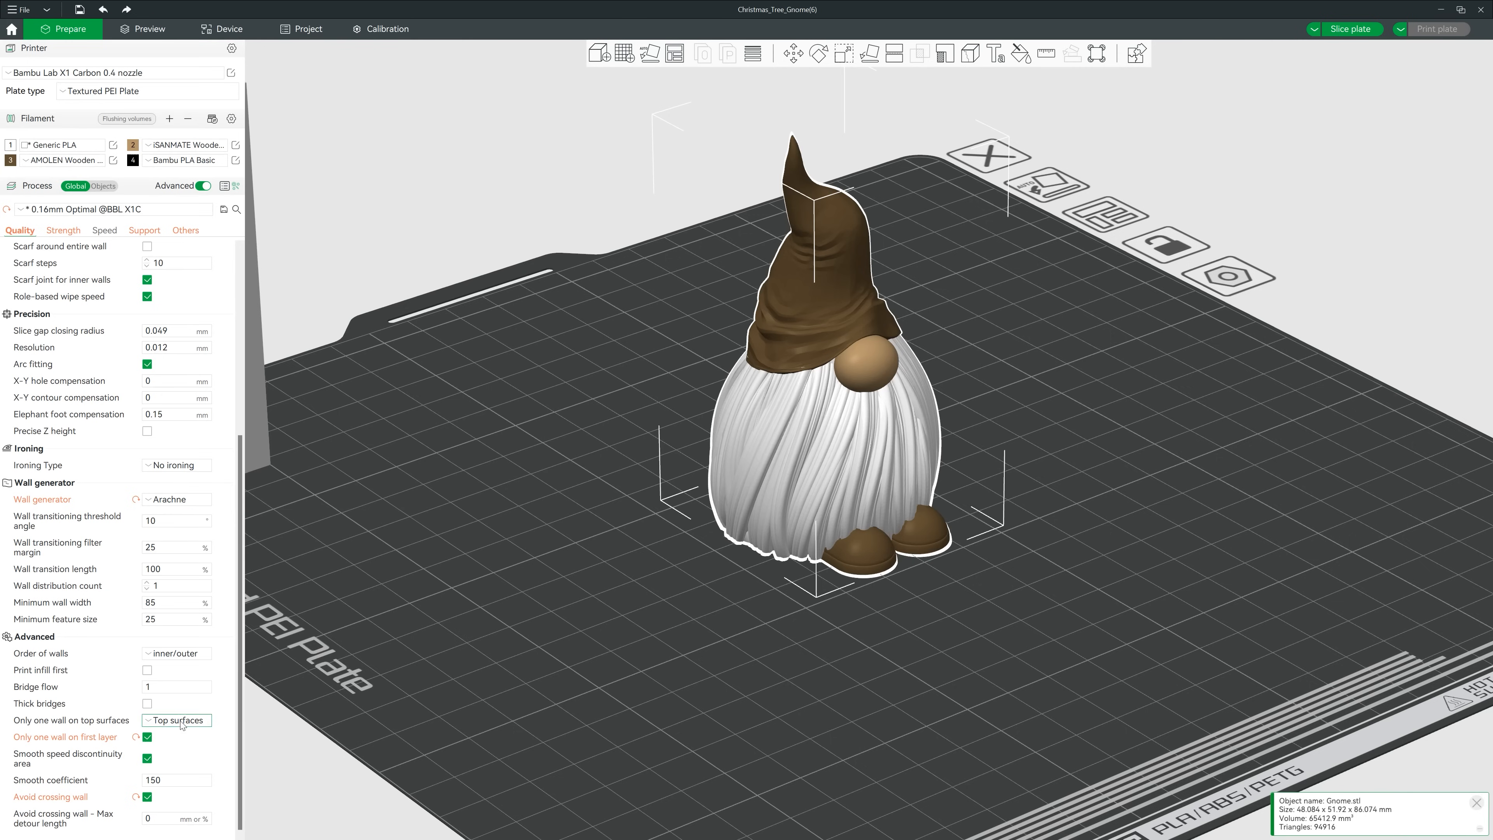
{"action": "left_click", "coordinate": [176, 653]}
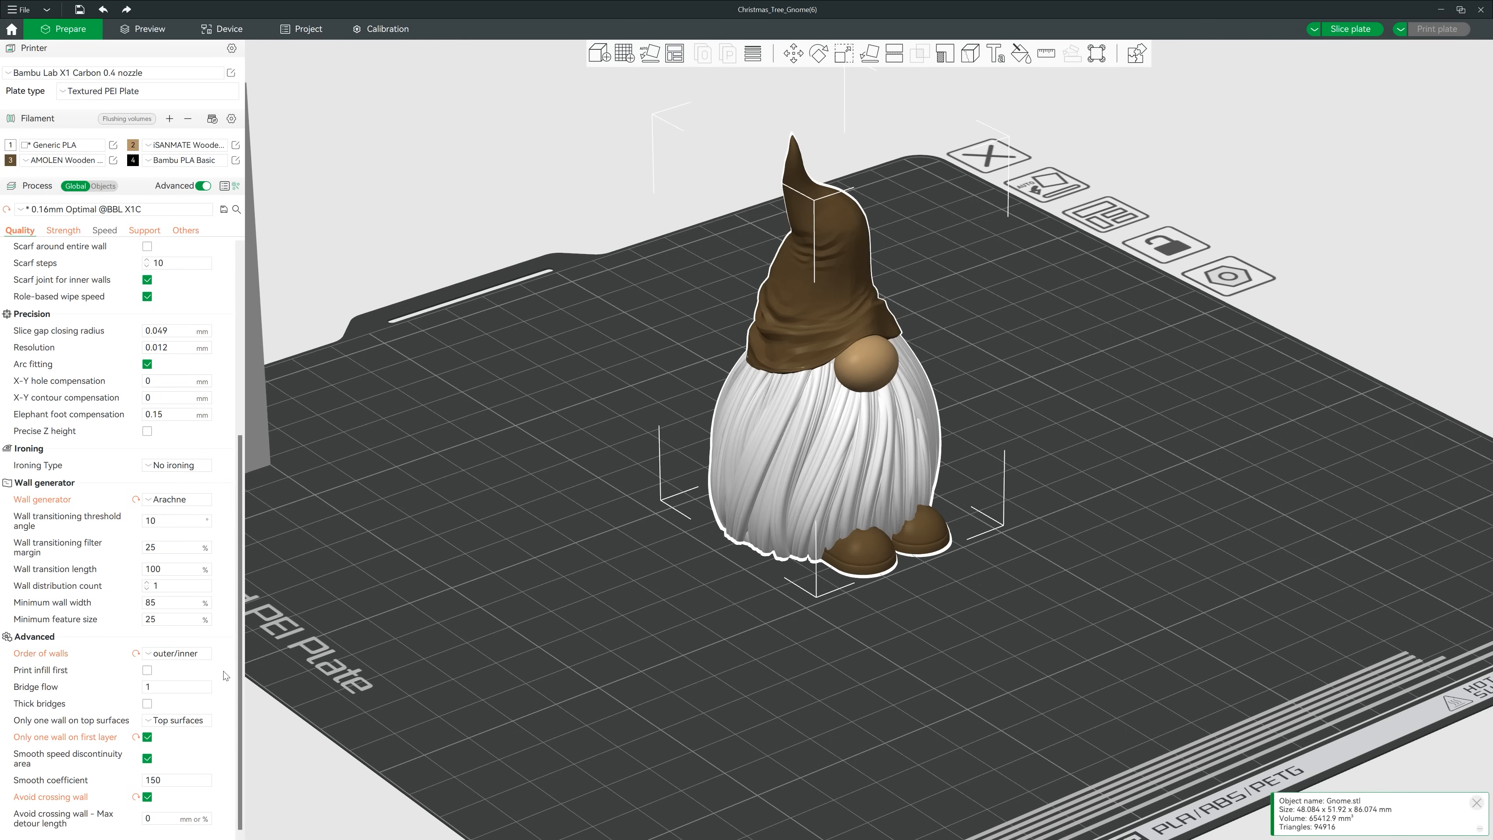
{"action": "left_click", "coordinate": [1349, 29]}
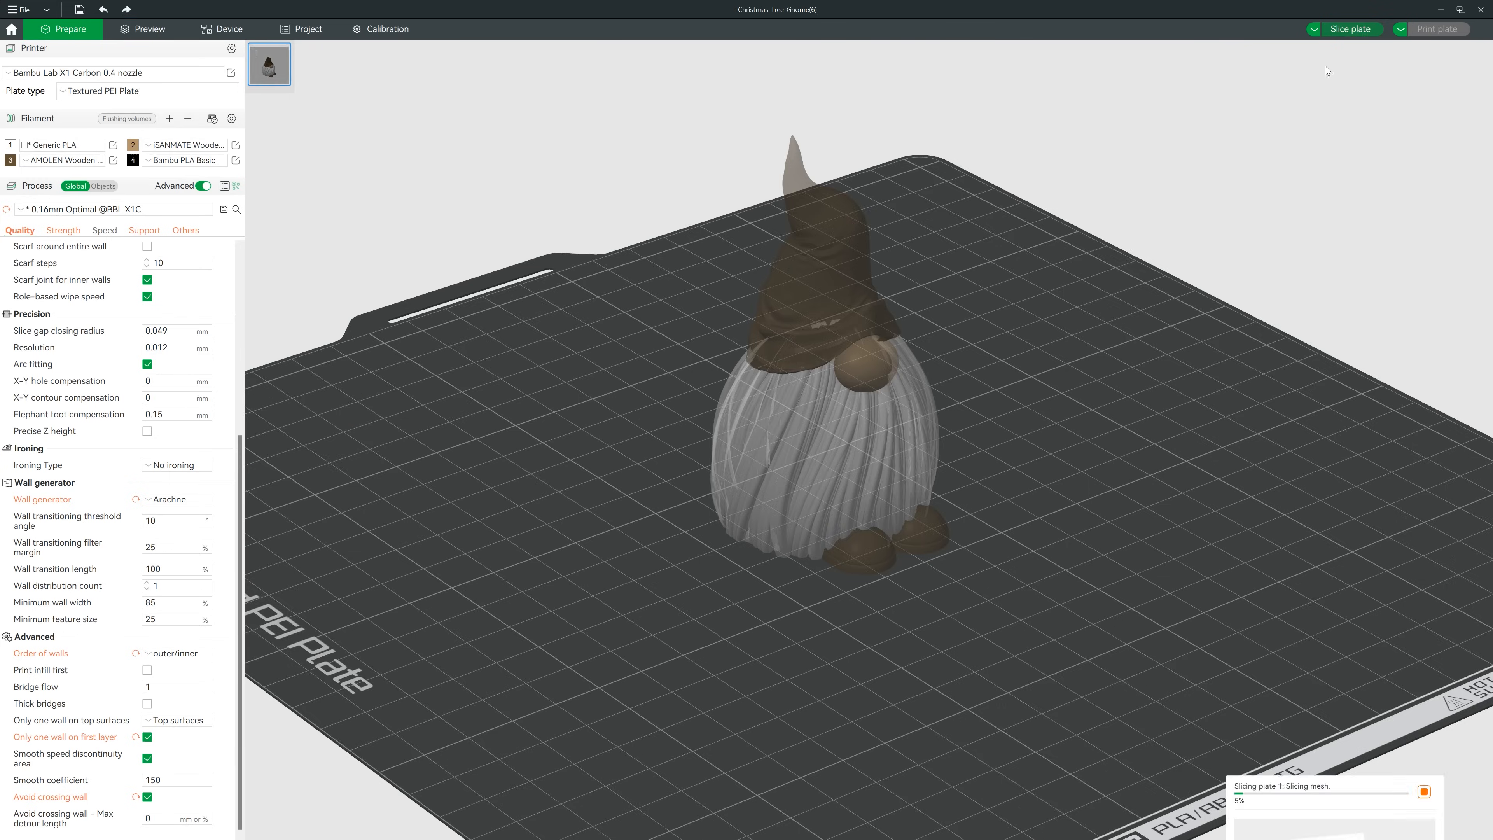
Review the sliced gnome preview with its ~7h24m estimate and return to Prepare.
{"action": "left_click", "coordinate": [148, 28]}
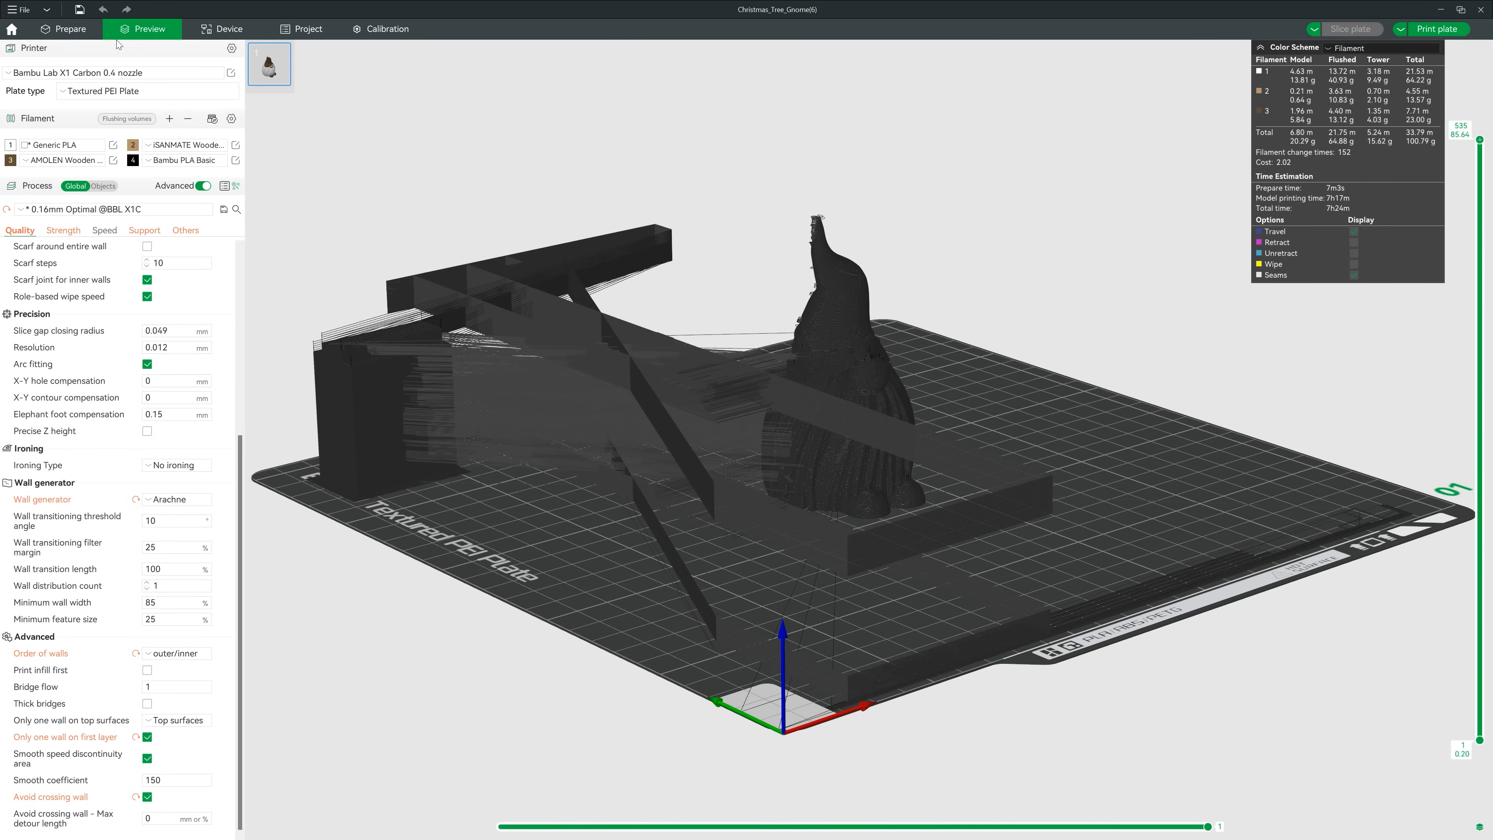
{"action": "left_click", "coordinate": [64, 28]}
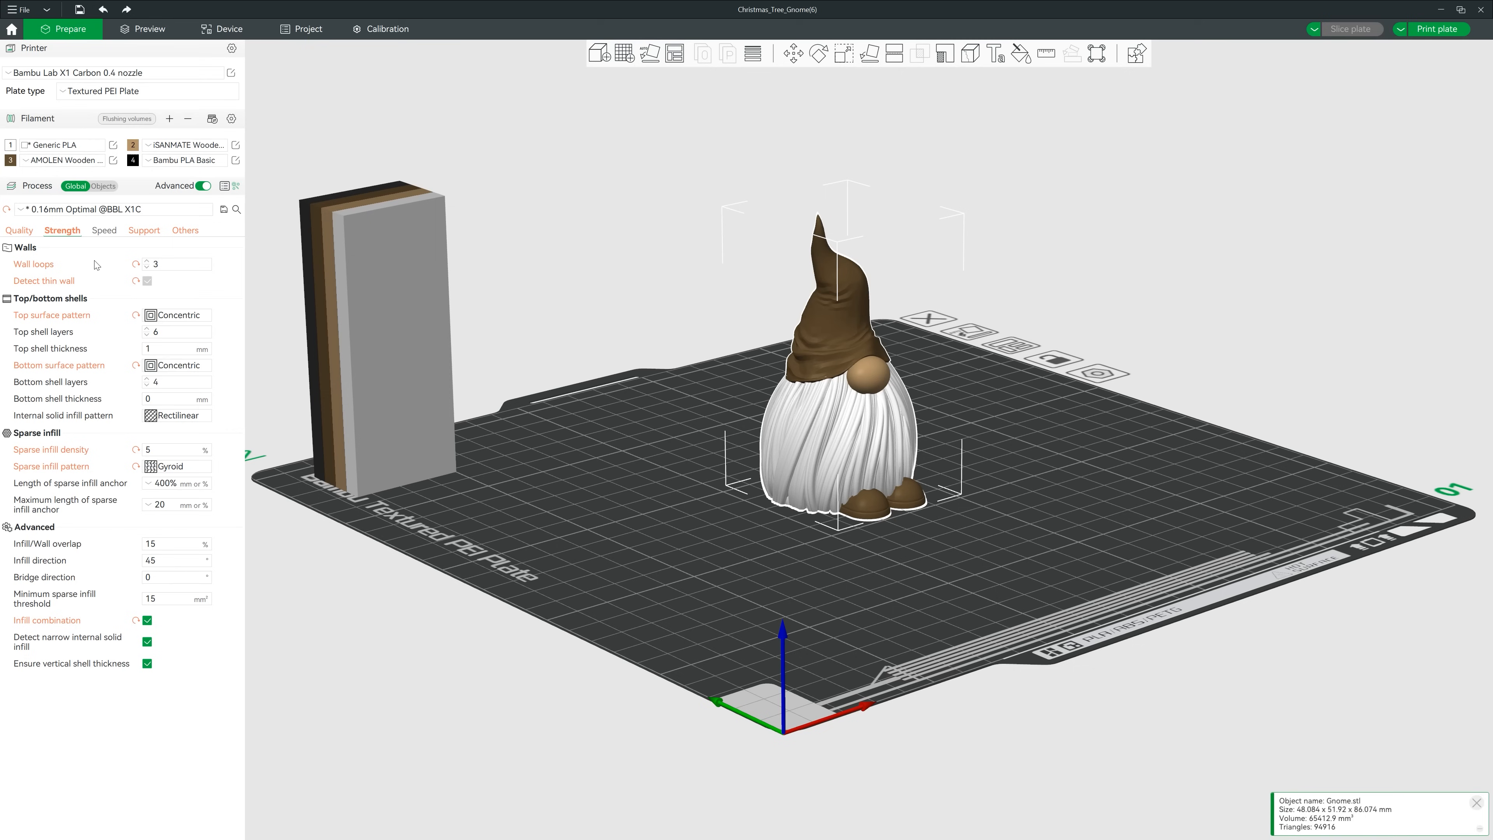
Inspect the surface and infill patterns, infill combination, and the prime tower and brim settings.
{"action": "left_click", "coordinate": [177, 315]}
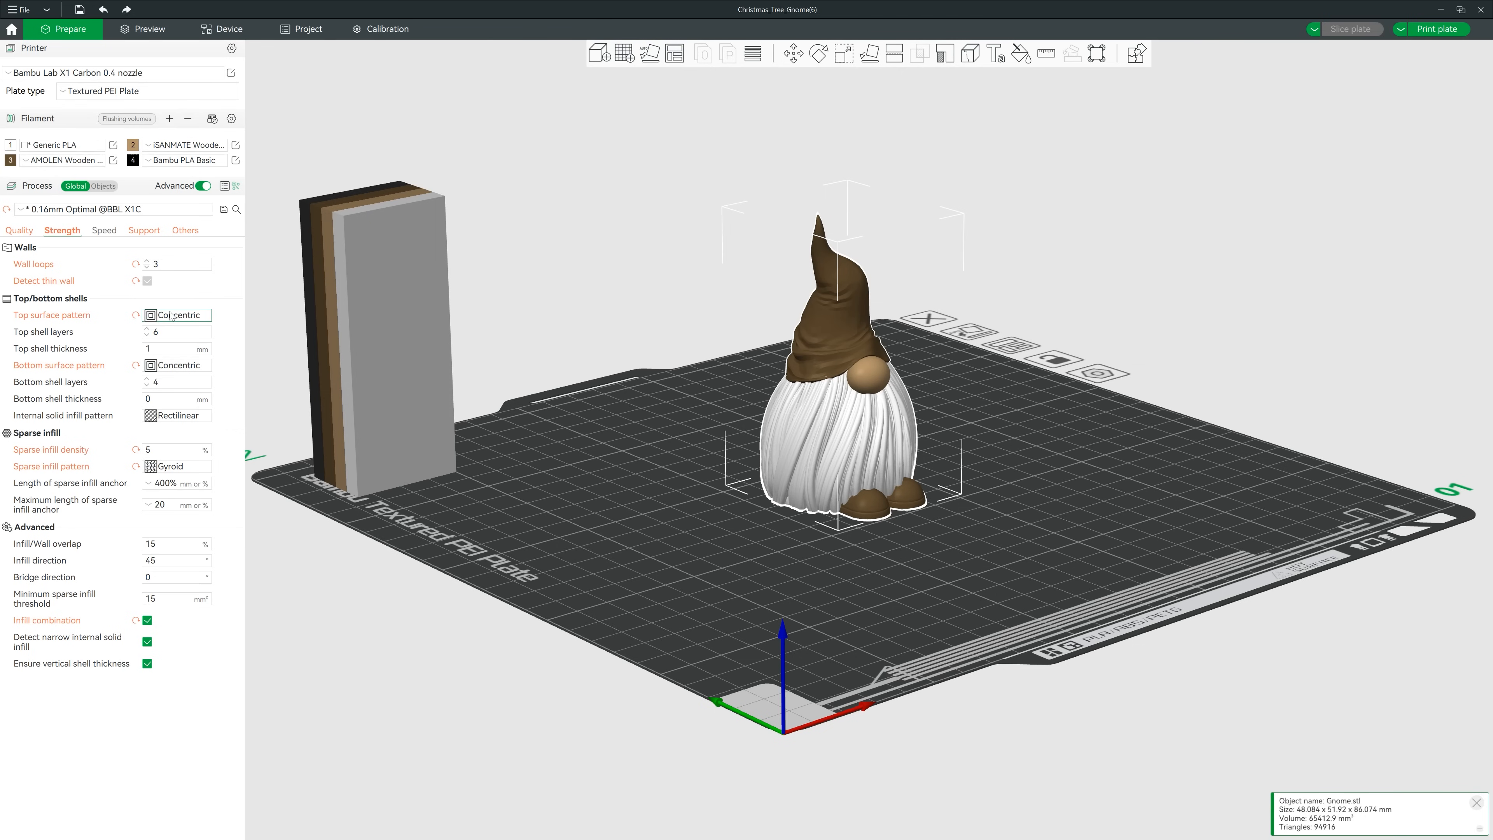
{"action": "left_click", "coordinate": [182, 466]}
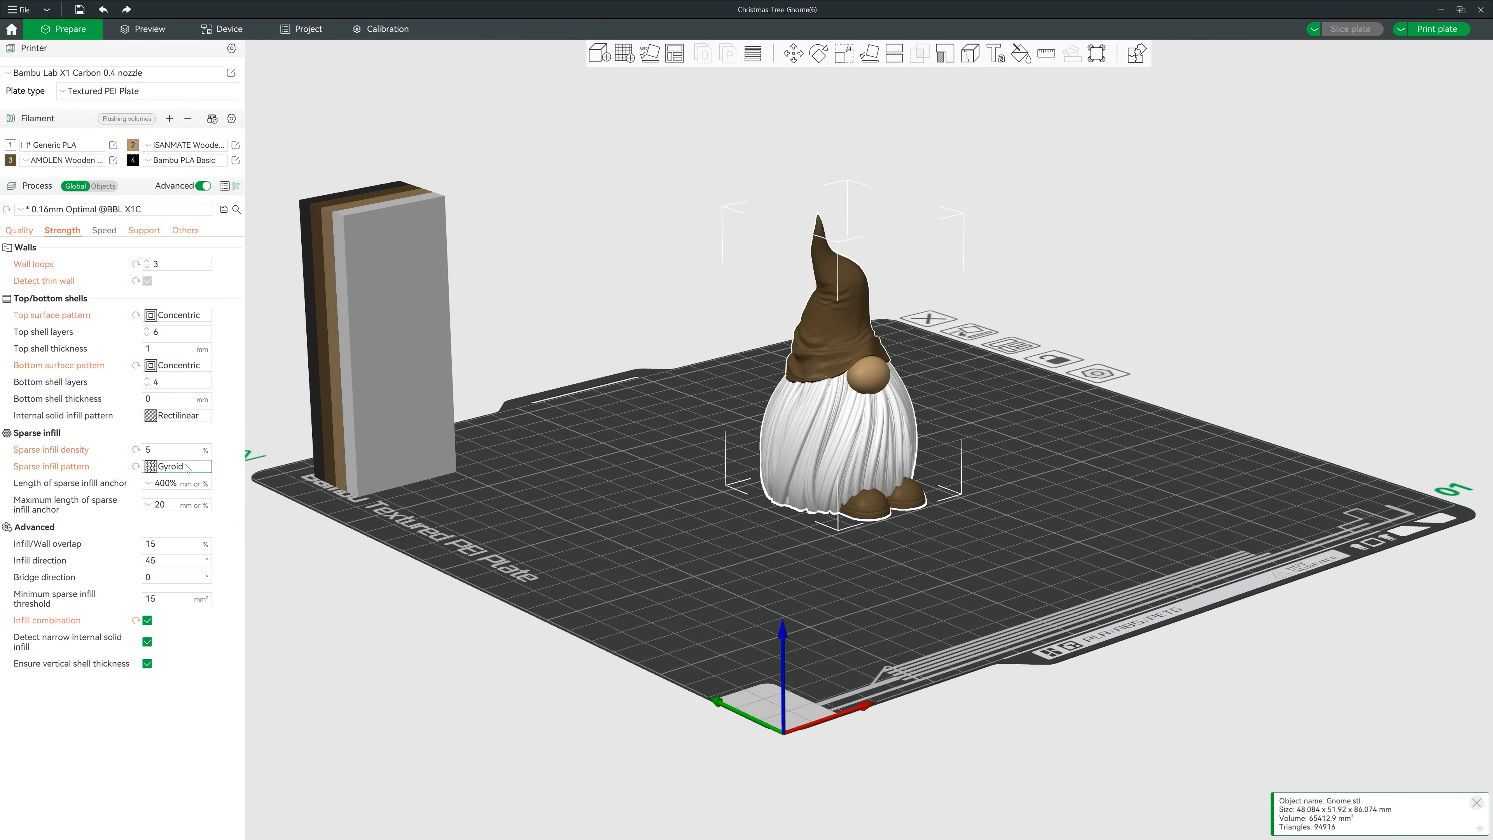
{"action": "mouse_move", "coordinate": [48, 620]}
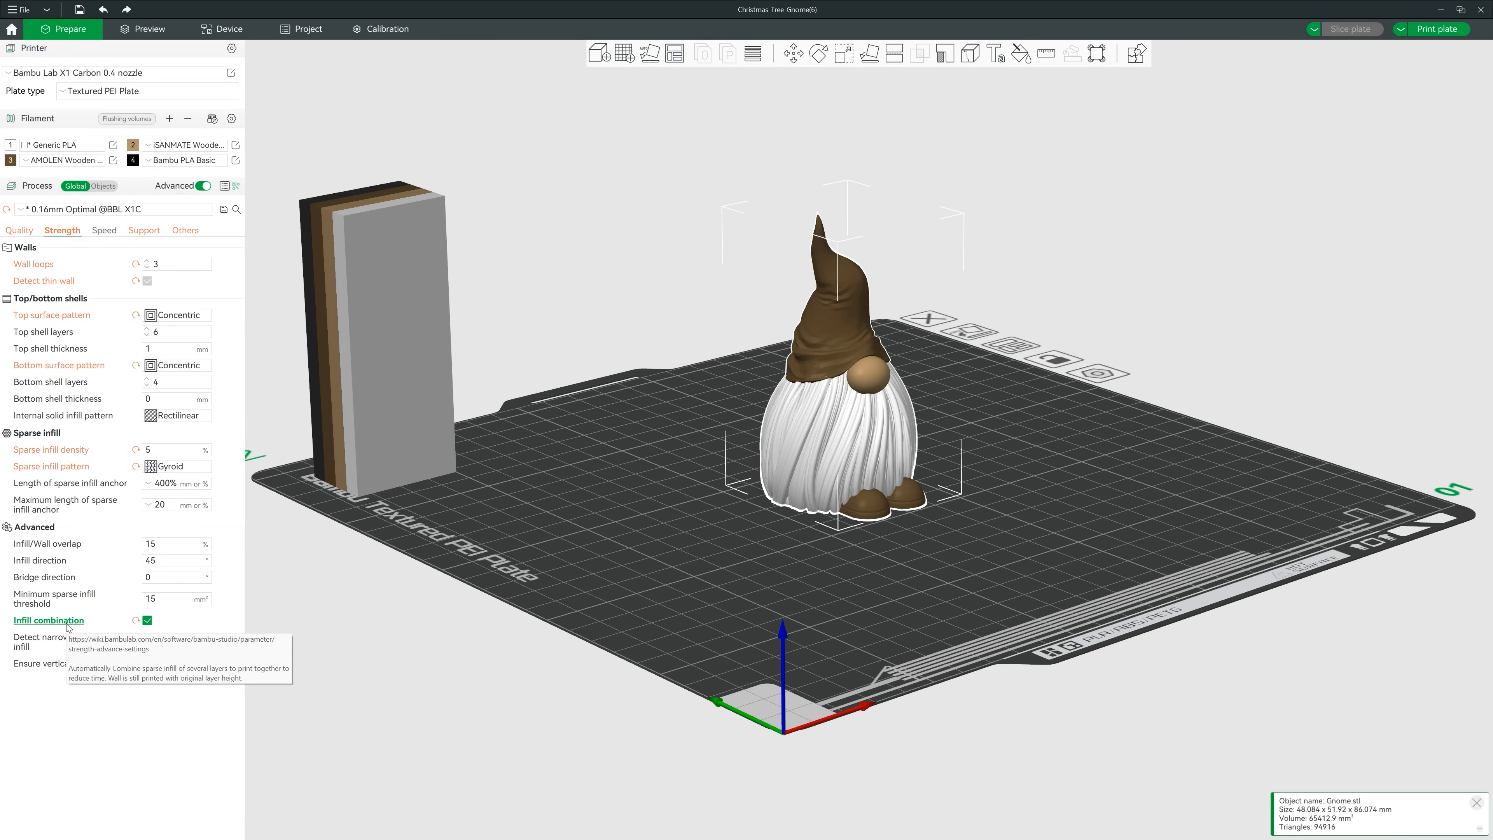
{"action": "left_click", "coordinate": [143, 229]}
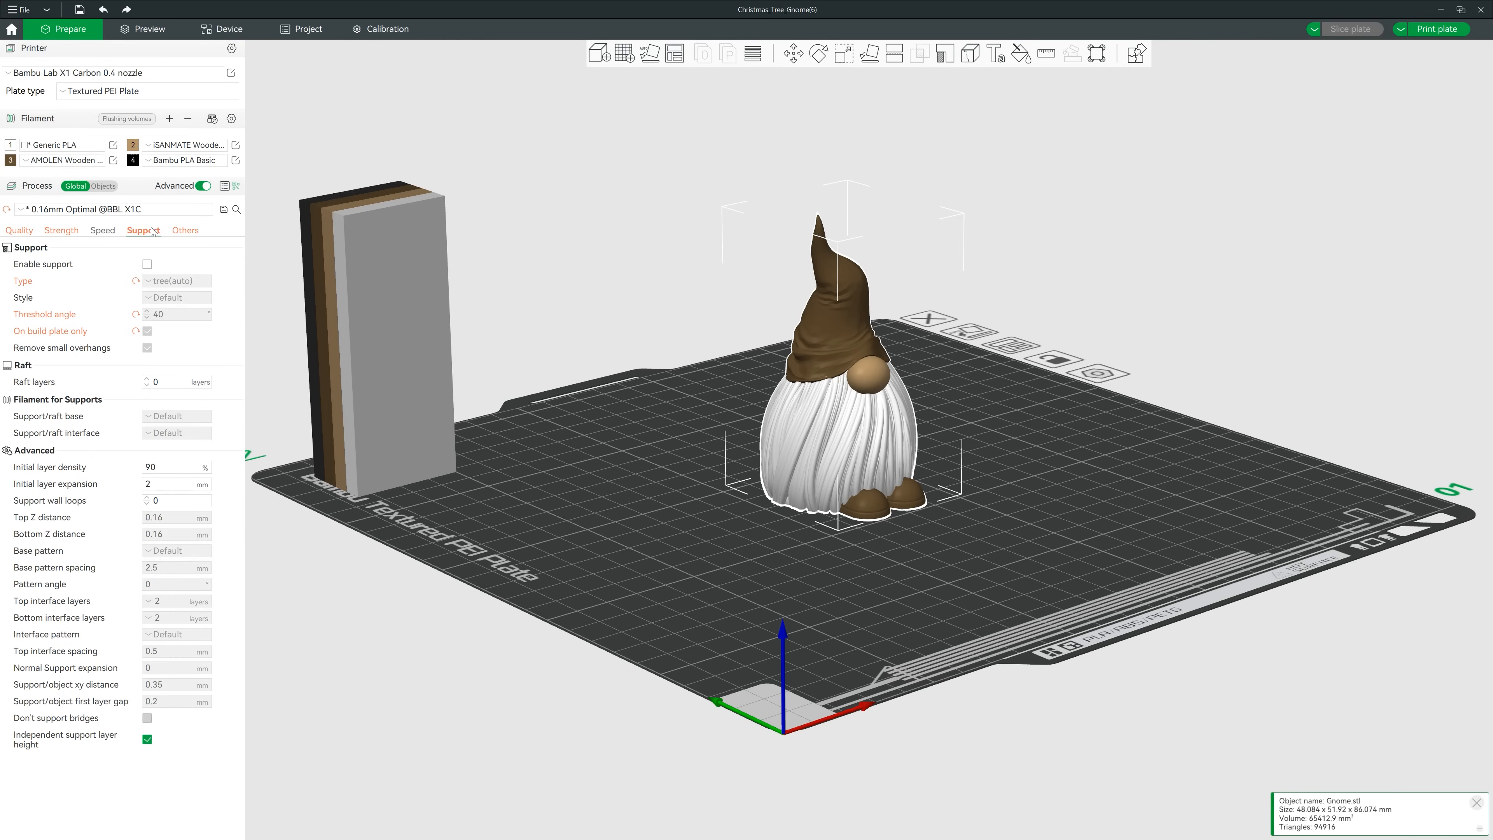
{"action": "left_click", "coordinate": [183, 230]}
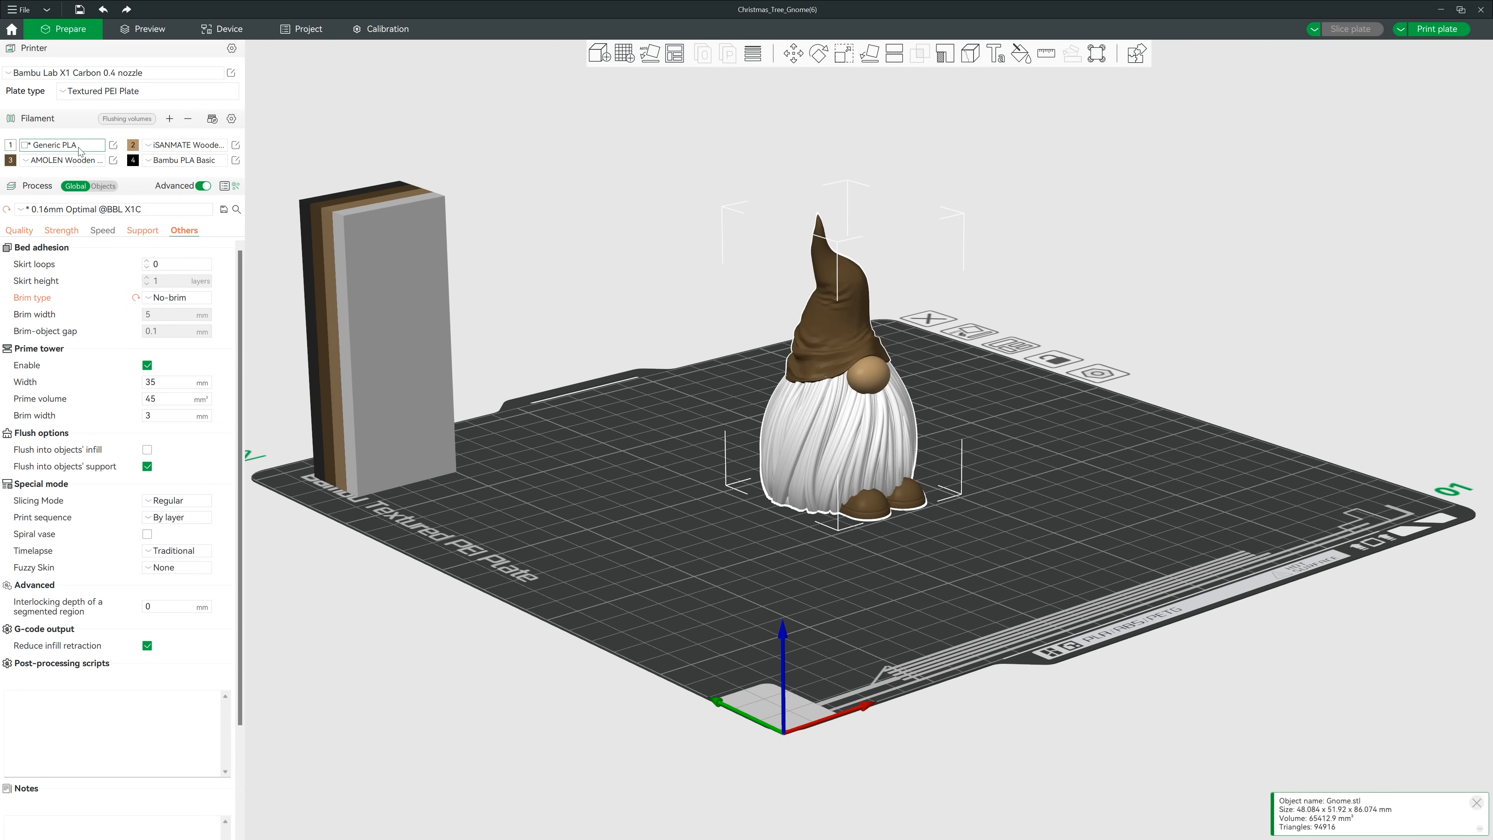
{"action": "left_click", "coordinate": [112, 145]}
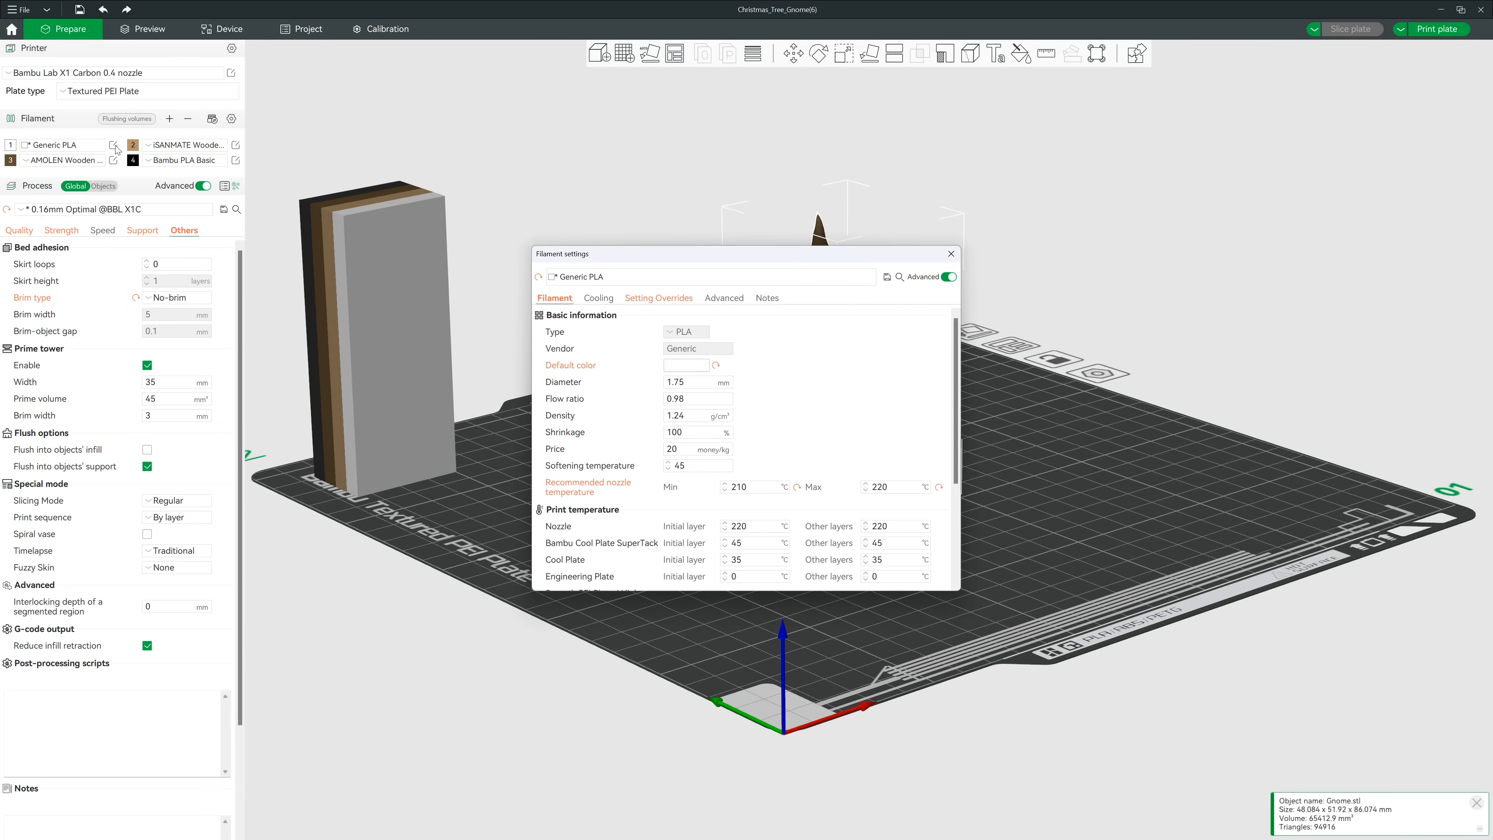
{"action": "left_click", "coordinate": [658, 297]}
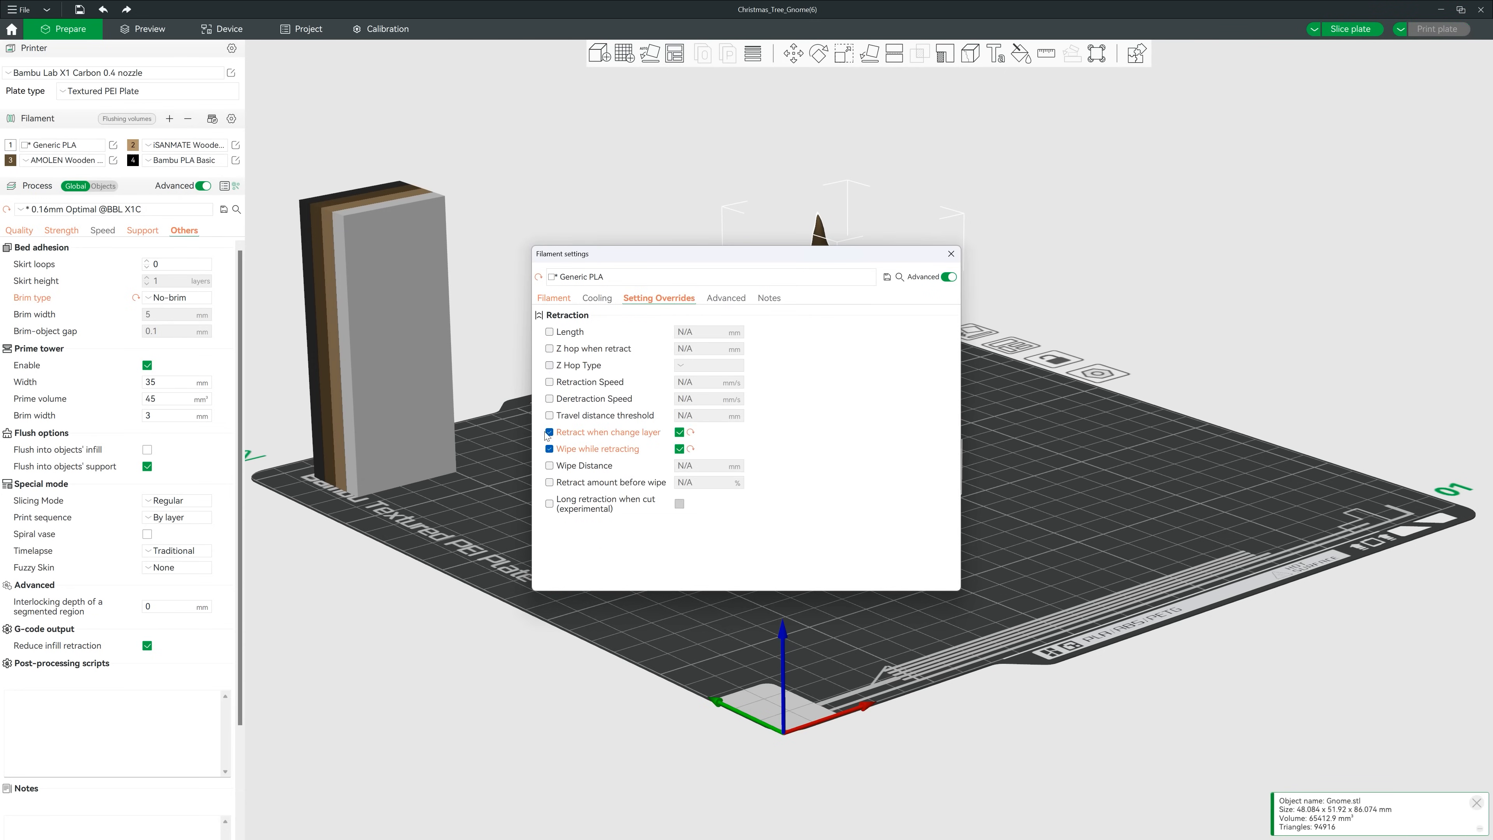
{"action": "left_click", "coordinate": [553, 298]}
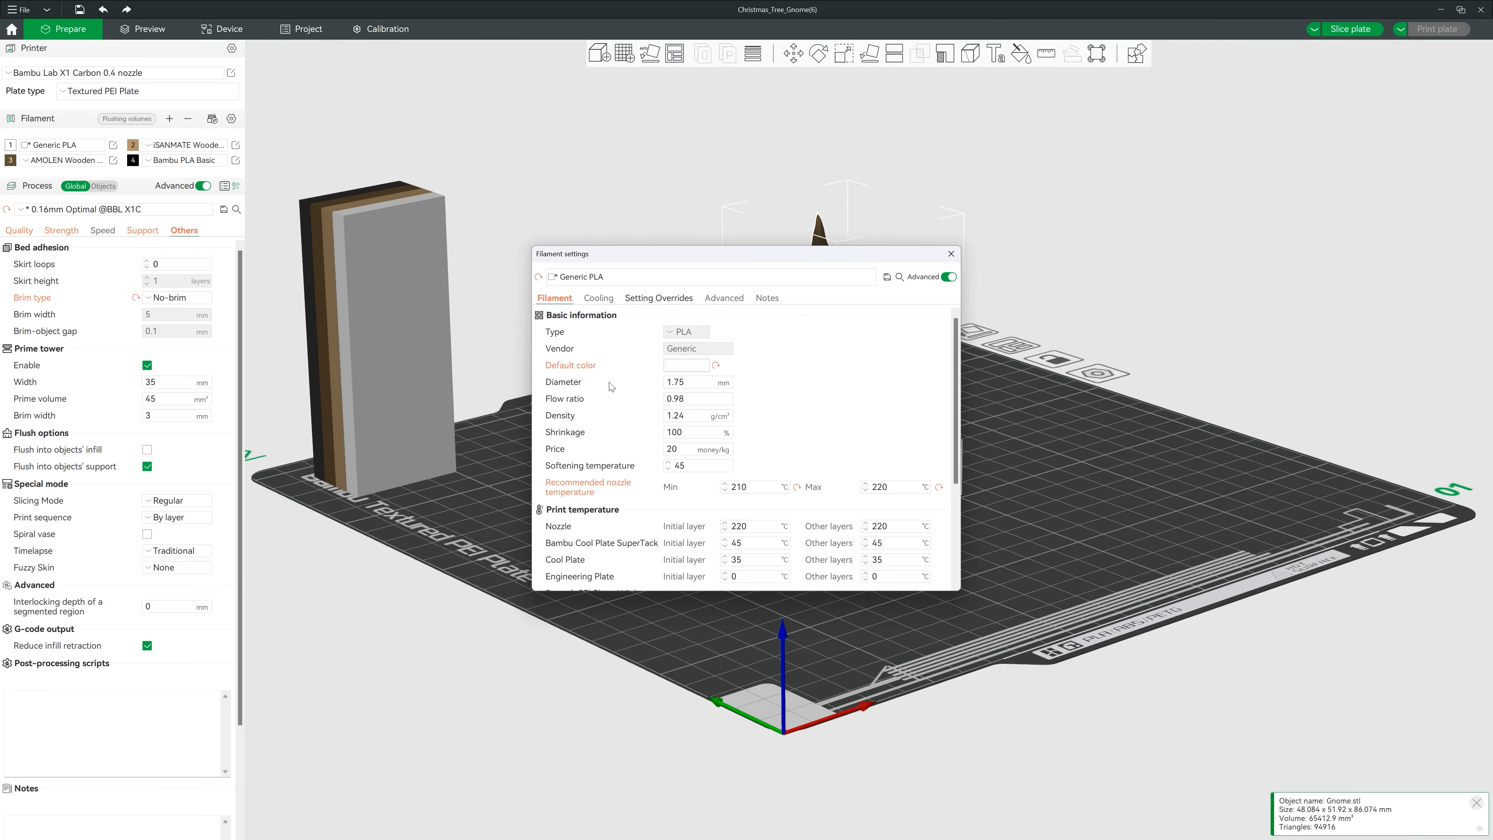
{"action": "scroll", "scroll_direction": "down", "scroll_amount": 3}
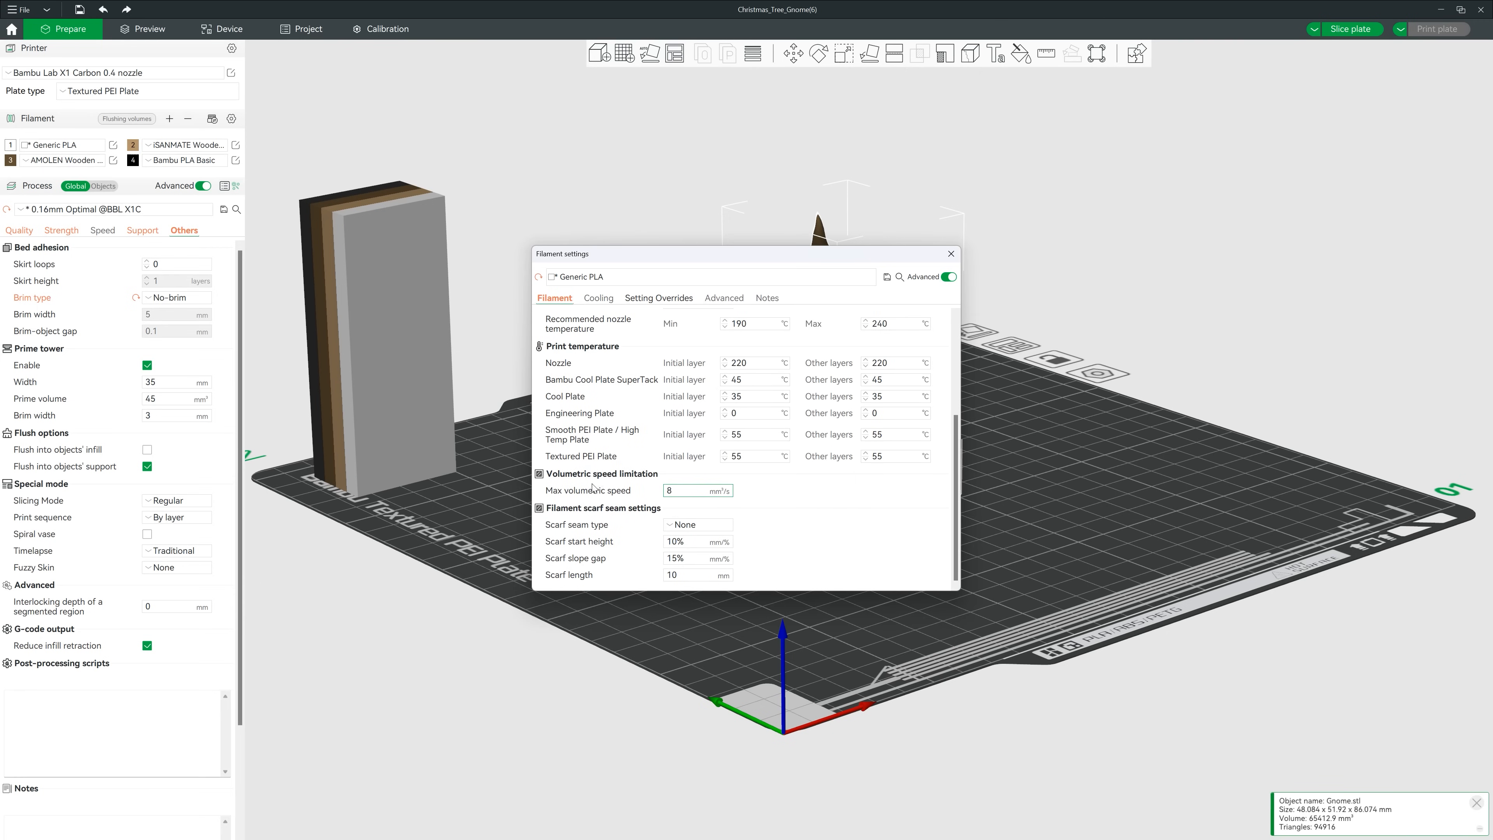
{"action": "left_click", "coordinate": [950, 254]}
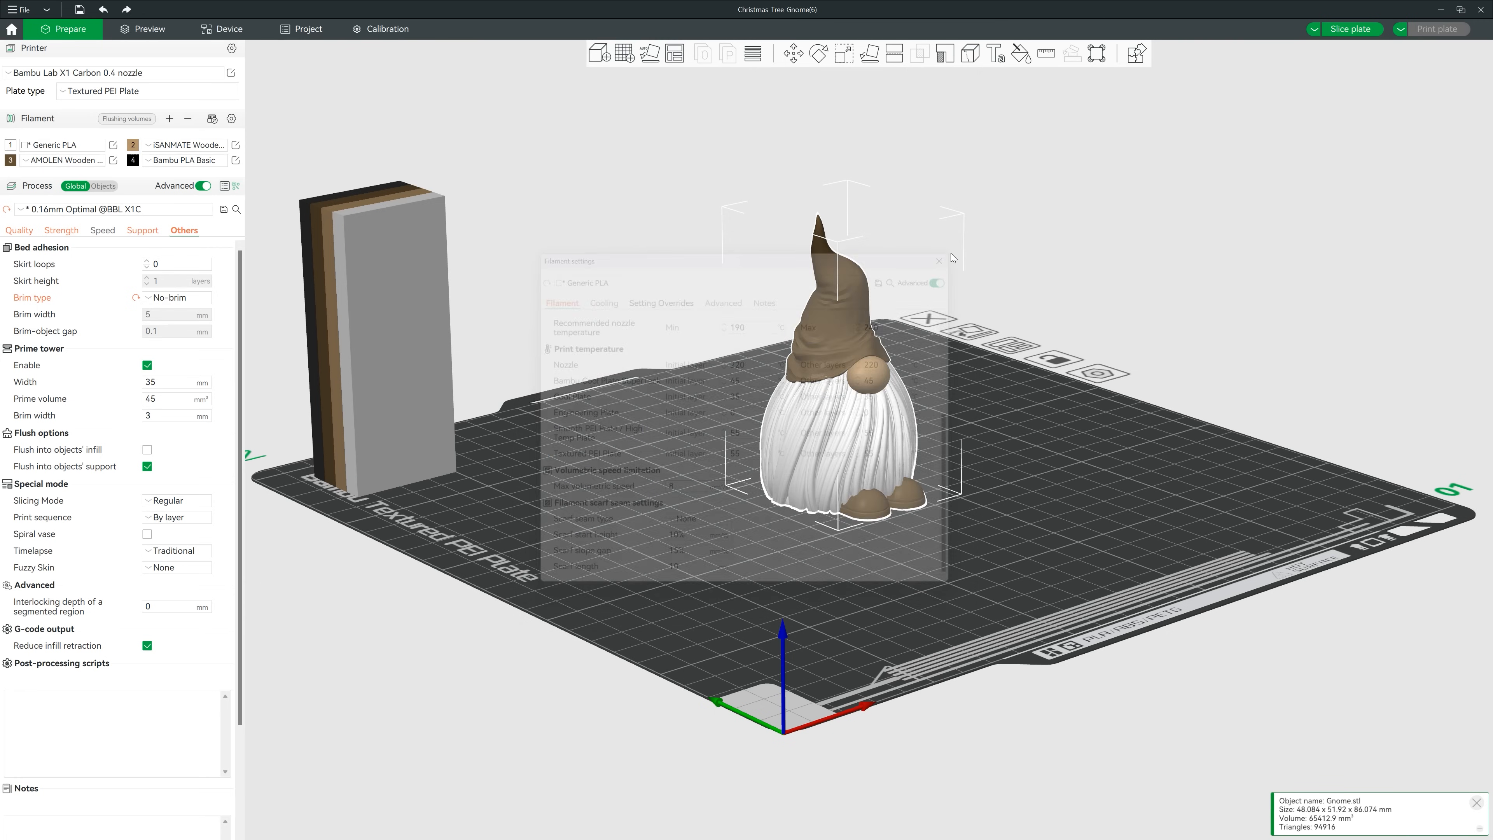
{"action": "left_click", "coordinate": [1349, 29]}
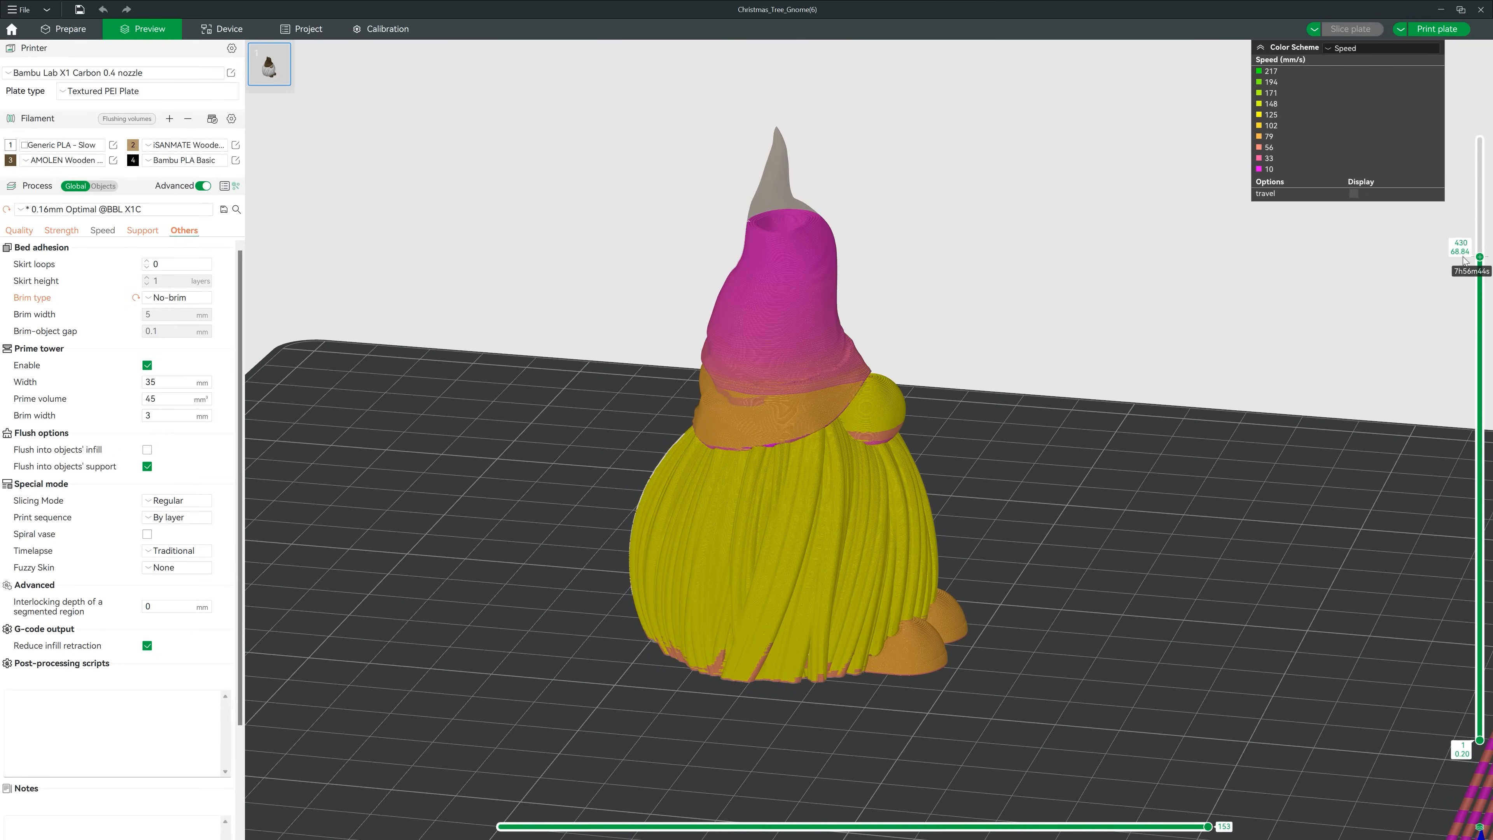
Save the edited ISANMATE and AMOLEN wooden filament presets and reslice the gnome.
{"action": "left_click", "coordinate": [235, 144]}
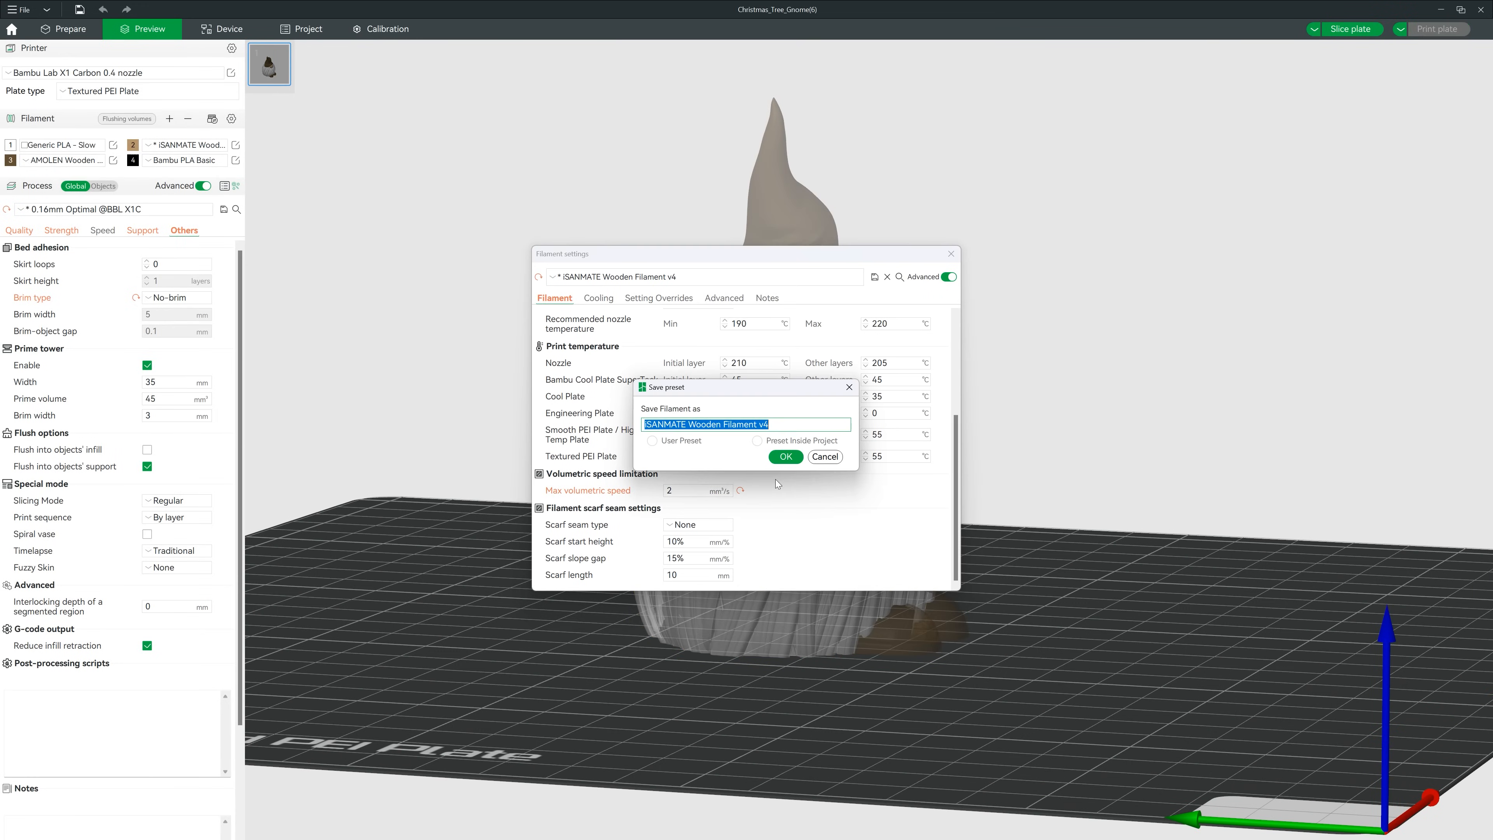
{"action": "left_click", "coordinate": [824, 458]}
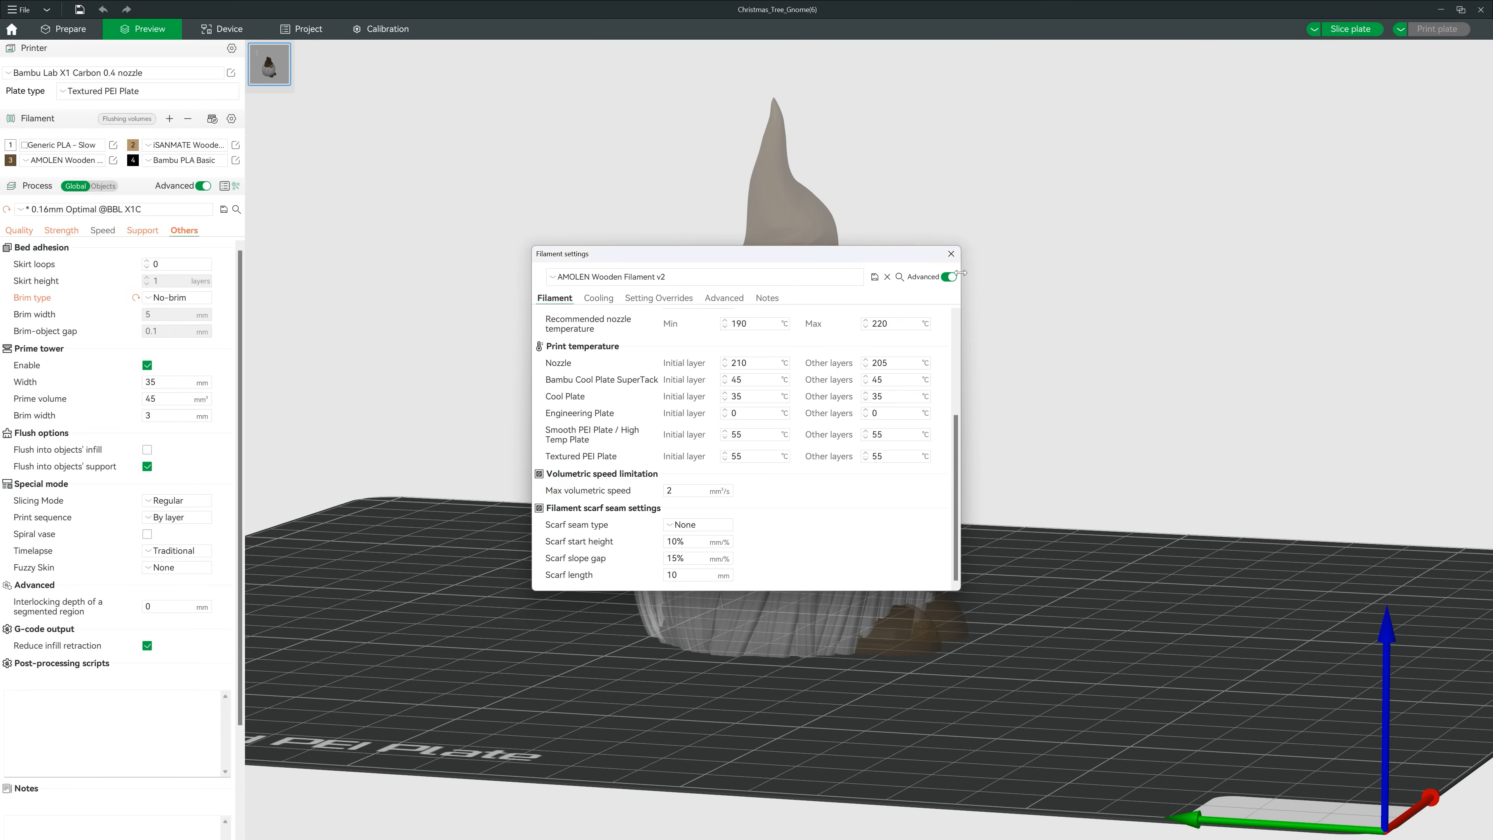
{"action": "left_click", "coordinate": [1352, 29]}
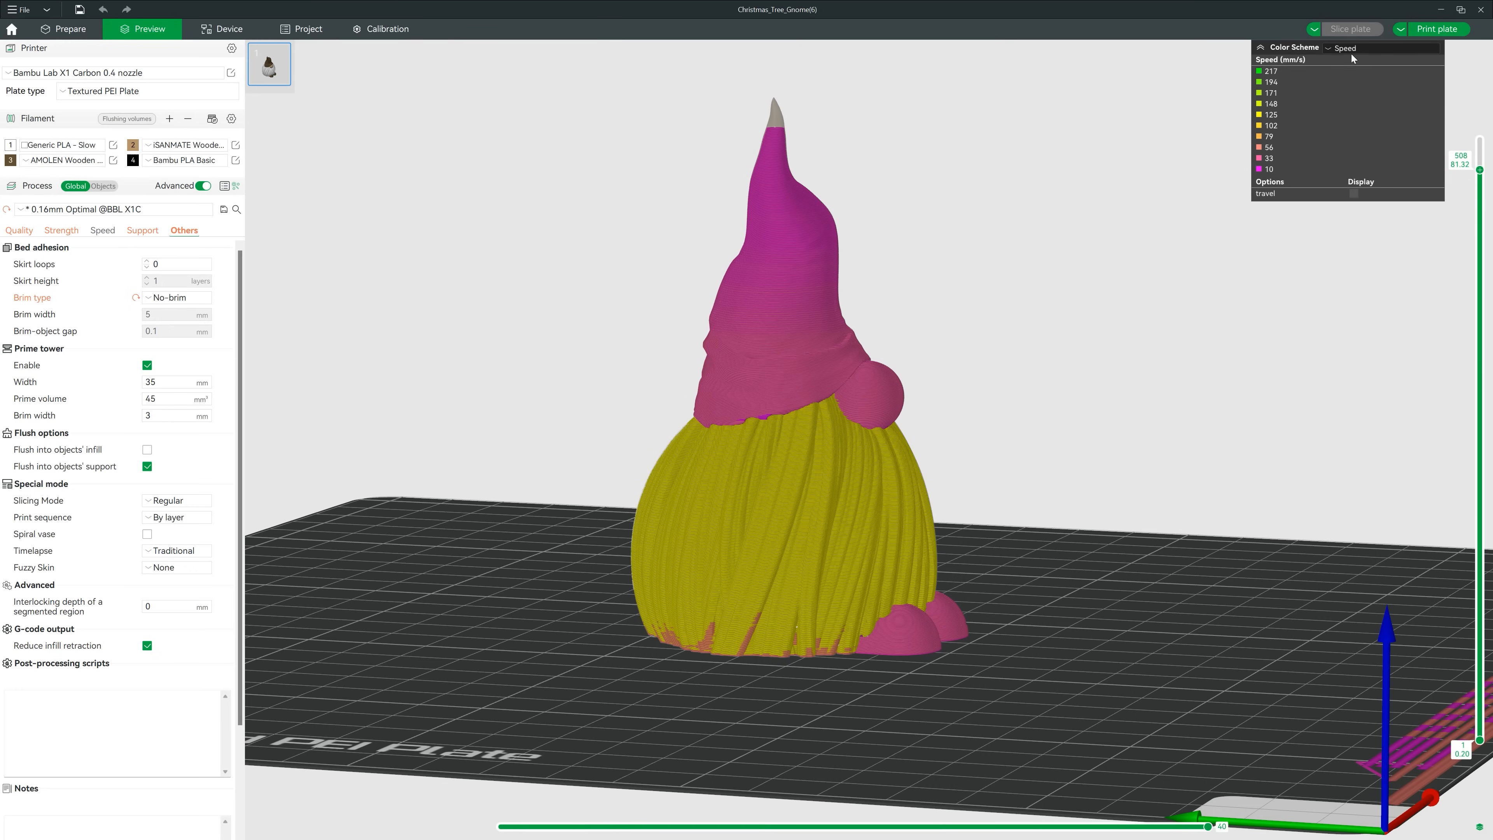
Show the gnome's filament usage (10h16m estimate), then download and open the Deer model.
{"action": "left_click", "coordinate": [1344, 48]}
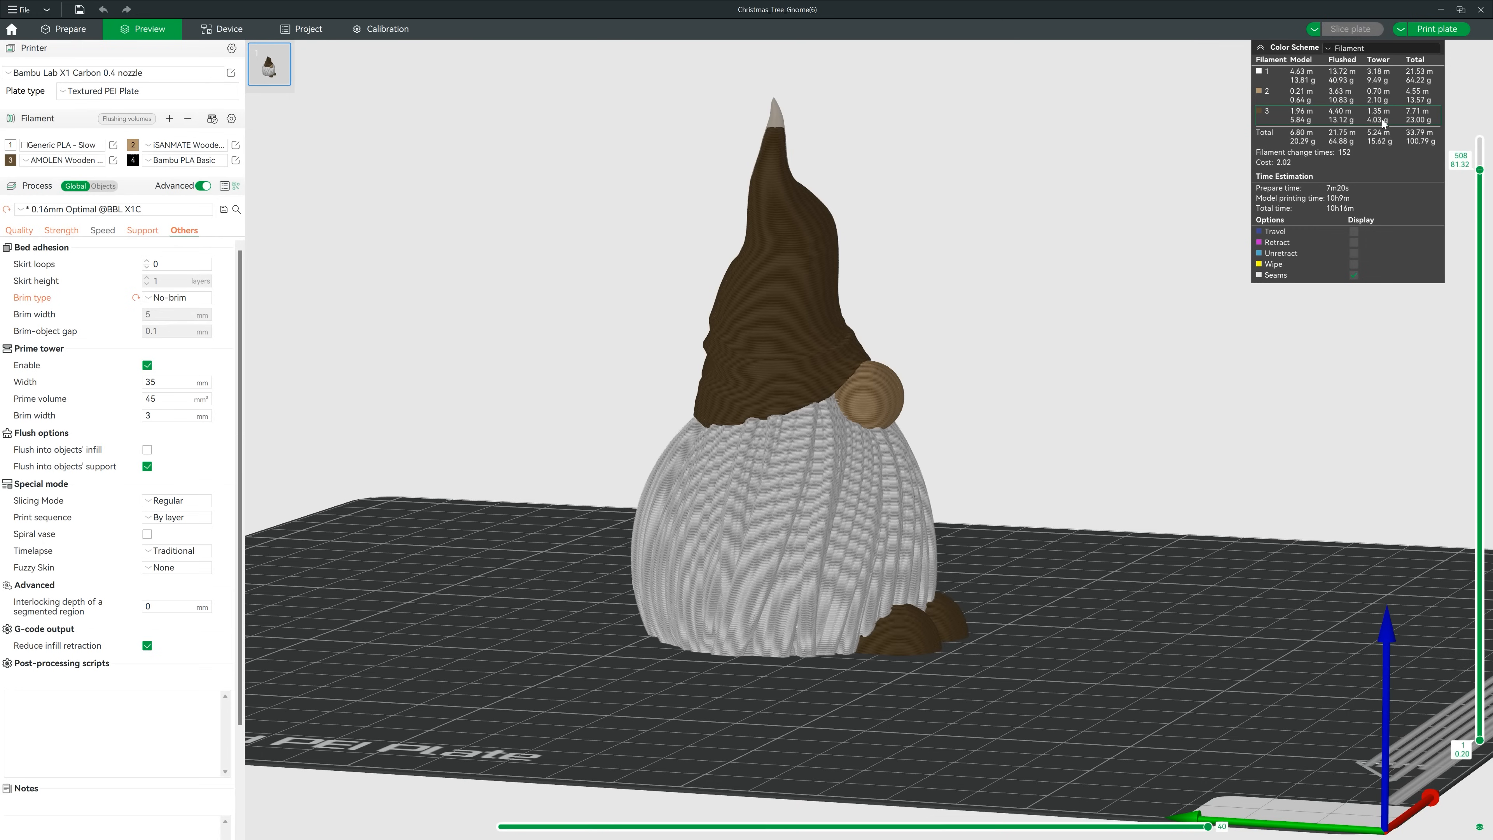
{"action": "mouse_move", "coordinate": [1383, 124]}
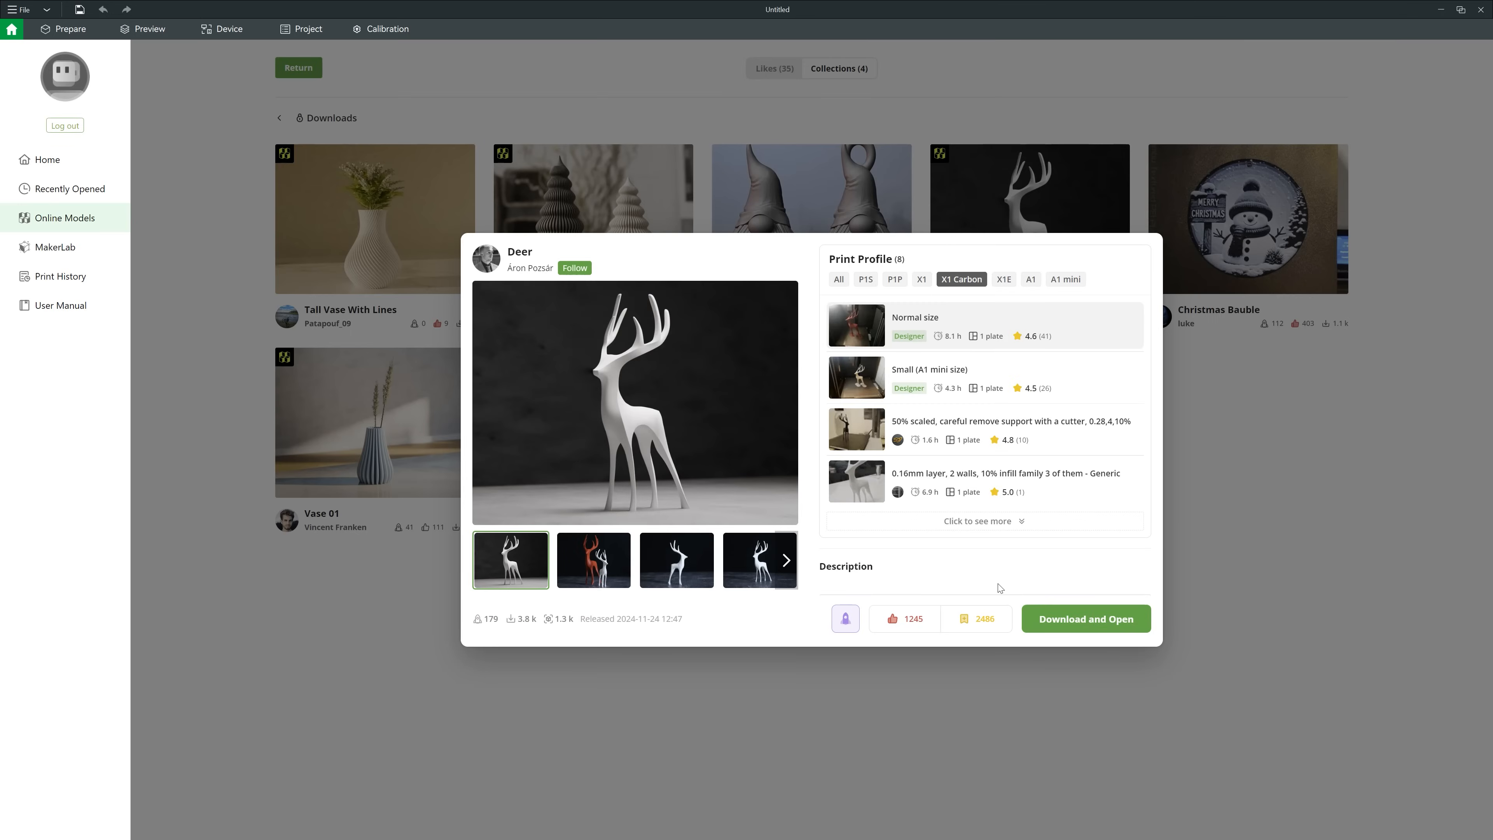
{"action": "left_click", "coordinate": [1085, 619]}
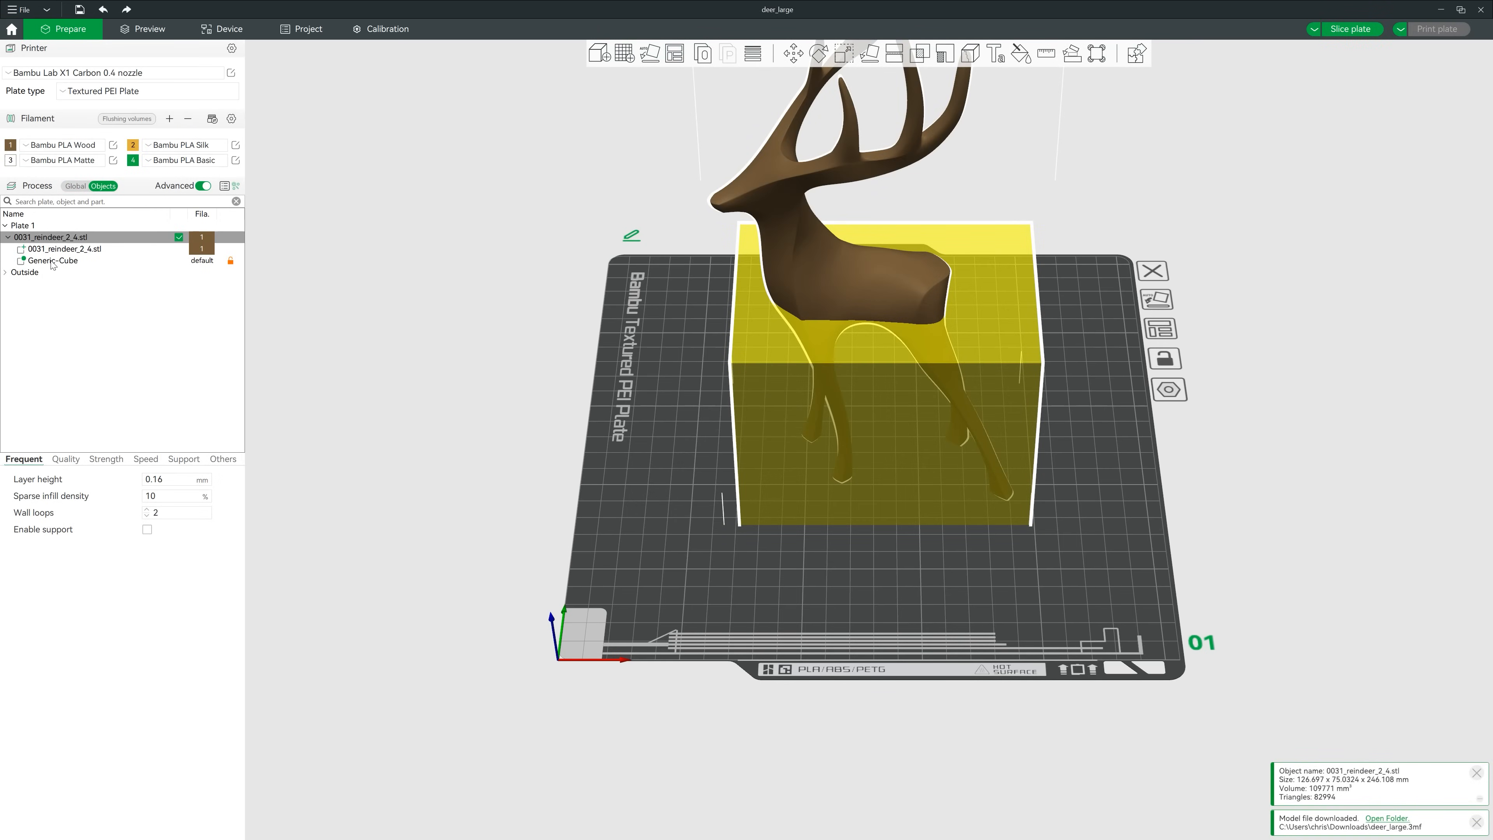
Check the Generic-Cube modifier's speed overrides, then the global Strength and Others tabs with the 15 mm outer brim.
{"action": "left_click", "coordinate": [54, 260]}
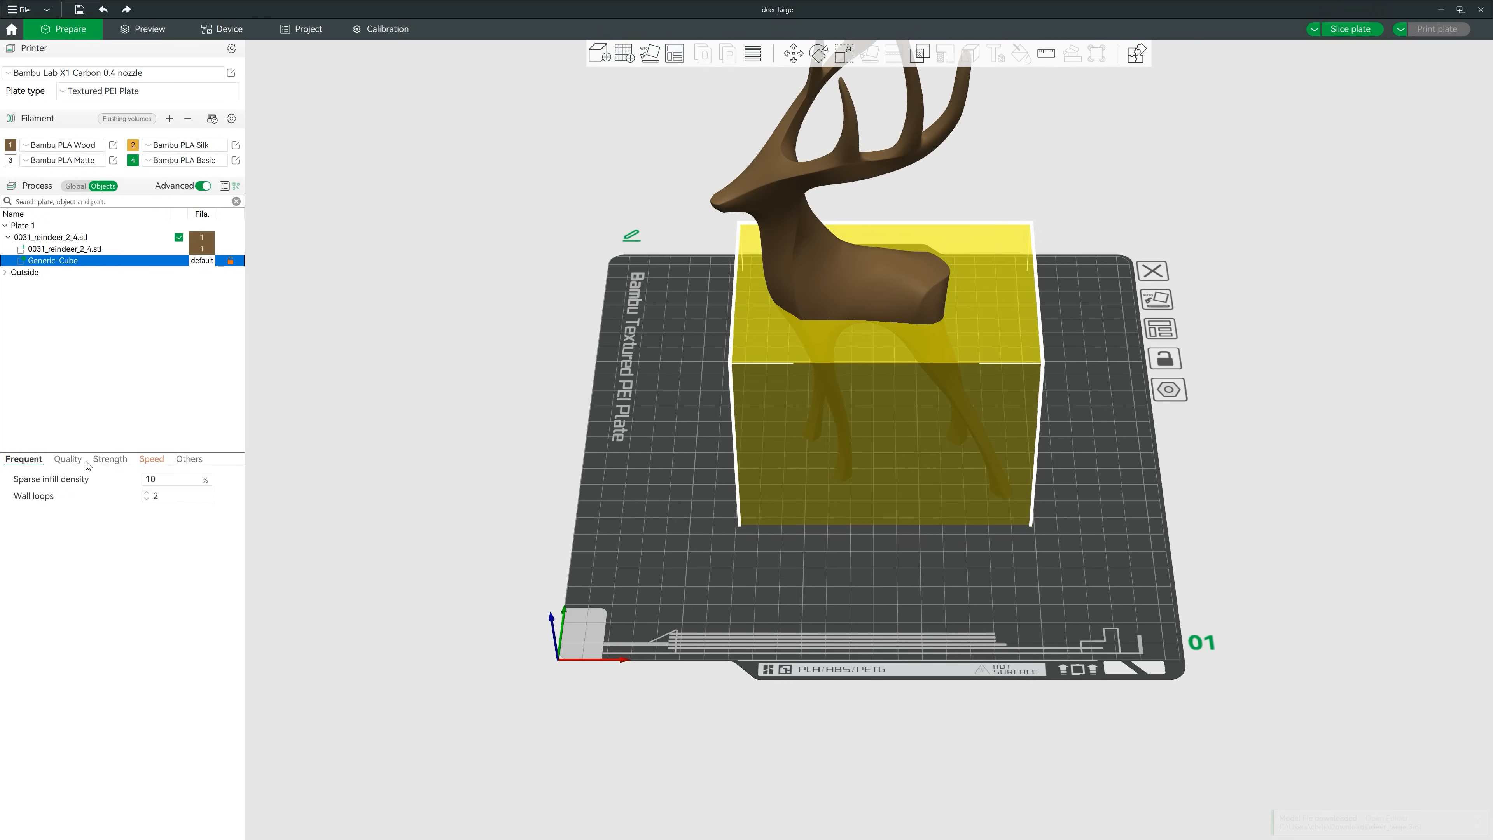
{"action": "left_click", "coordinate": [150, 459]}
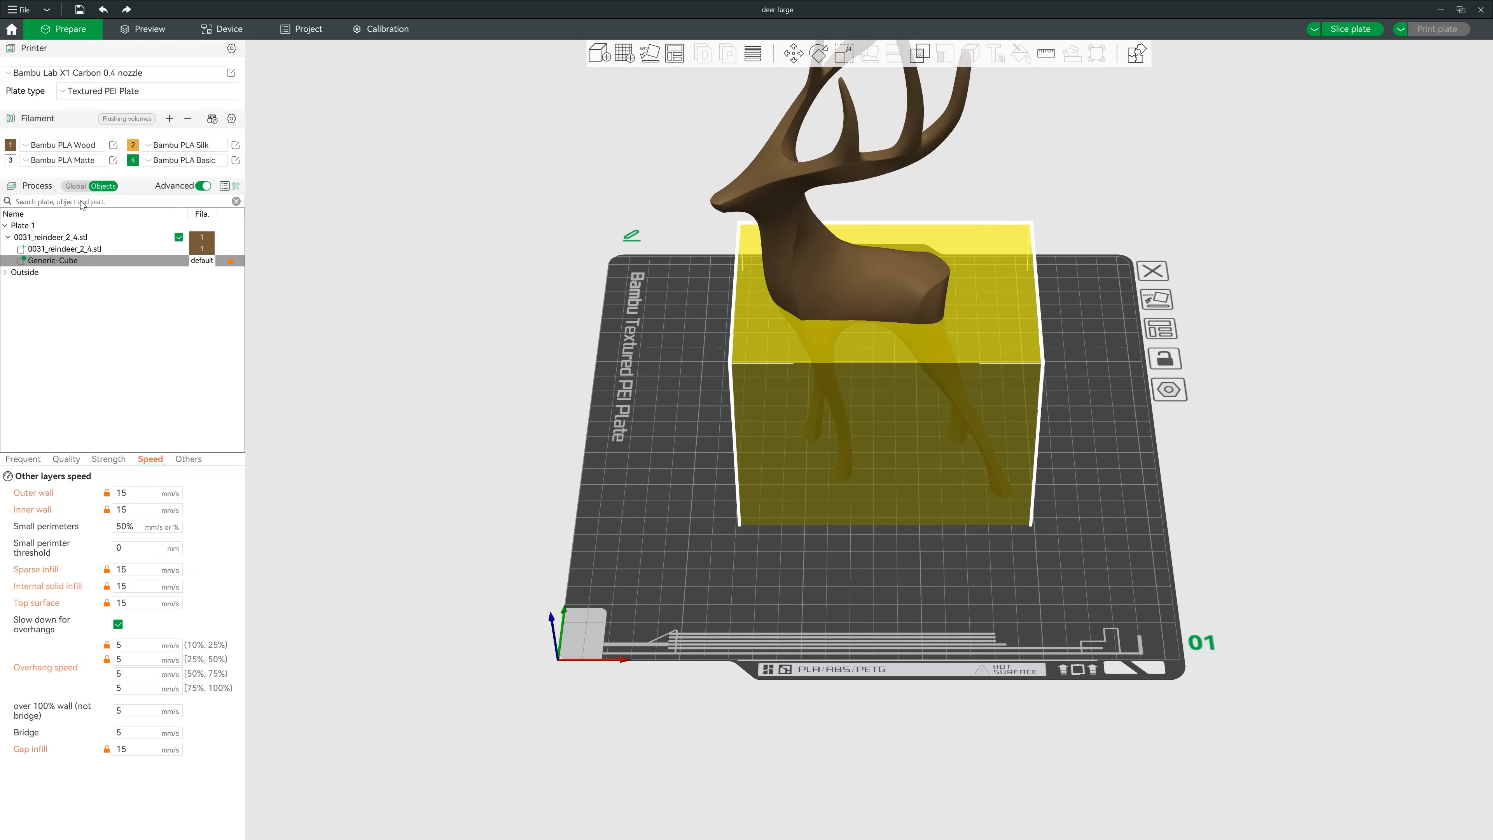
{"action": "left_click", "coordinate": [75, 186]}
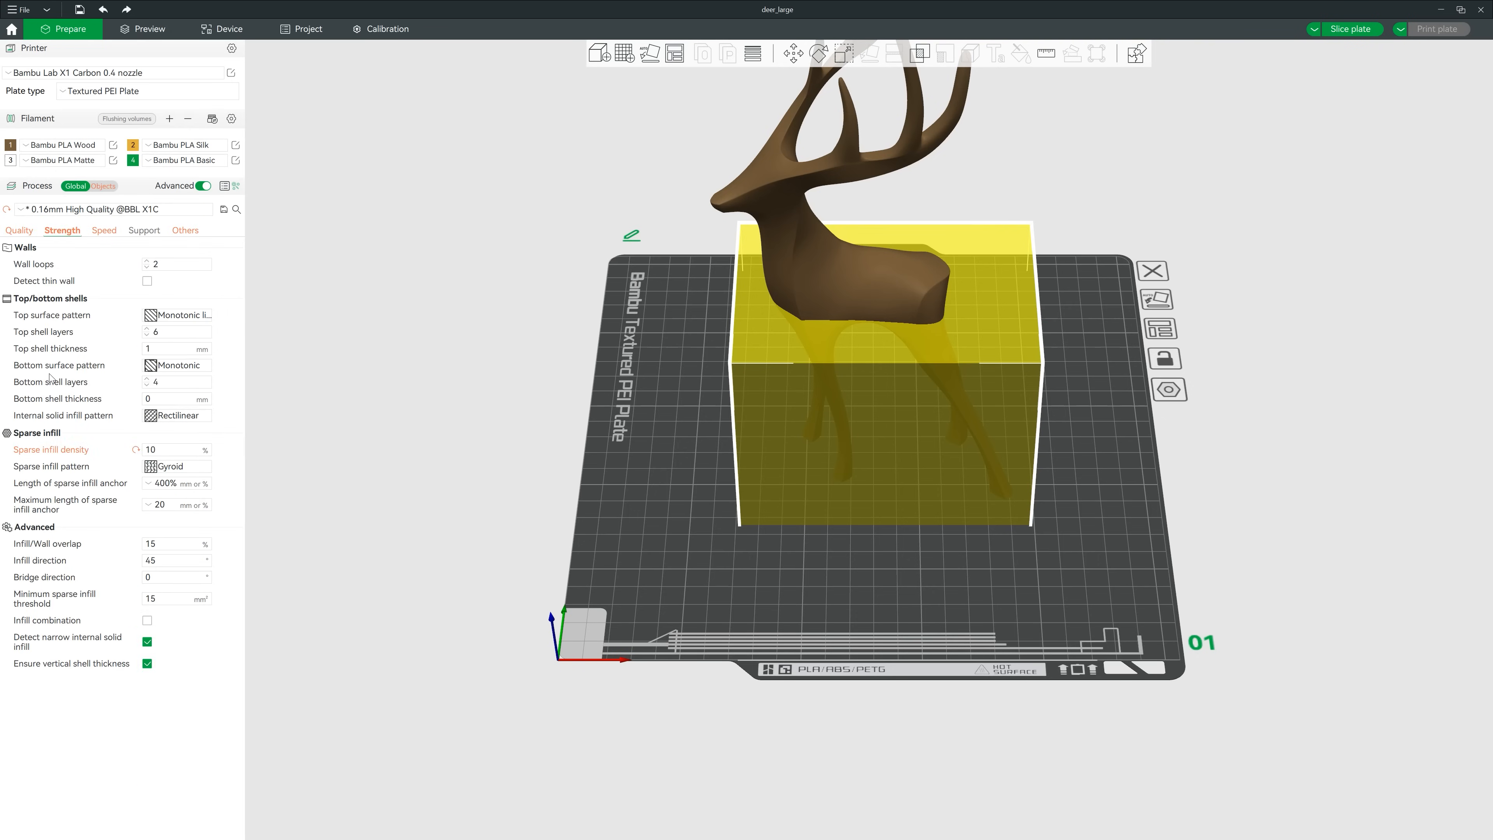
{"action": "left_click", "coordinate": [183, 230]}
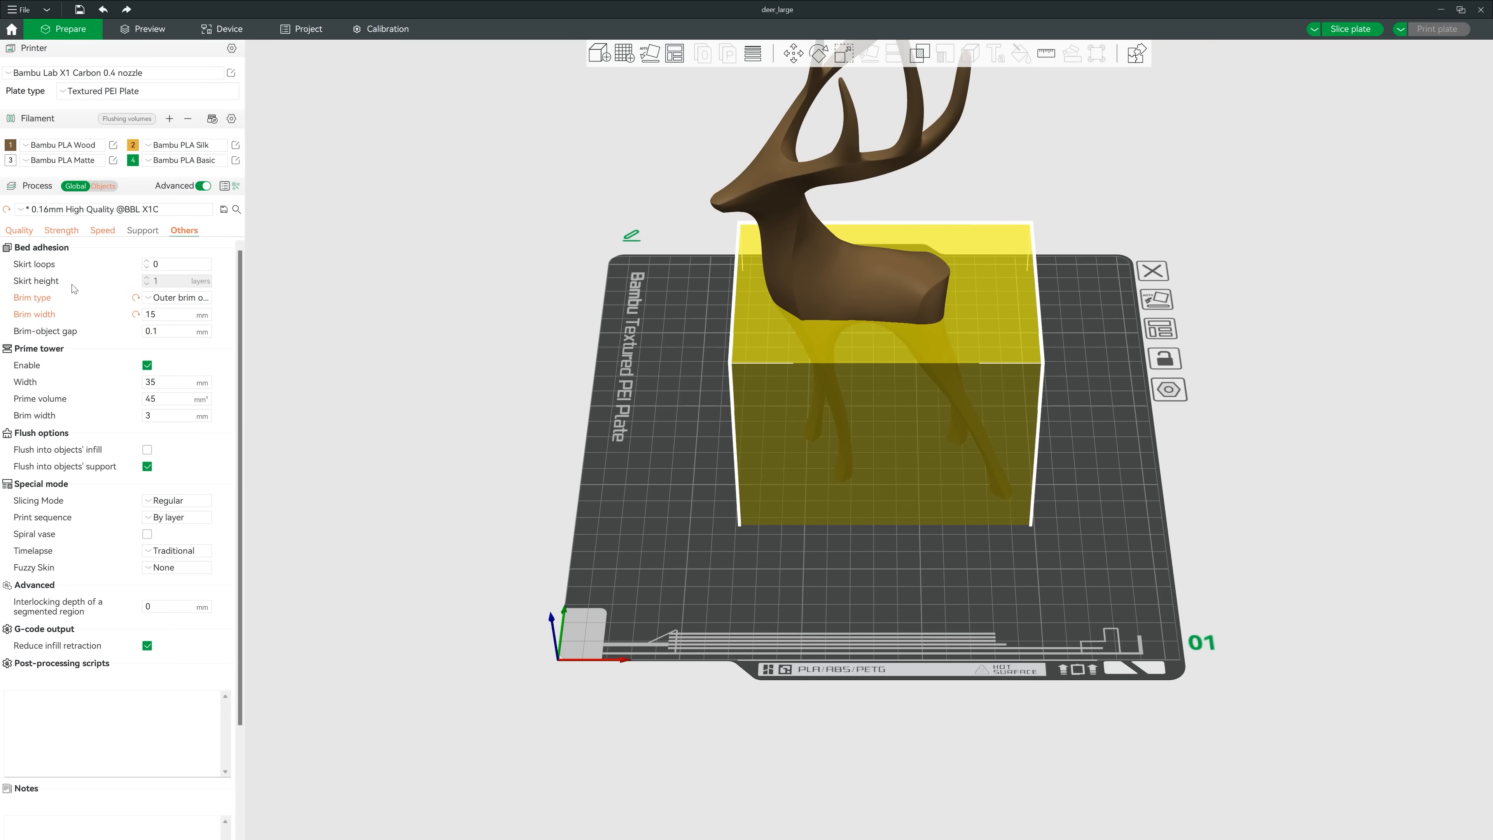
{"action": "left_click", "coordinate": [148, 29]}
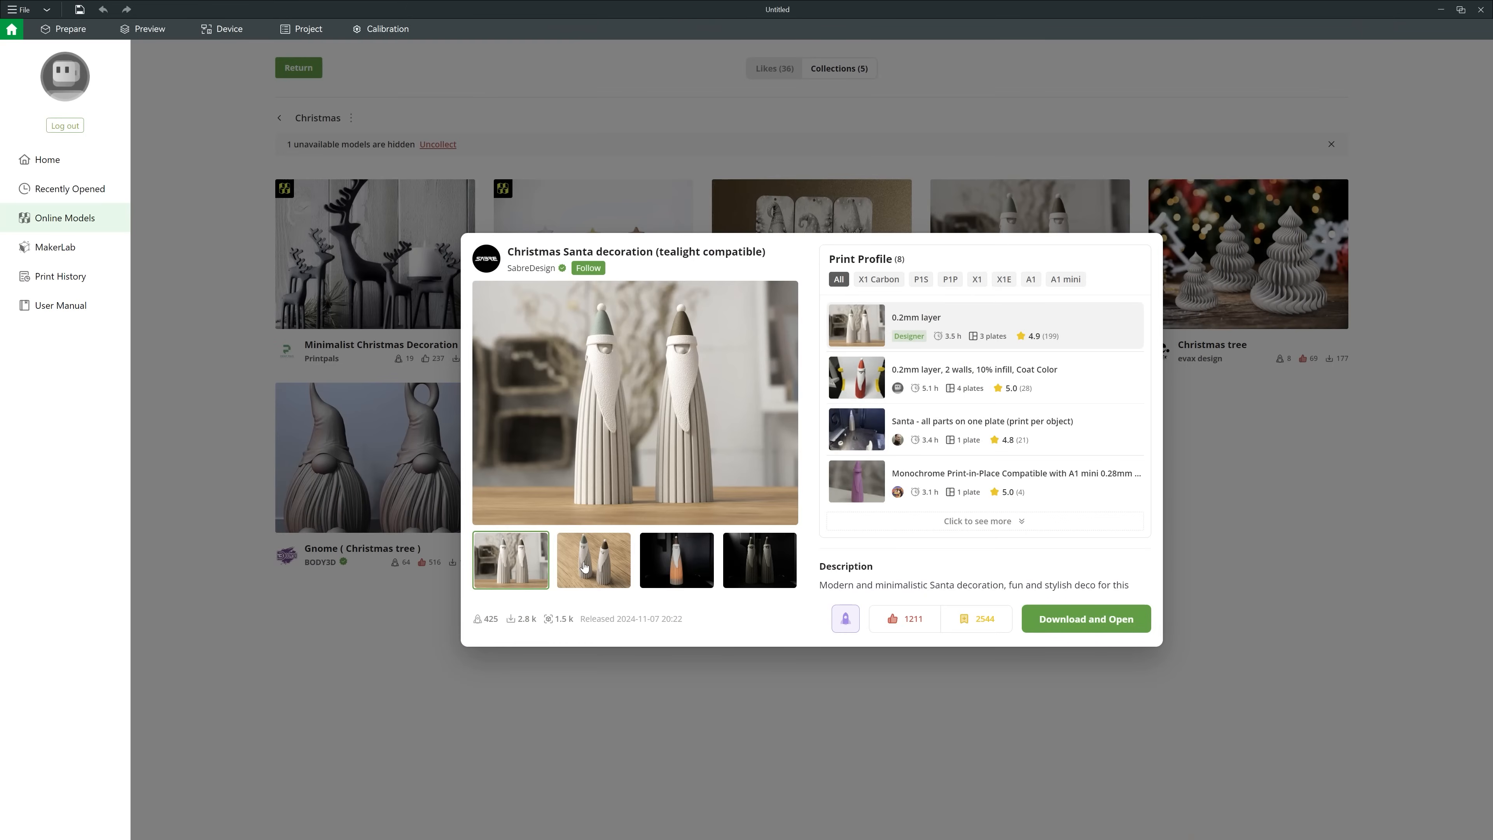
Browse the Santa model's photos and download and open the project for the X1 Carbon.
{"action": "left_click", "coordinate": [594, 560]}
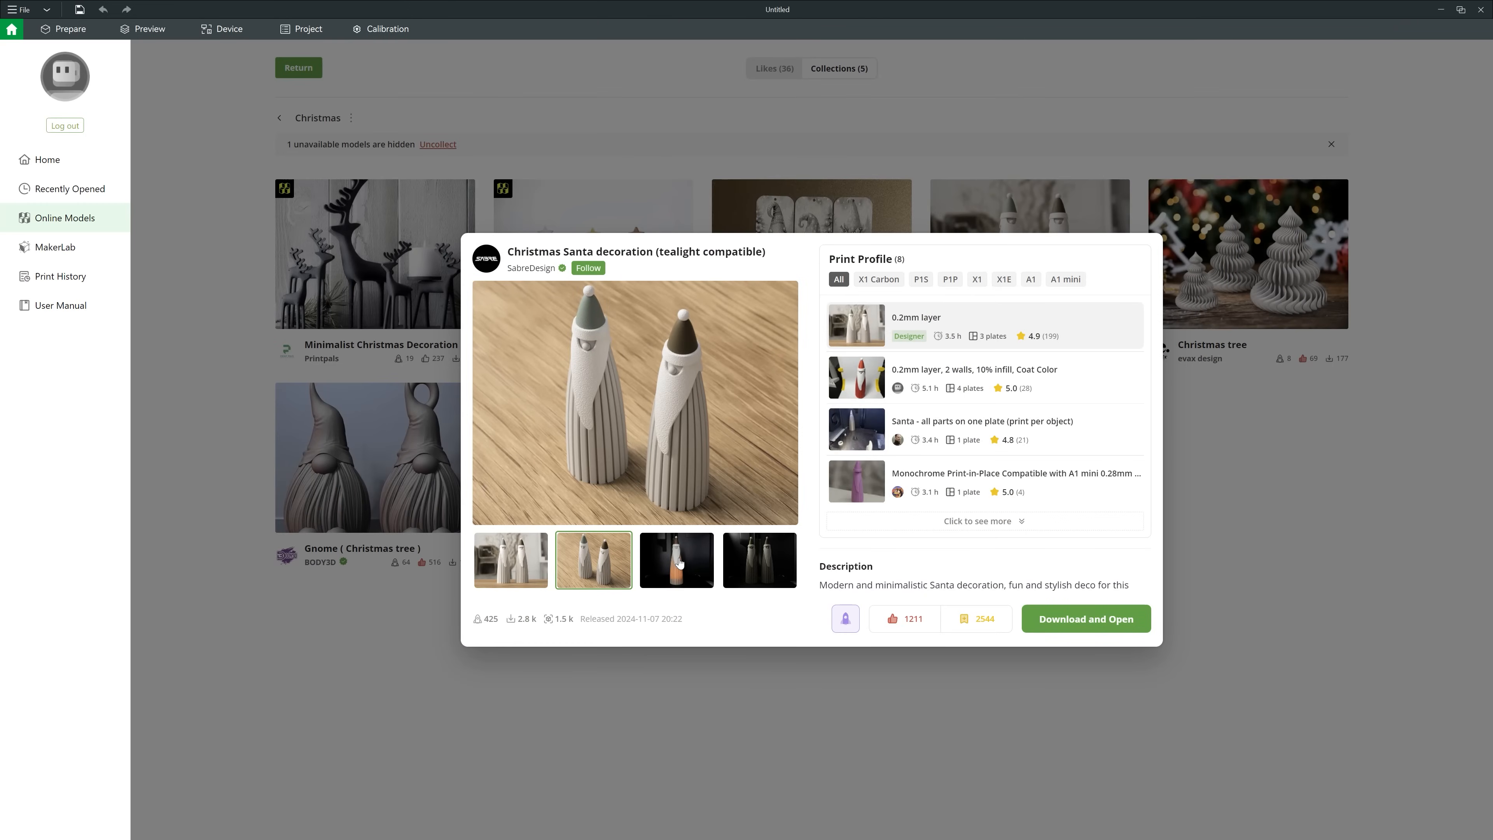
{"action": "left_click", "coordinate": [759, 560]}
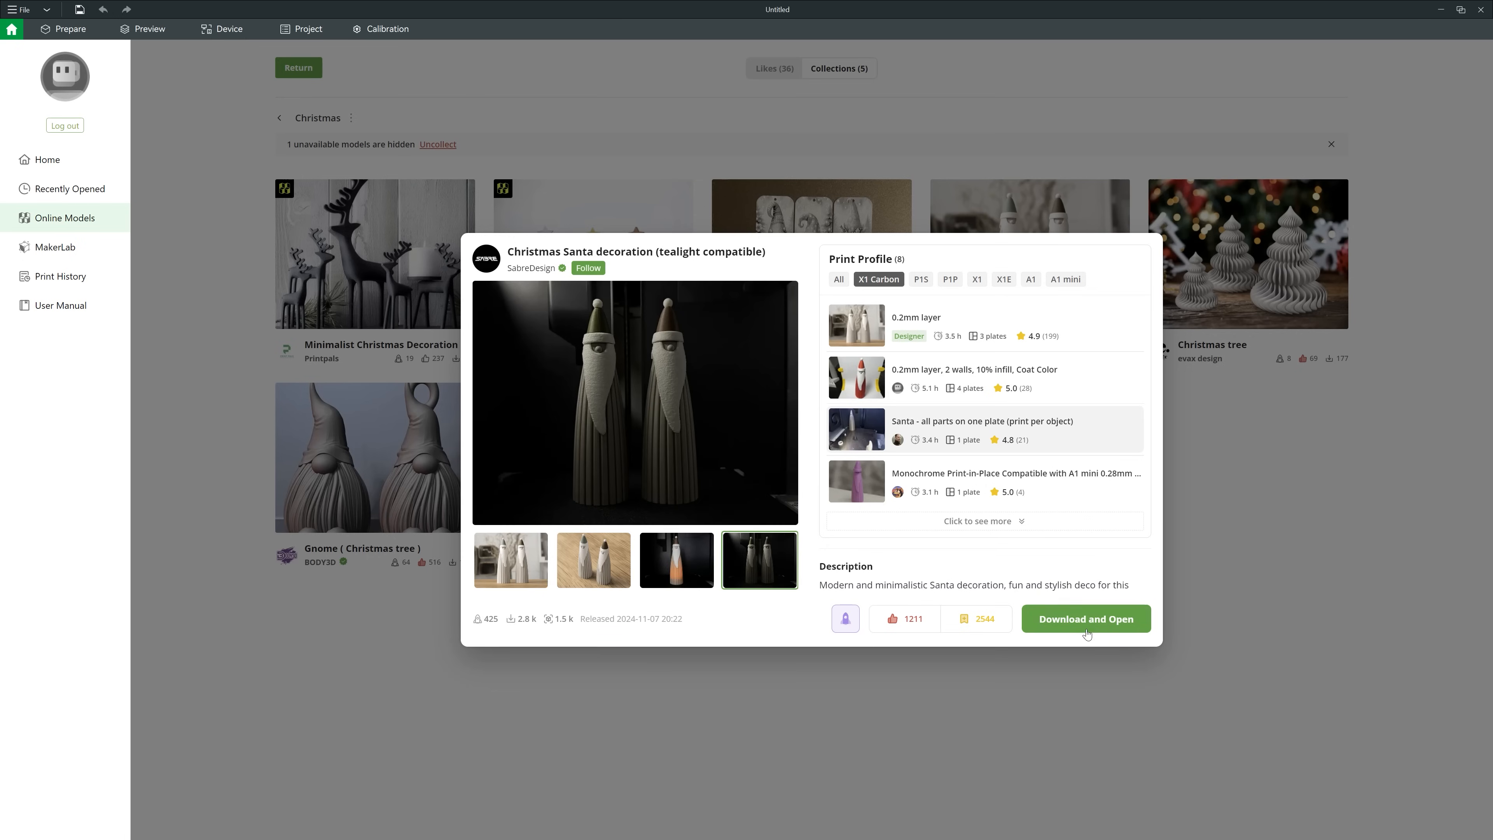
{"action": "left_click", "coordinate": [1085, 619]}
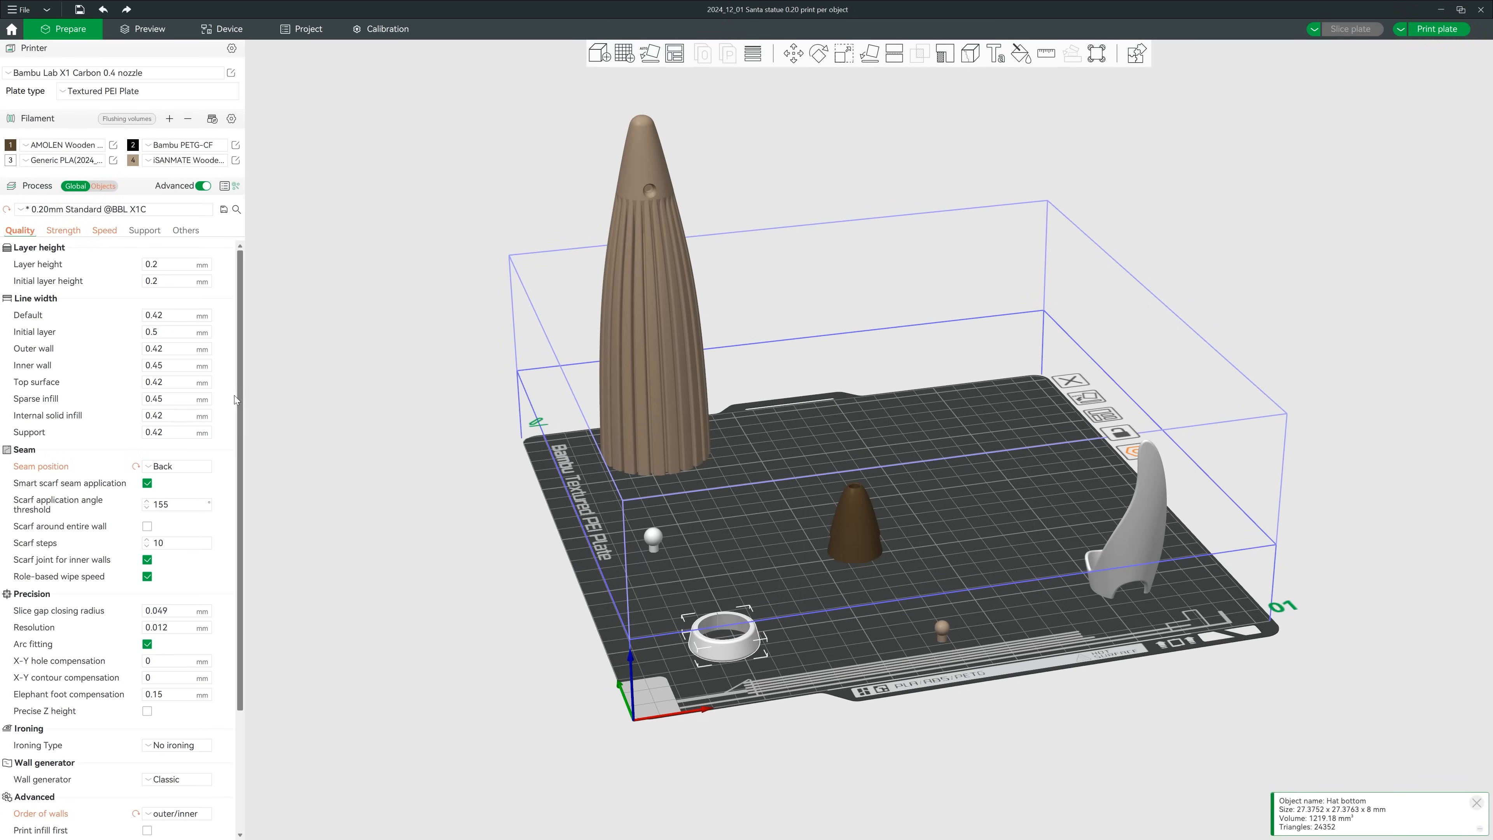
Review the Santa project's quality, strength and speed settings.
{"action": "scroll", "scroll_direction": "down", "scroll_amount": 3}
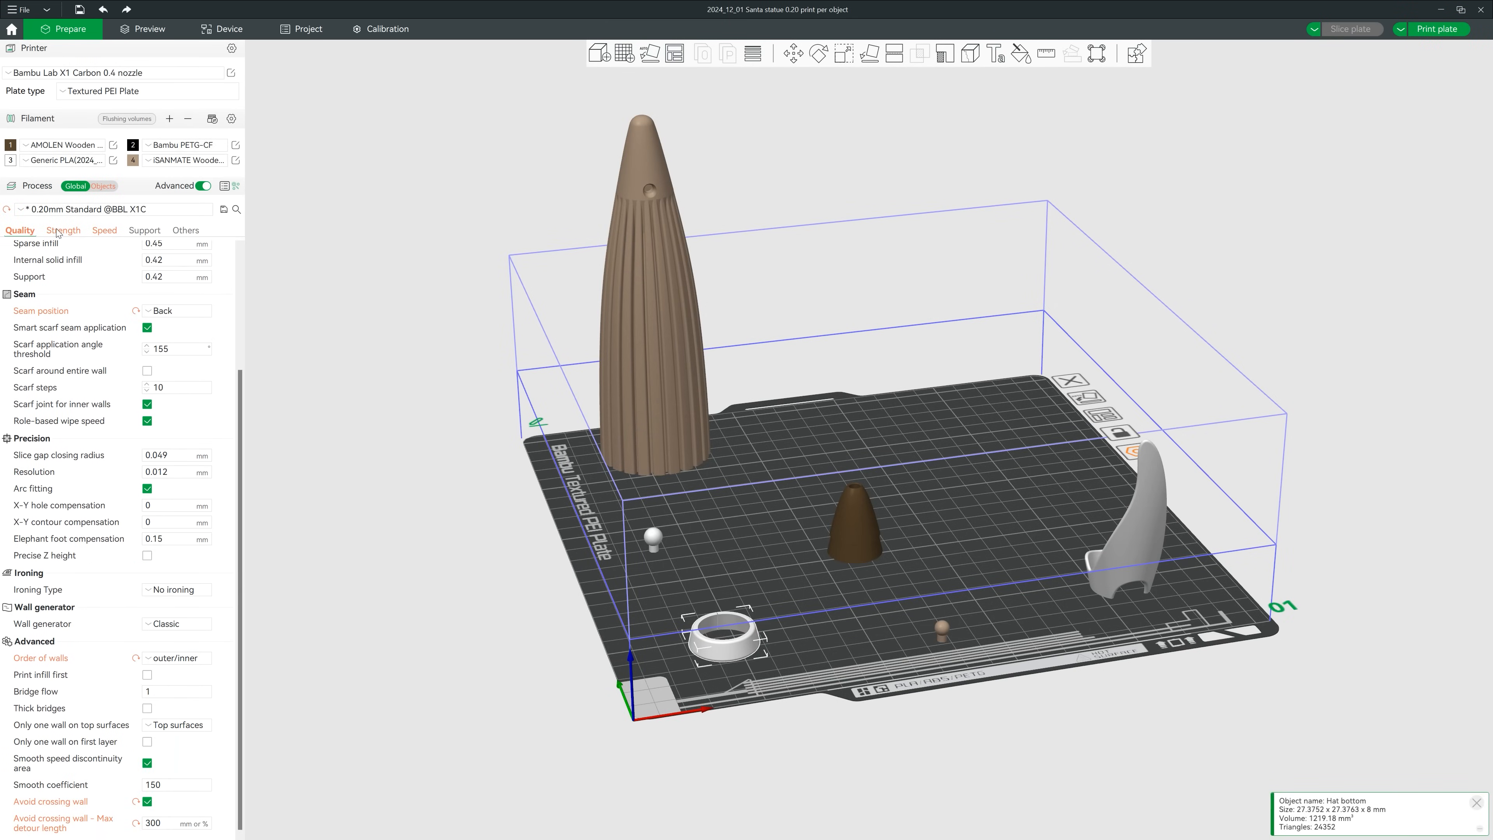
{"action": "left_click", "coordinate": [62, 229]}
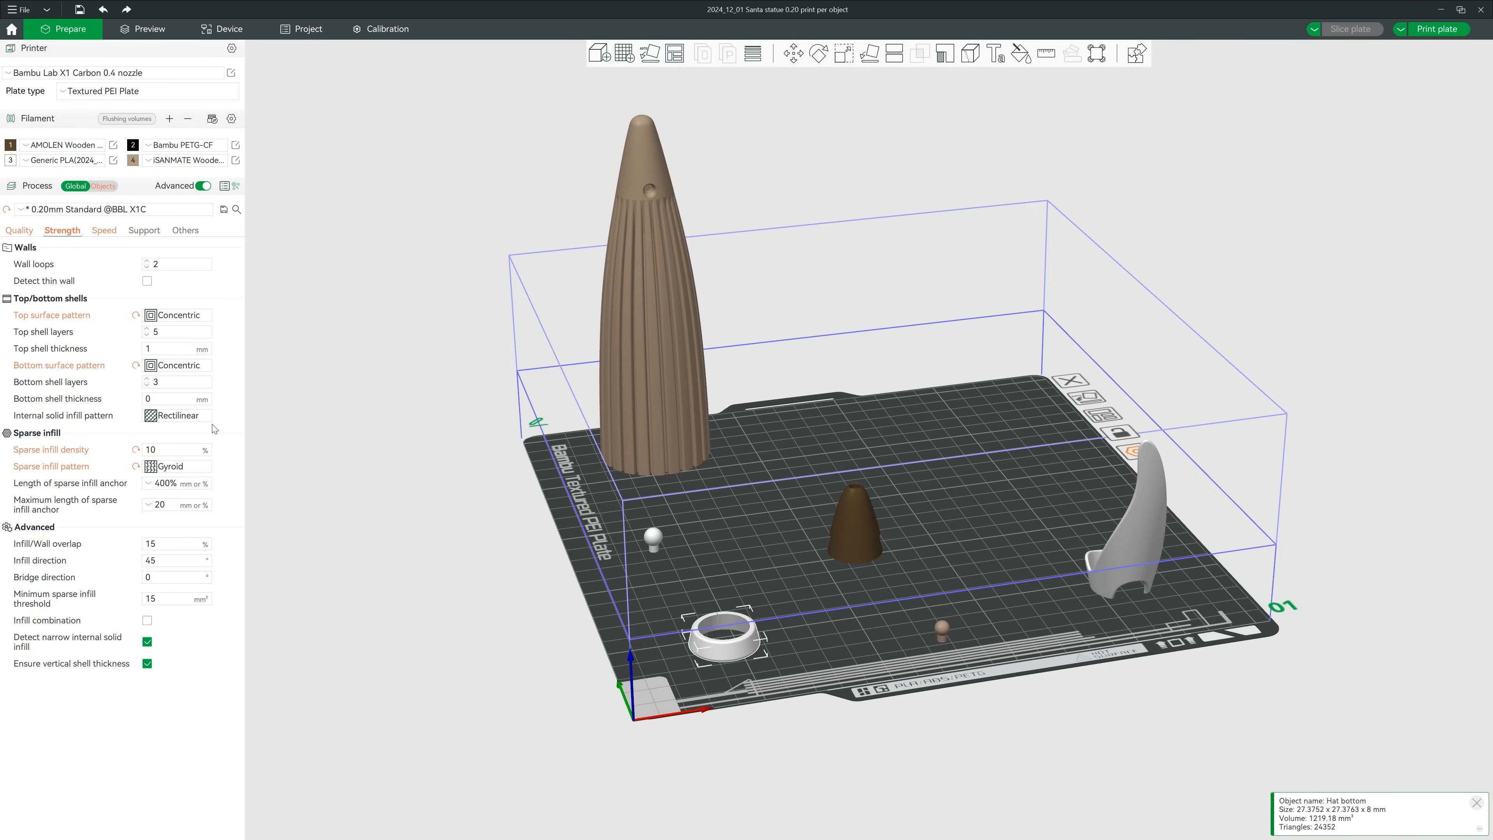
{"action": "left_click", "coordinate": [102, 229]}
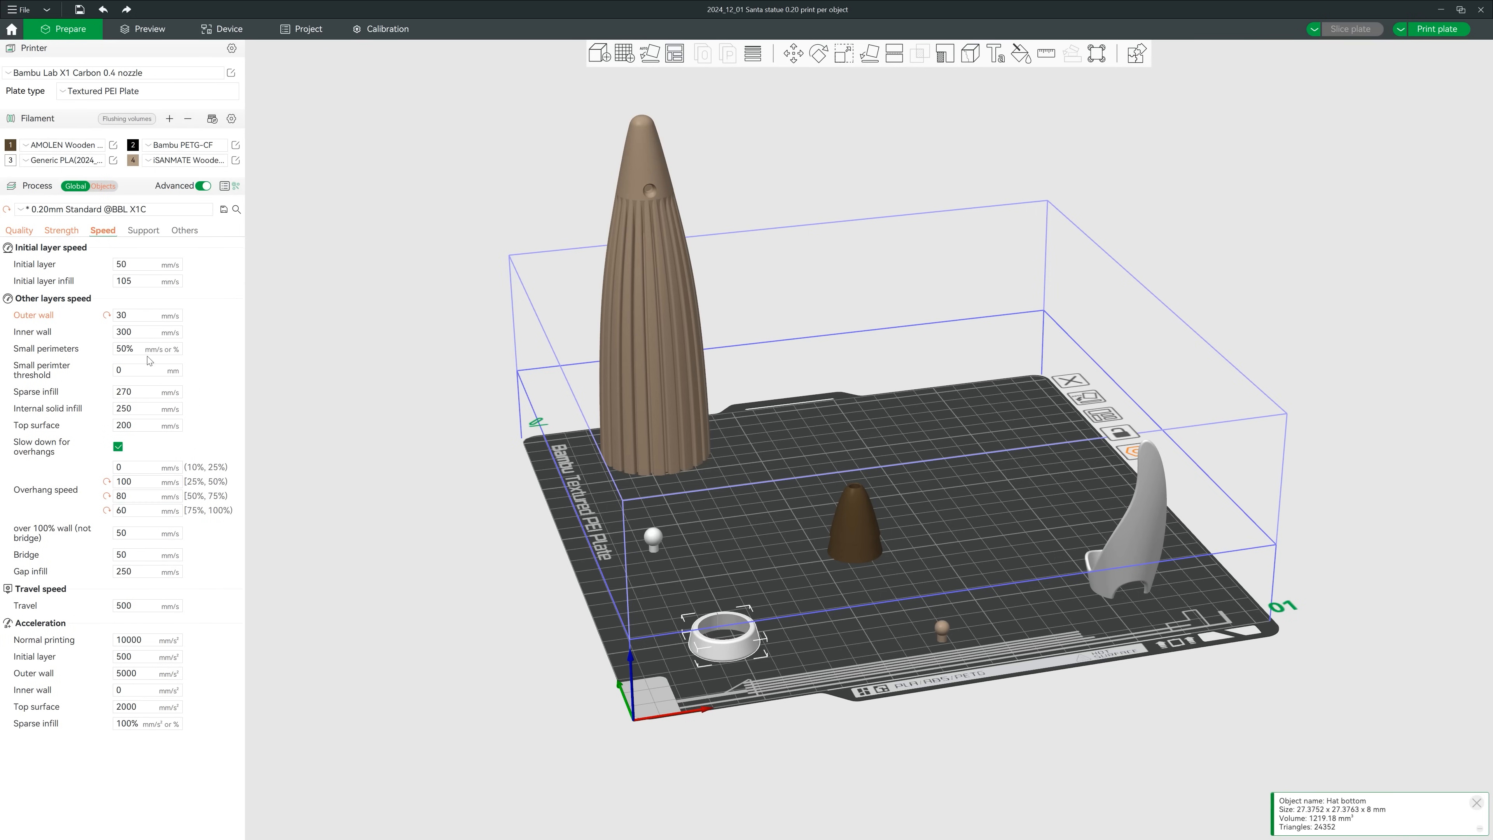
Switch to per-object process and review the Hat bottom part's brim width under Others.
{"action": "left_click", "coordinate": [104, 186]}
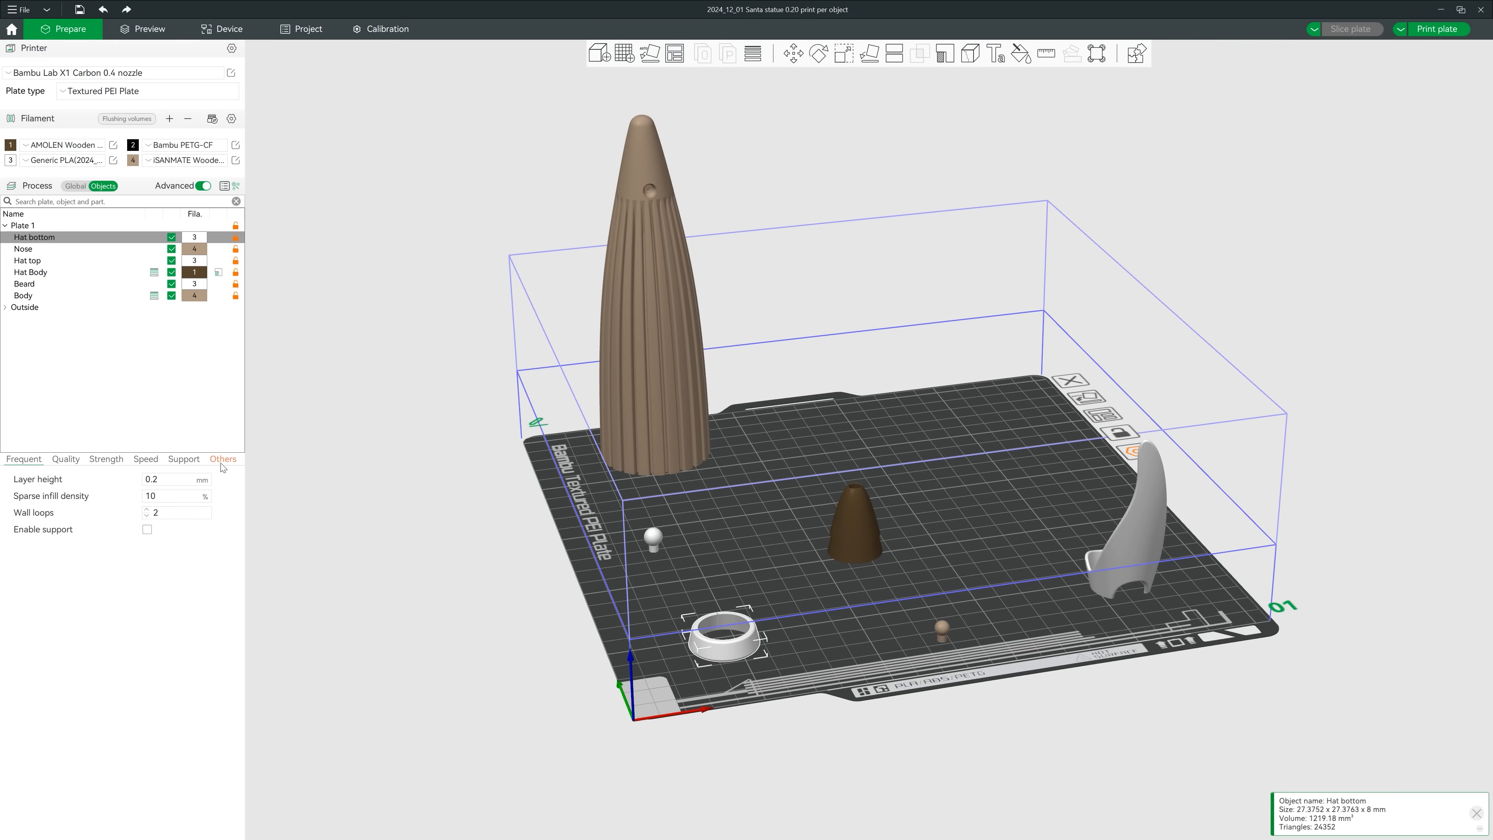
{"action": "left_click", "coordinate": [222, 459]}
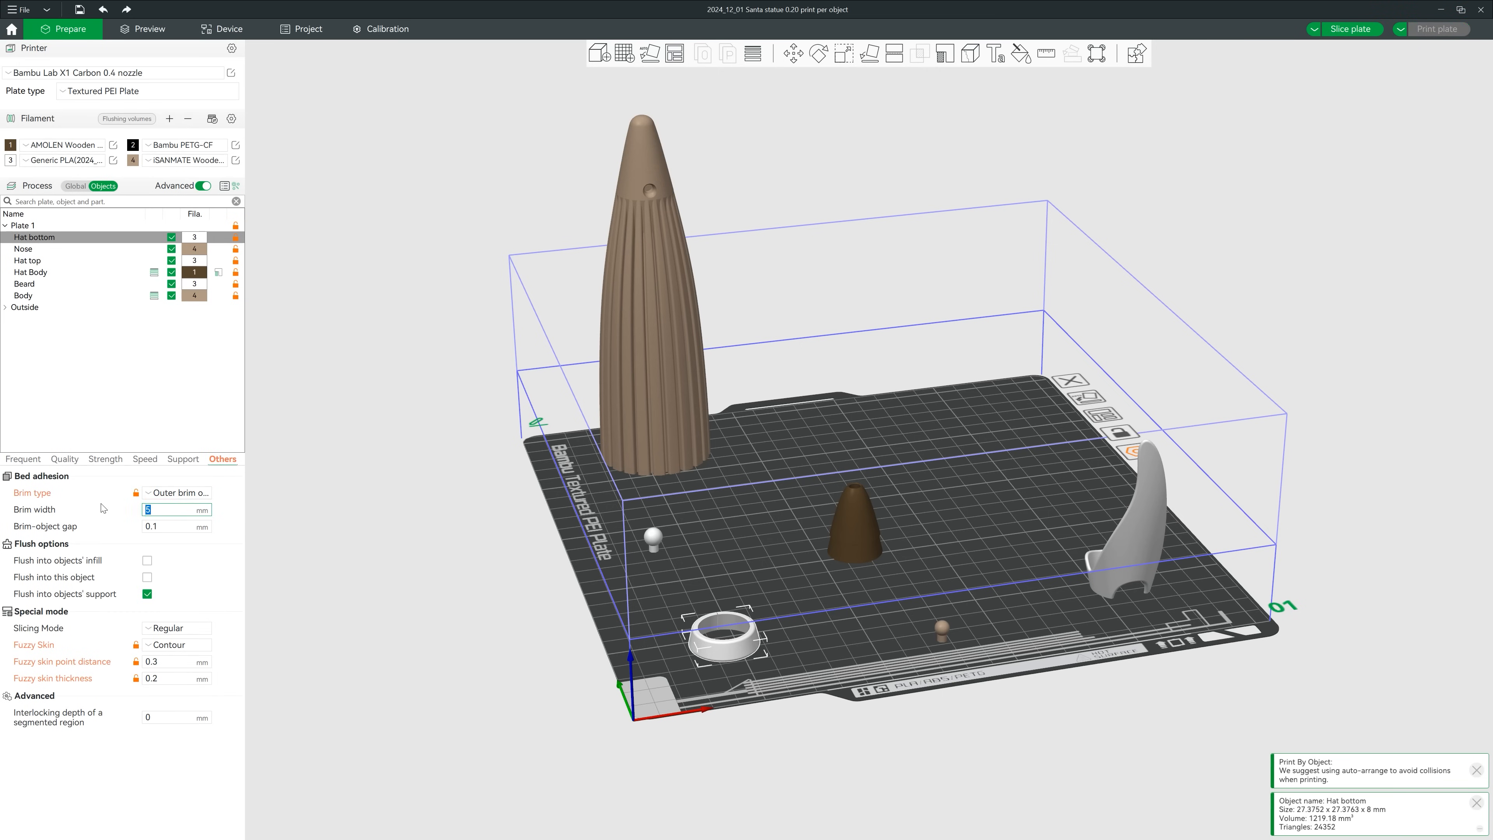
{"action": "left_click", "coordinate": [149, 29]}
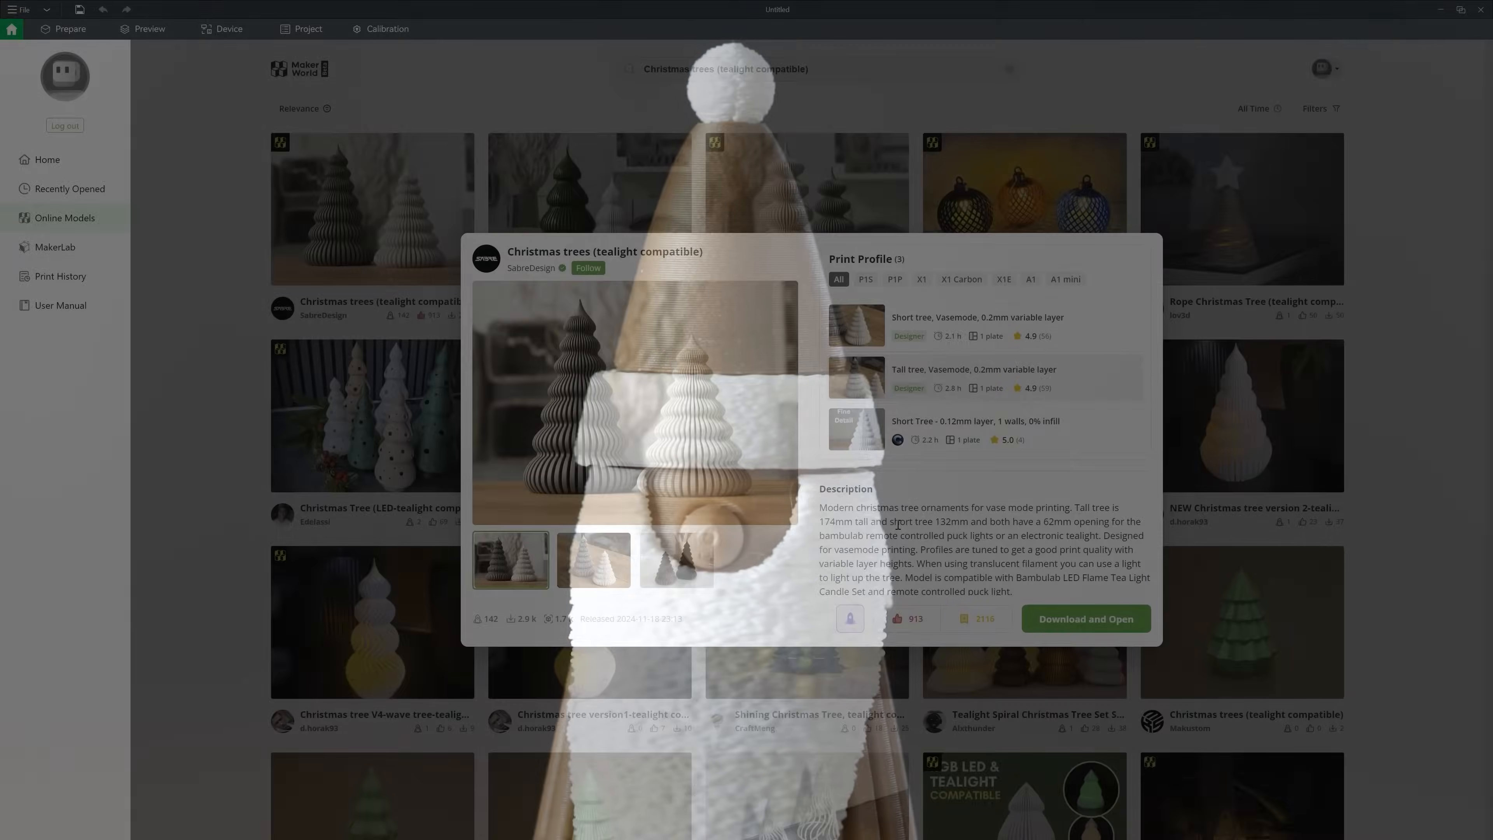
Browse the Christmas trees photos and download and open the vase-mode project.
{"action": "left_click", "coordinate": [592, 559]}
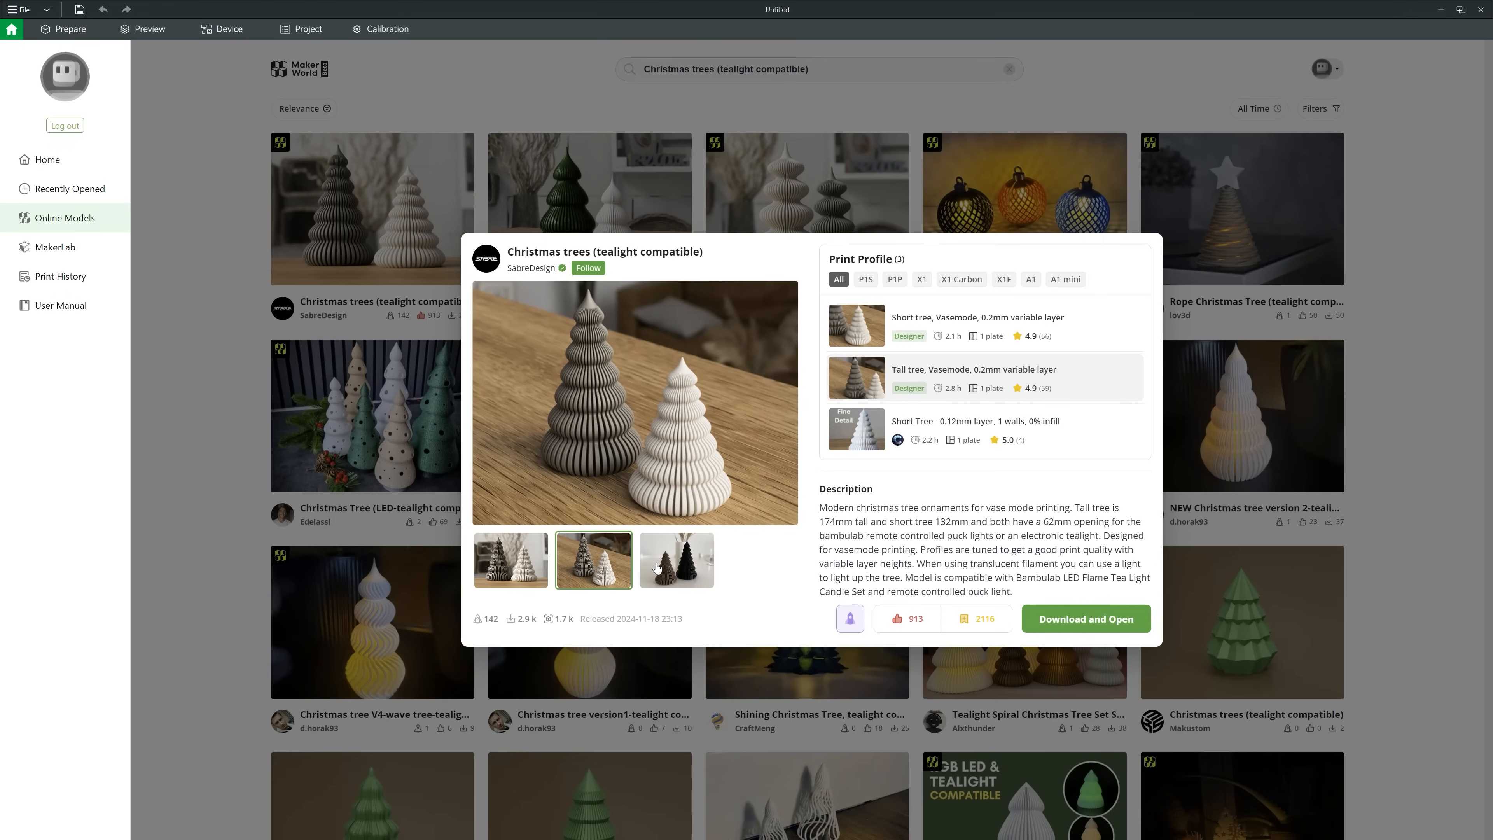
{"action": "left_click", "coordinate": [676, 560]}
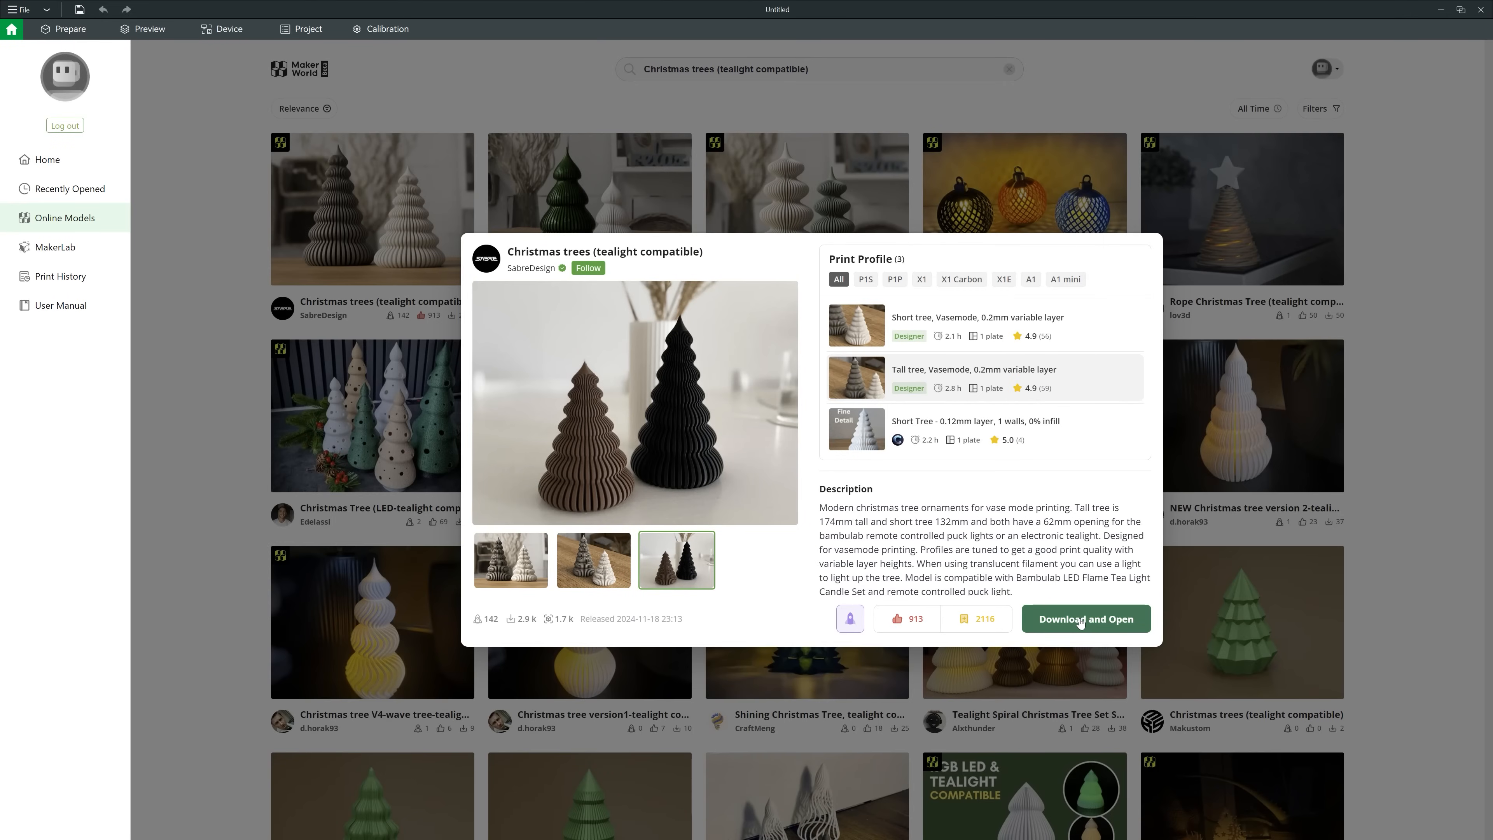
{"action": "left_click", "coordinate": [1085, 618]}
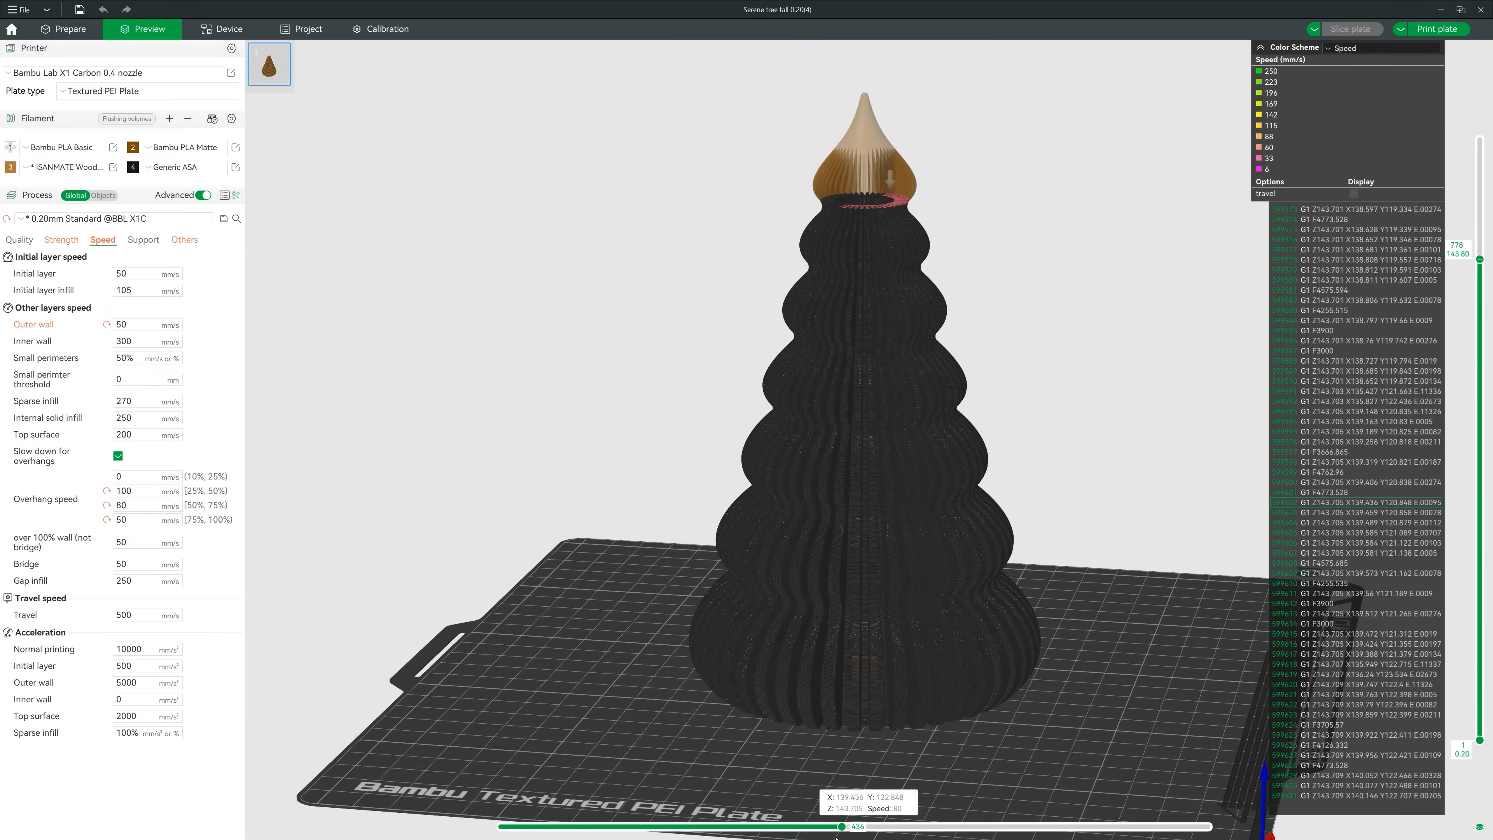
Switch off Slow down for overhangs and reslice the tall tree.
{"action": "left_click_drag", "start_coordinate": [840, 826], "coordinate": [835, 826]}
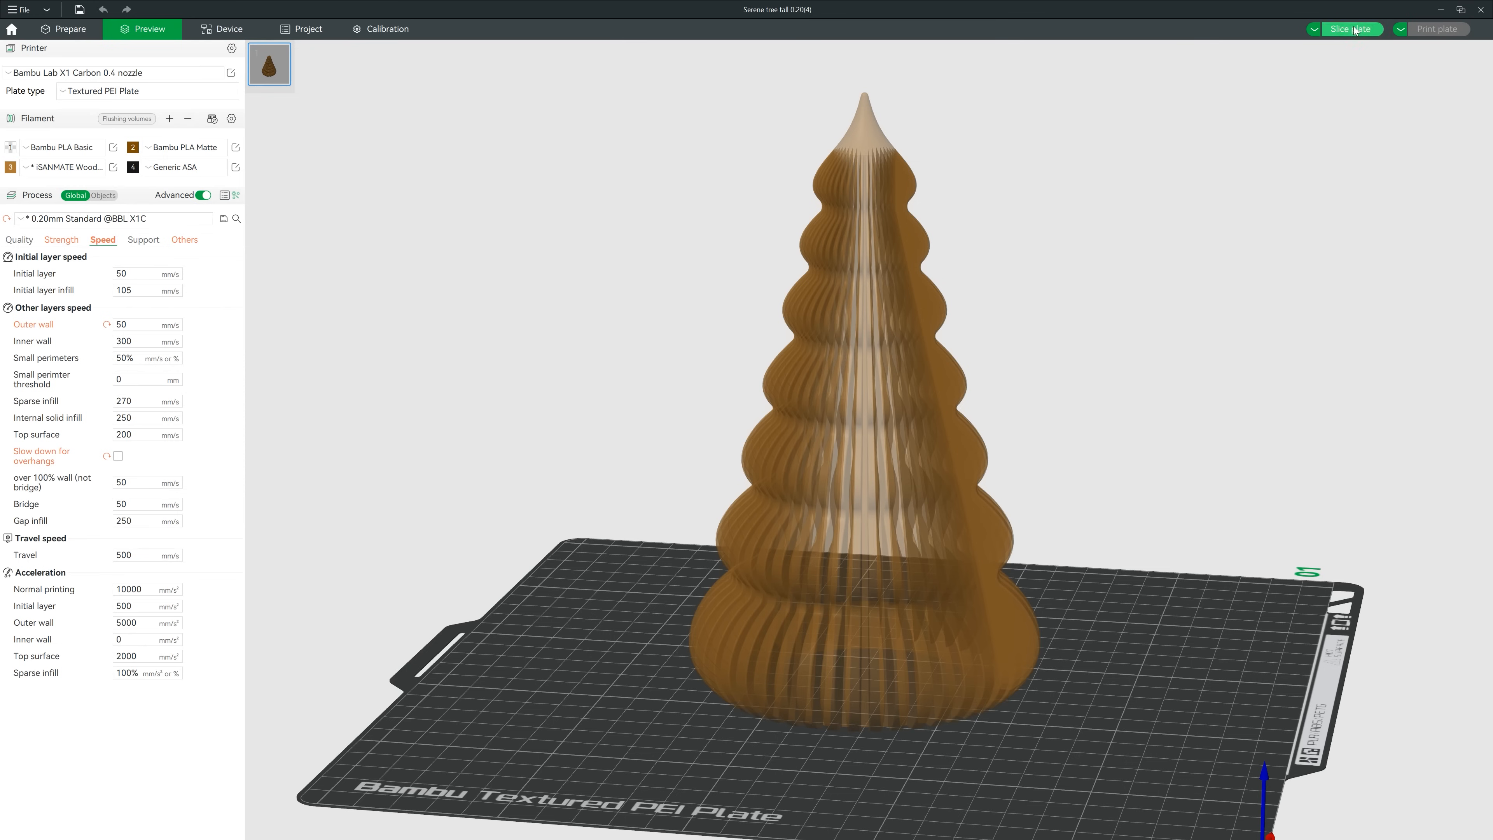
{"action": "left_click", "coordinate": [1349, 29]}
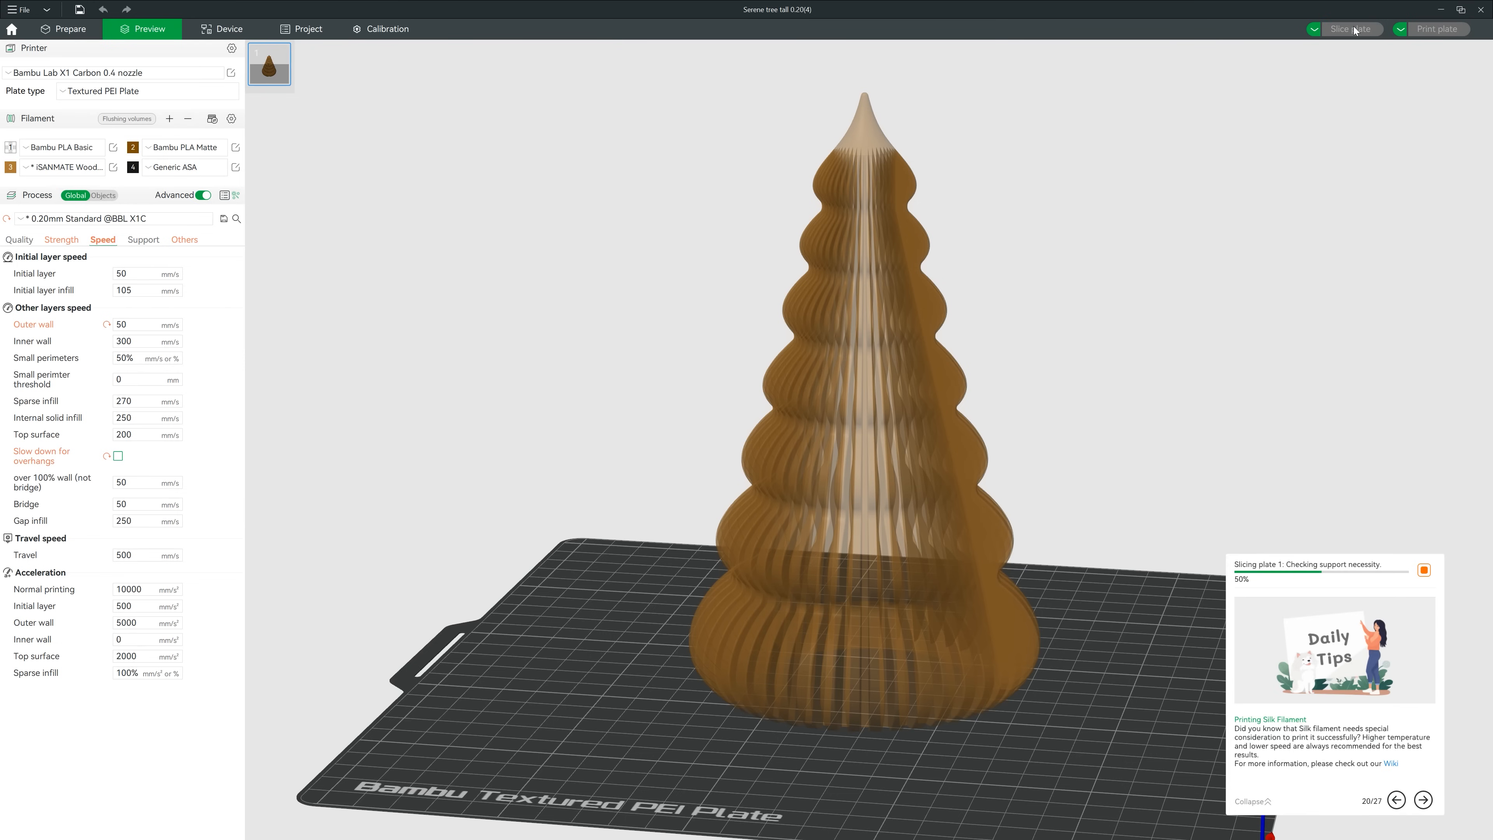